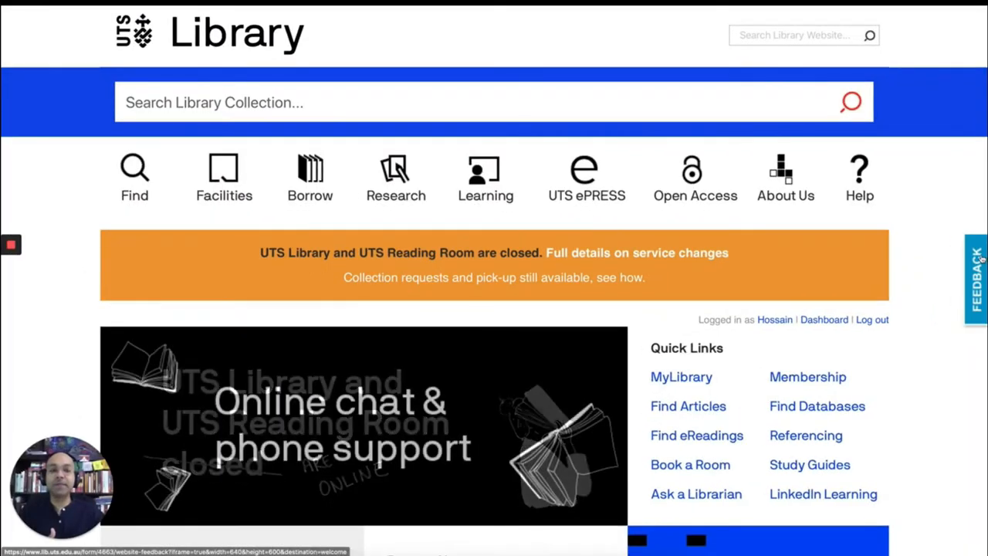
Go to Find Databases from the library homepage Quick Links.
{"action": "scroll", "scroll_direction": "down", "scroll_amount": 3}
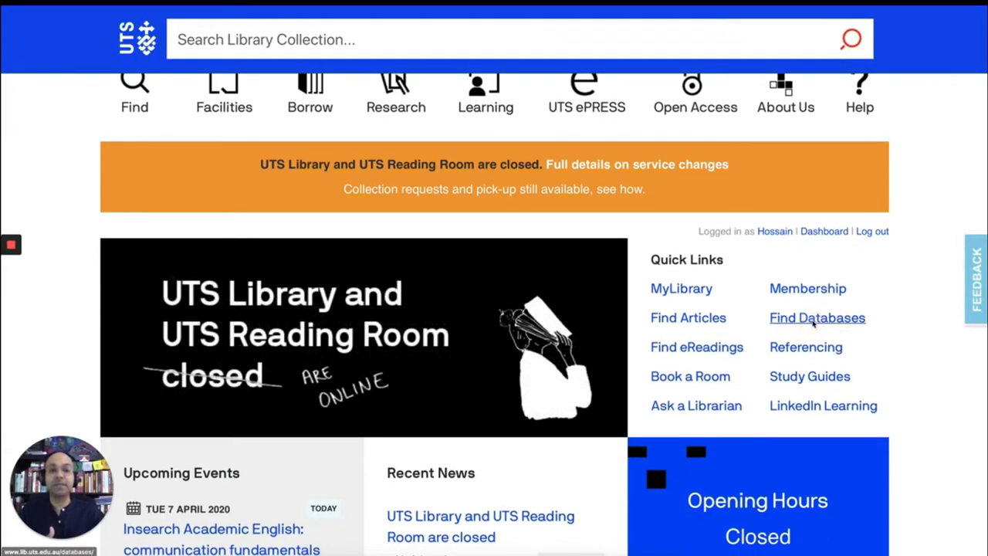
{"action": "left_click", "coordinate": [817, 318]}
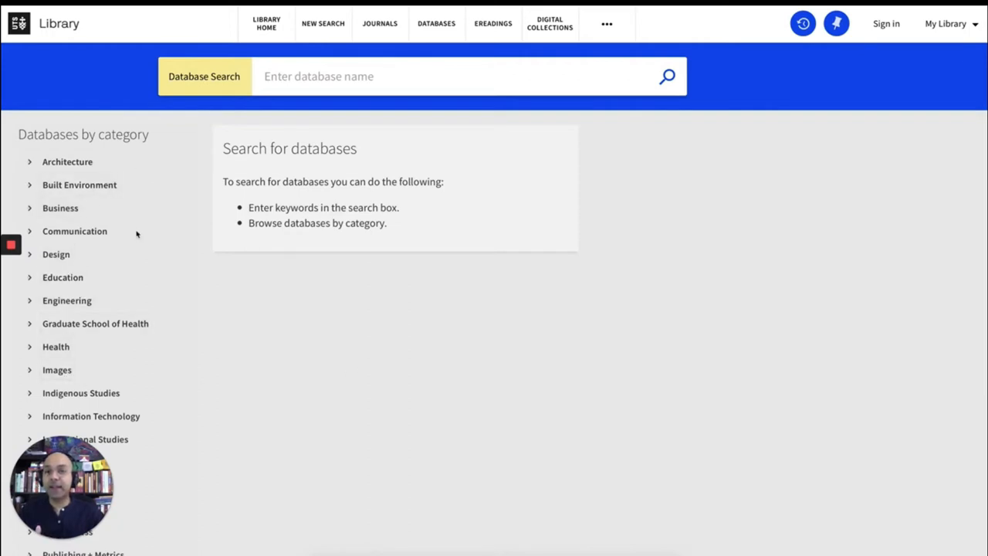
{"action": "mouse_move", "coordinate": [309, 346]}
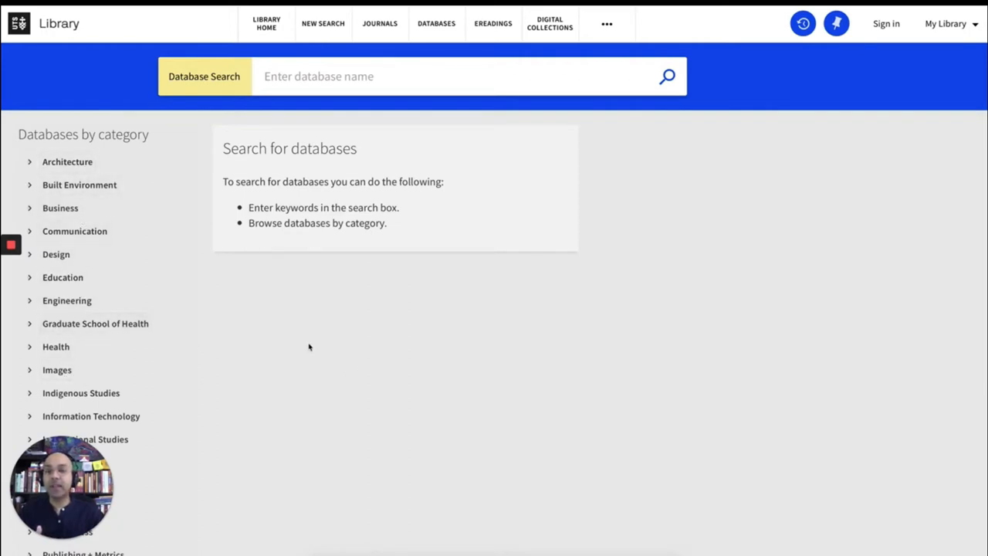
Browse the Business category databases and load more results.
{"action": "scroll", "scroll_direction": "down", "scroll_amount": 3}
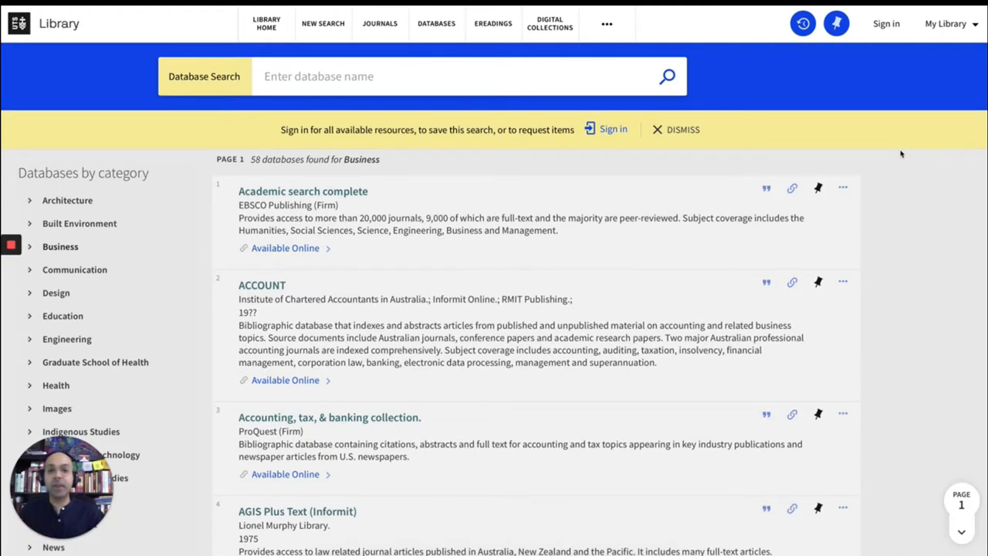
{"action": "mouse_move", "coordinate": [898, 247]}
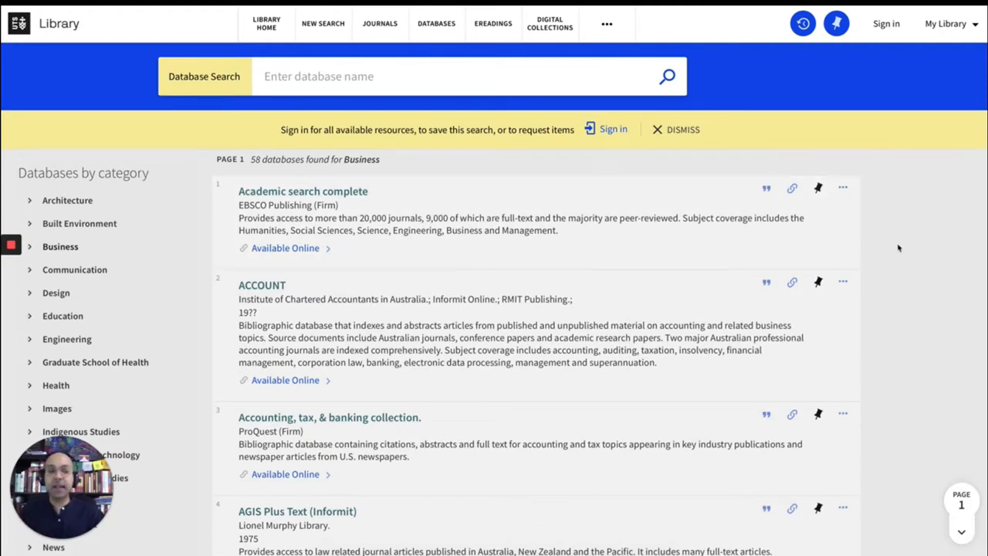
{"action": "scroll", "scroll_direction": "down", "scroll_amount": 3}
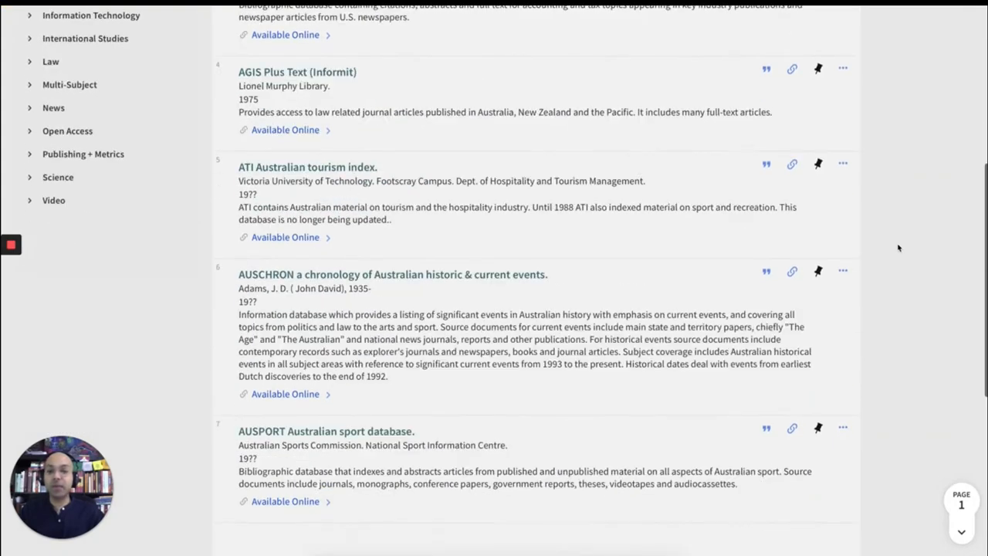
{"action": "scroll", "scroll_direction": "down", "scroll_amount": 3}
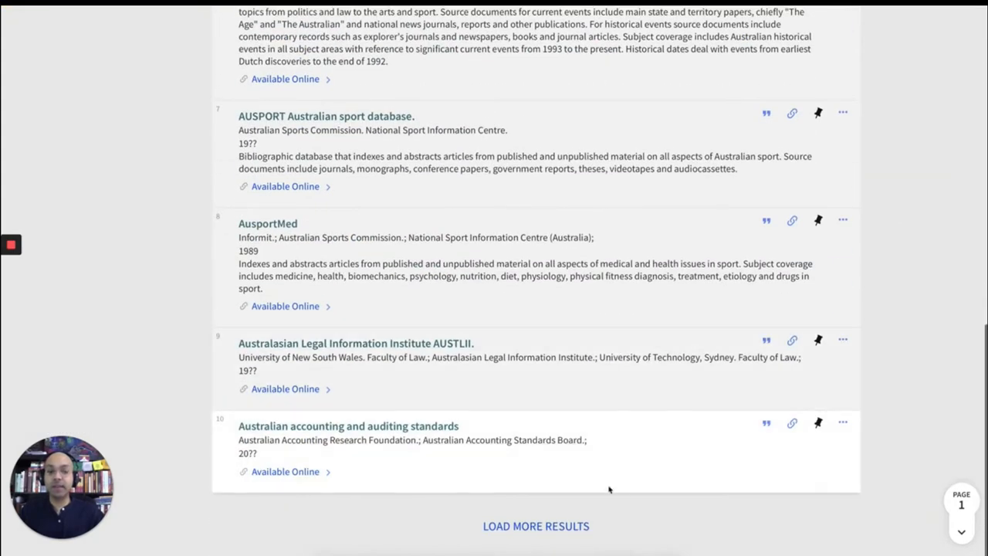
{"action": "left_click", "coordinate": [536, 525]}
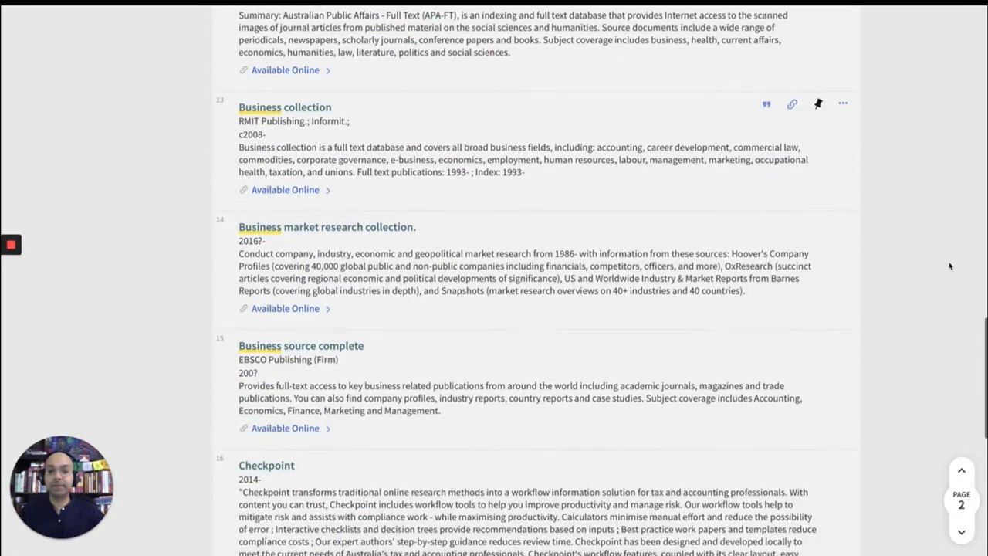
Open the online availability record for DatAnalysis premium.
{"action": "scroll", "scroll_direction": "down", "scroll_amount": 3}
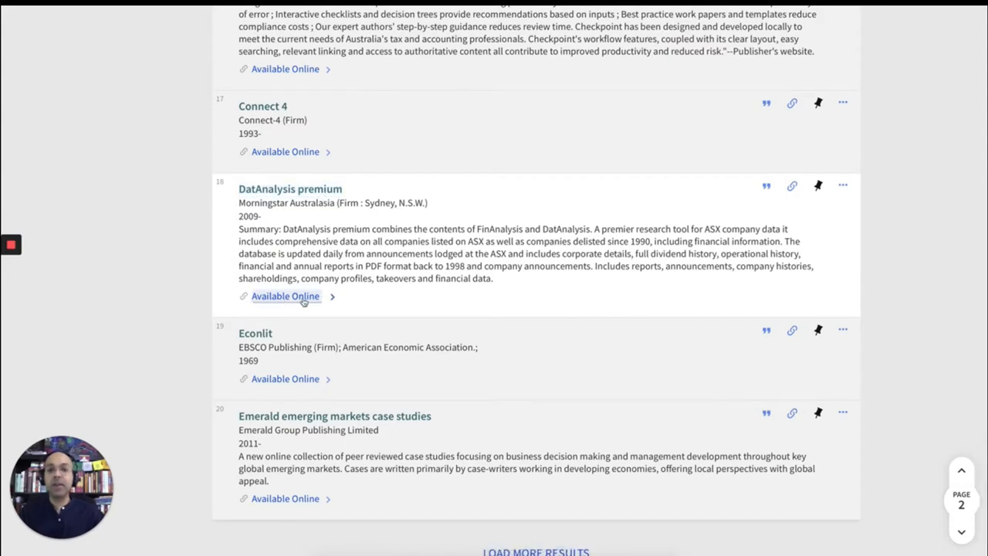
{"action": "left_click", "coordinate": [284, 296]}
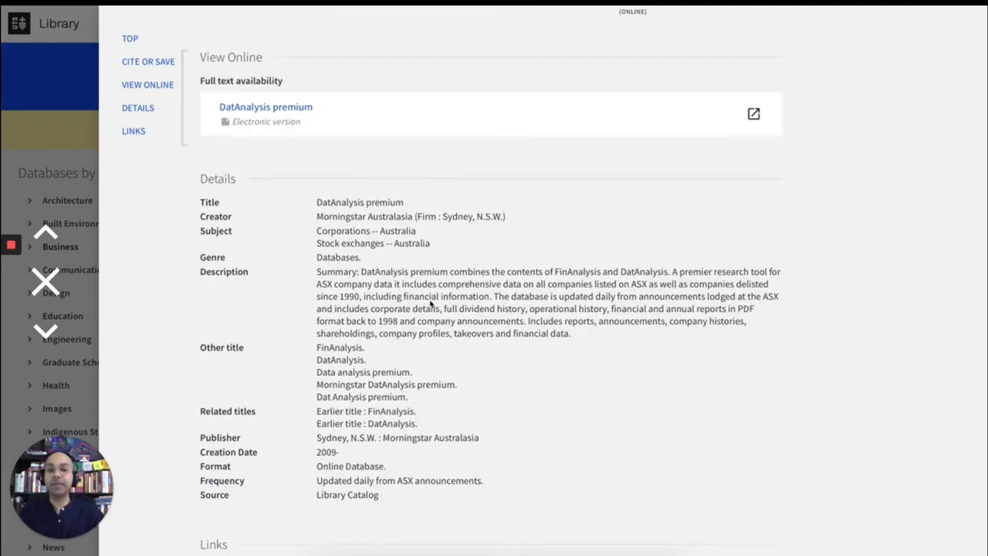
{"action": "mouse_move", "coordinate": [219, 249]}
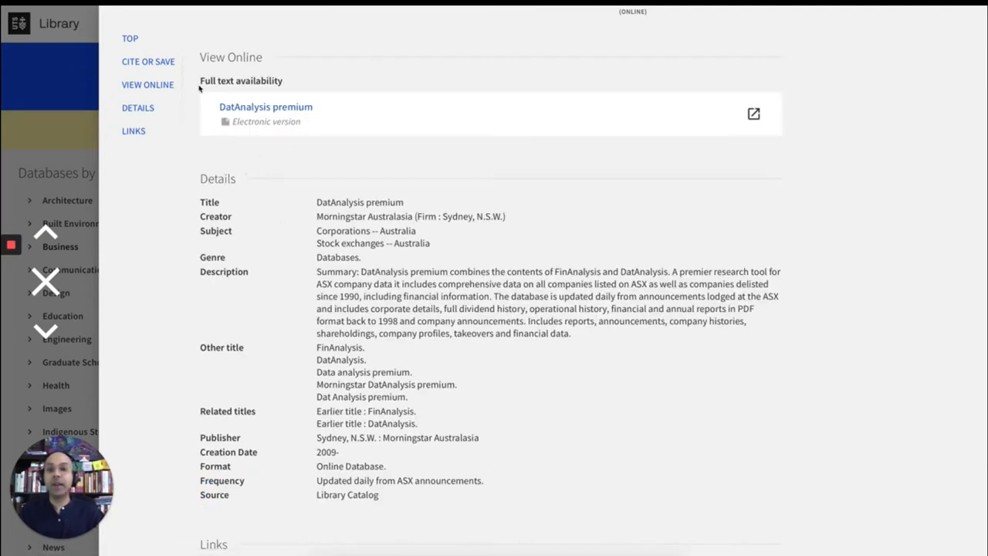
{"action": "mouse_move", "coordinate": [240, 105]}
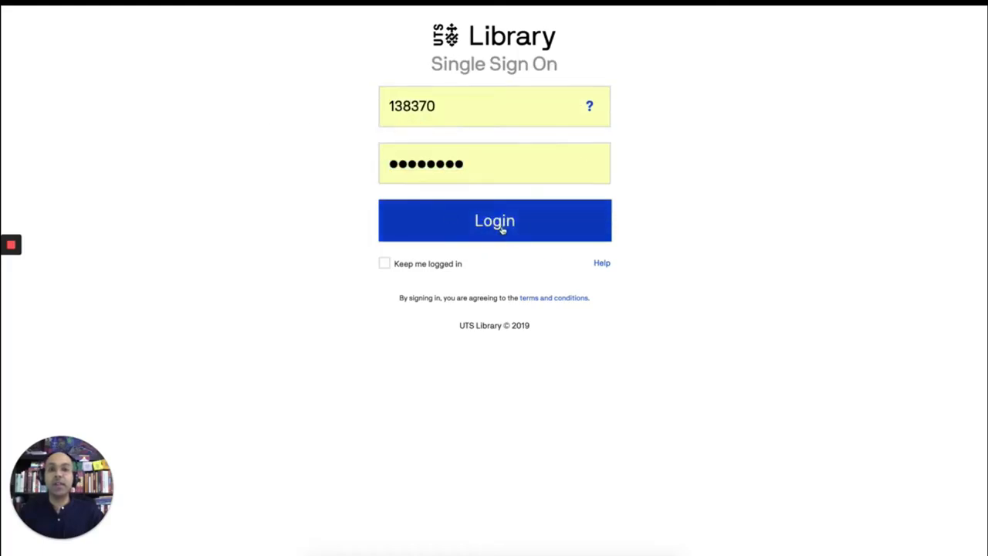
{"action": "mouse_move", "coordinate": [154, 131]}
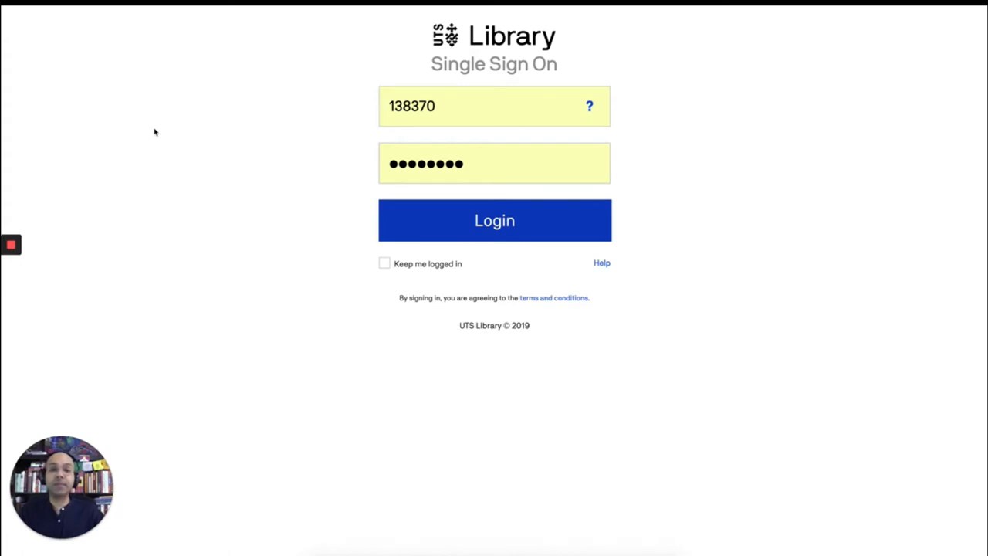
Submit the UTS Library single sign-on credentials to reach DatAnalysis Premium.
{"action": "left_click", "coordinate": [494, 219]}
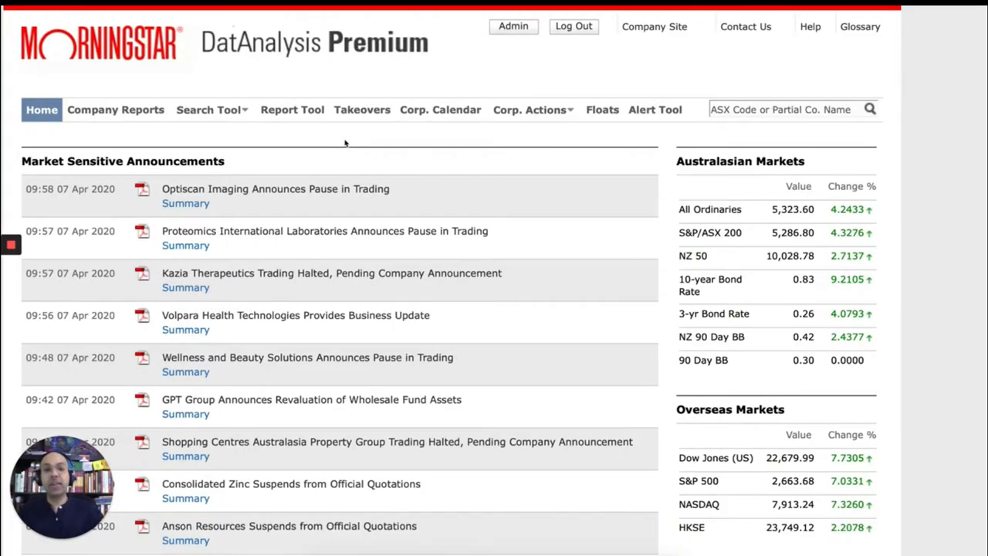
{"action": "mouse_move", "coordinate": [420, 145]}
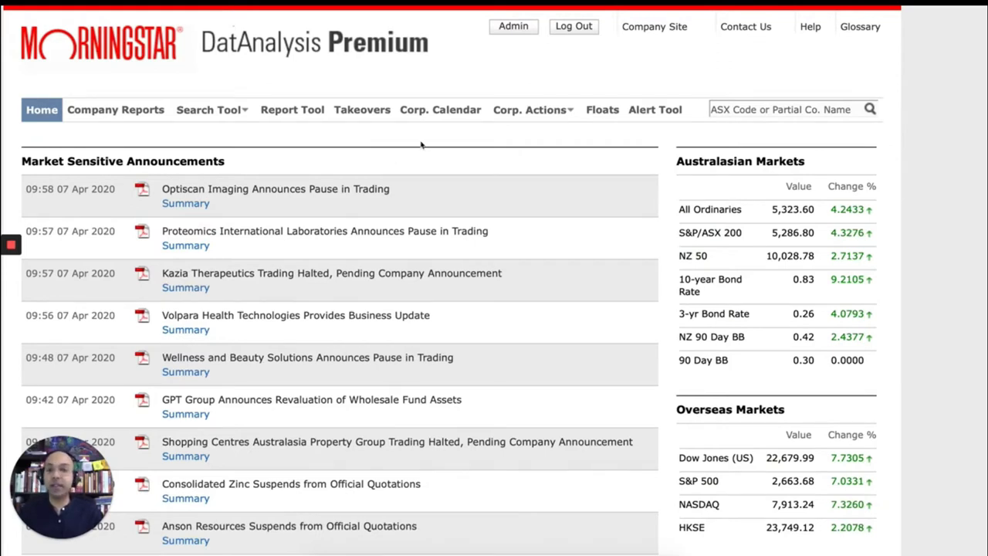
{"action": "mouse_move", "coordinate": [800, 328]}
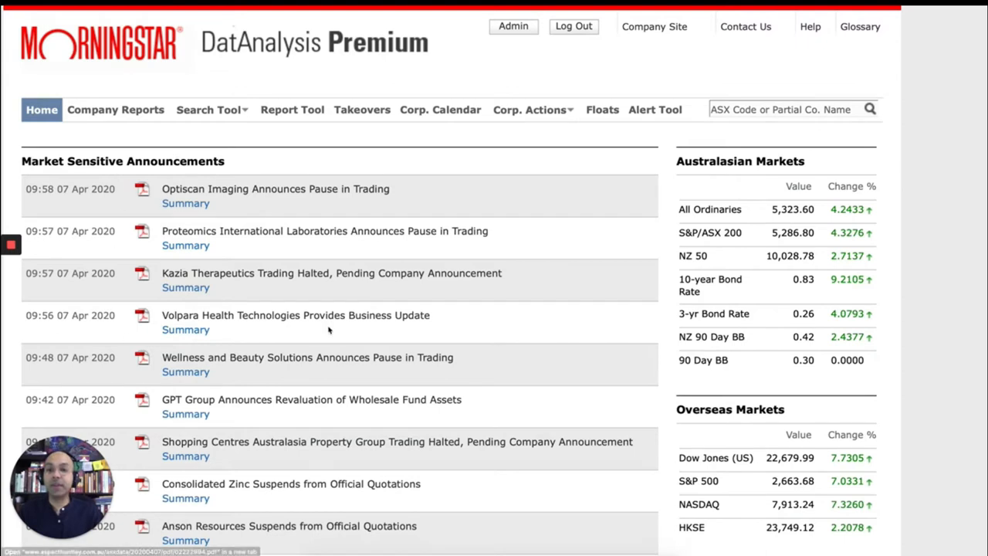
{"action": "mouse_move", "coordinate": [750, 298]}
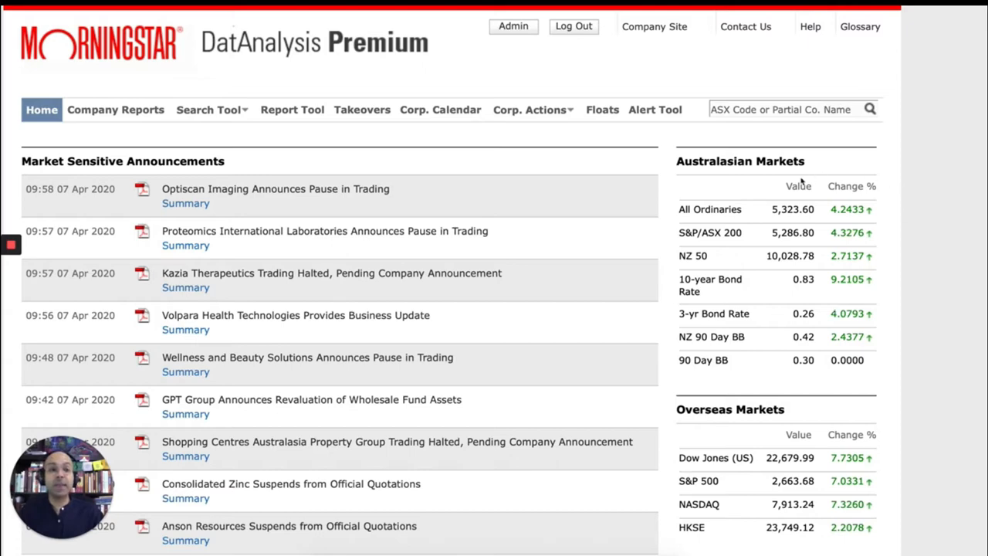
{"action": "scroll", "scroll_direction": "down", "scroll_amount": 3}
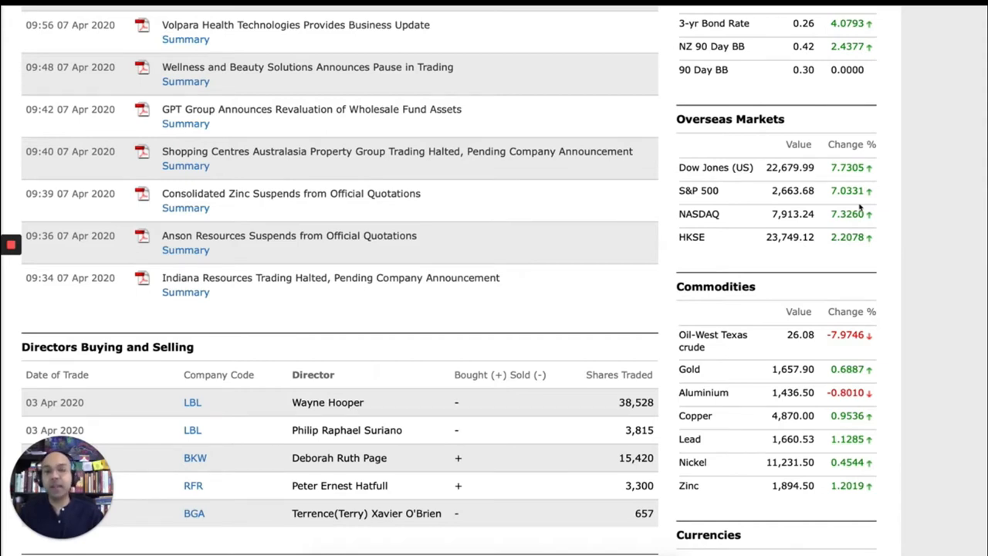
{"action": "mouse_move", "coordinate": [884, 98]}
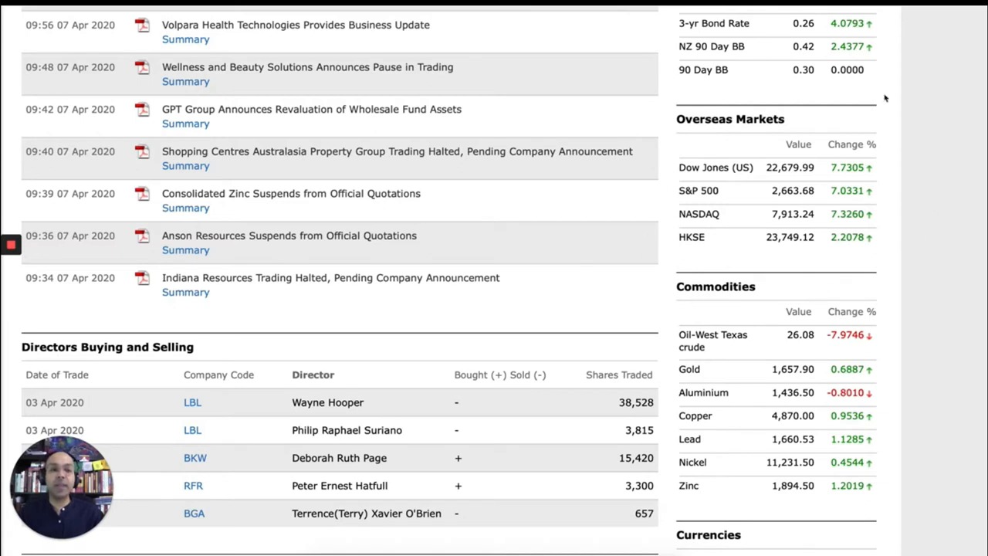
{"action": "mouse_move", "coordinate": [938, 194]}
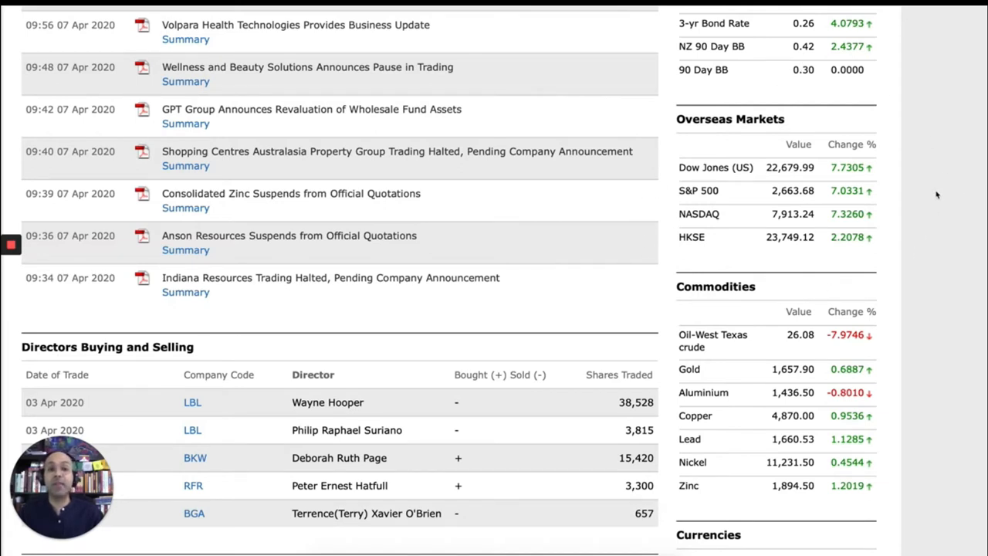
{"action": "scroll", "scroll_direction": "down", "scroll_amount": 3}
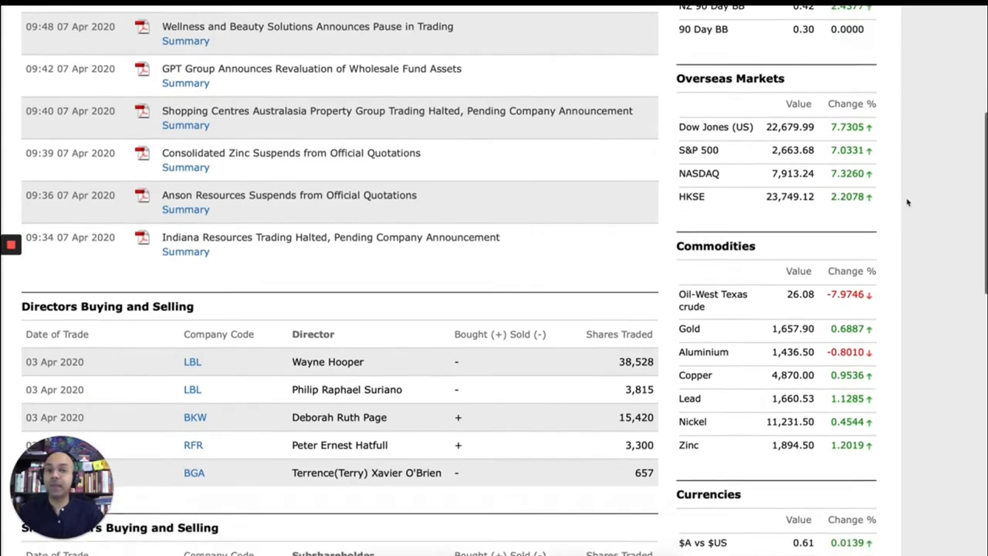
{"action": "scroll", "scroll_direction": "down", "scroll_amount": 3}
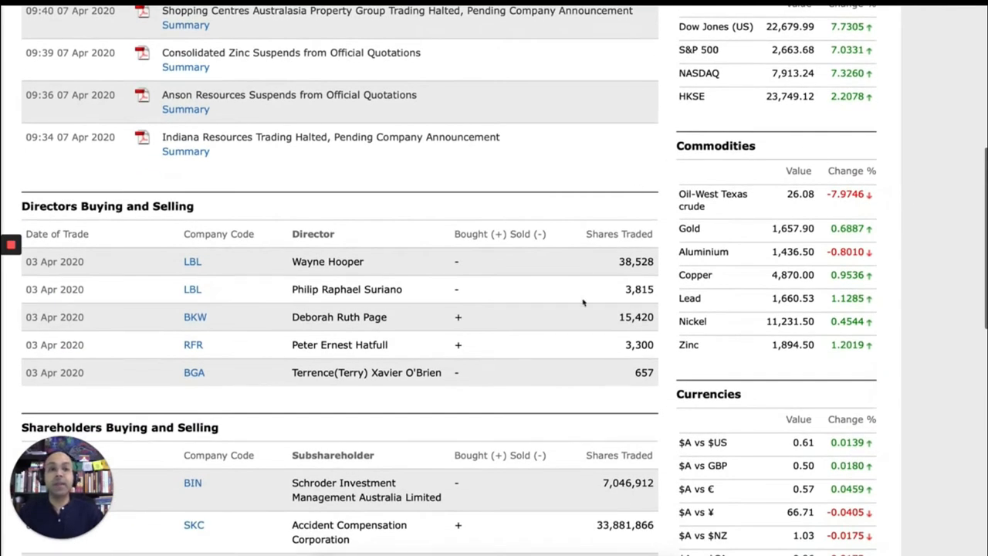
{"action": "scroll", "scroll_direction": "down", "scroll_amount": 3}
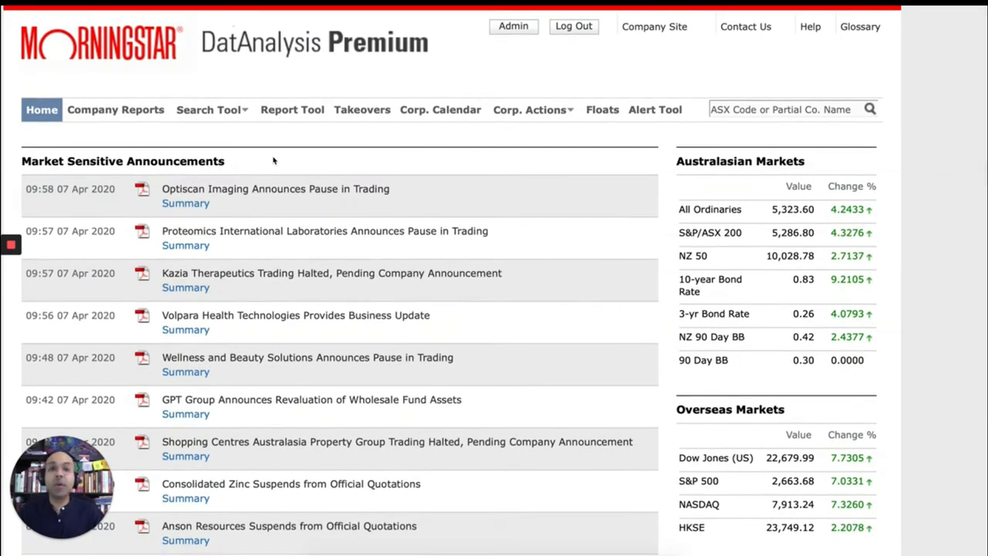
{"action": "mouse_move", "coordinate": [138, 114]}
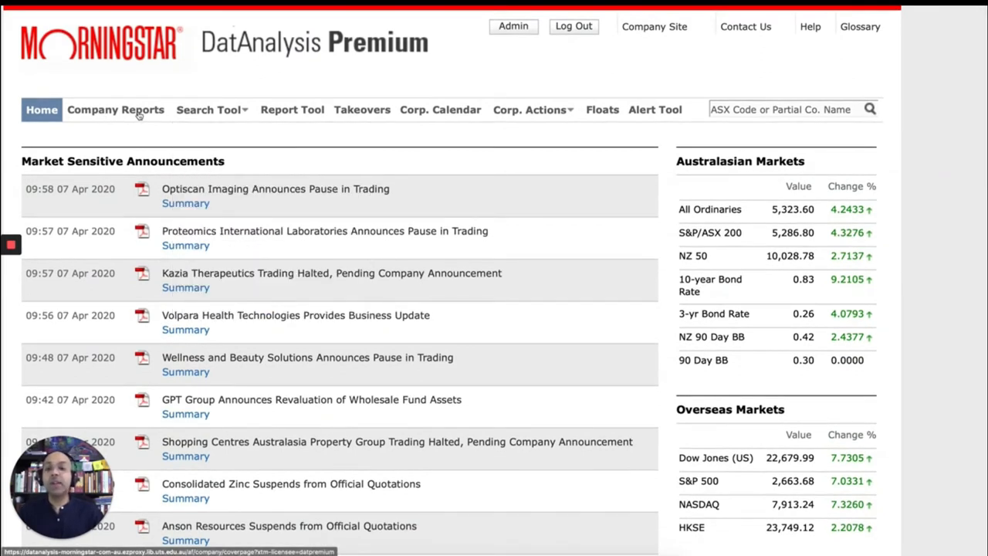
Go to Company Reports and highlight its description of ASX-listed company coverage.
{"action": "left_click", "coordinate": [115, 108]}
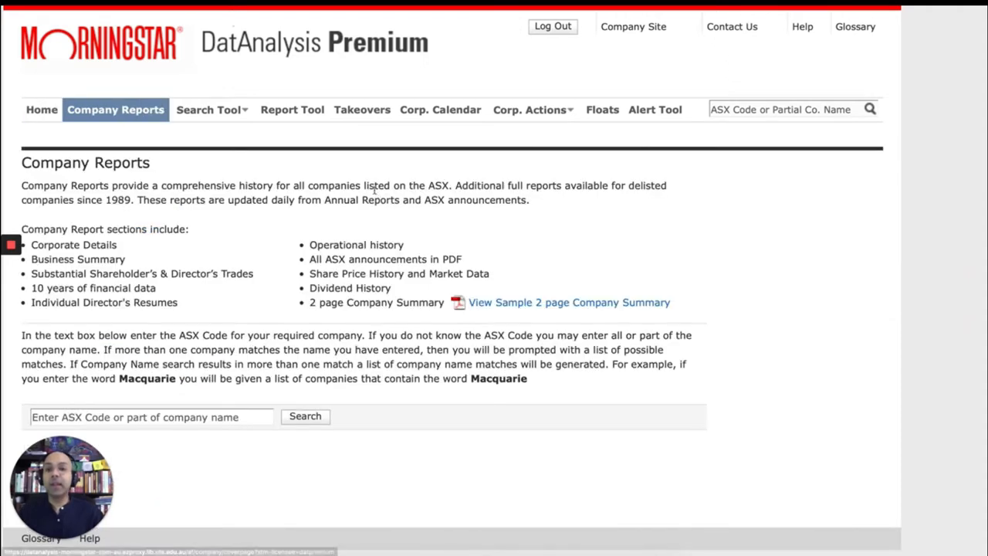
{"action": "left_click_drag", "start_coordinate": [111, 186], "coordinate": [208, 185]}
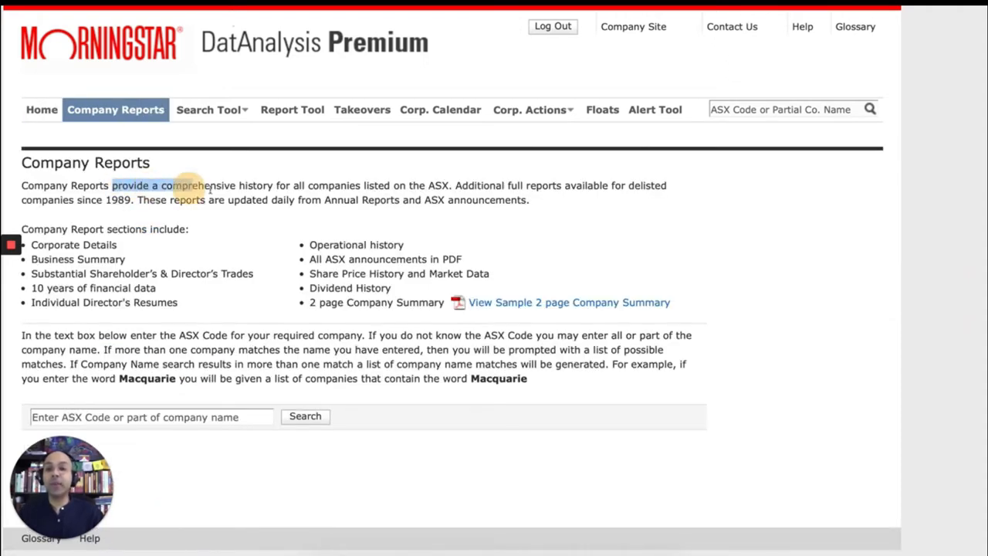
{"action": "left_click_drag", "start_coordinate": [188, 185], "coordinate": [447, 186]}
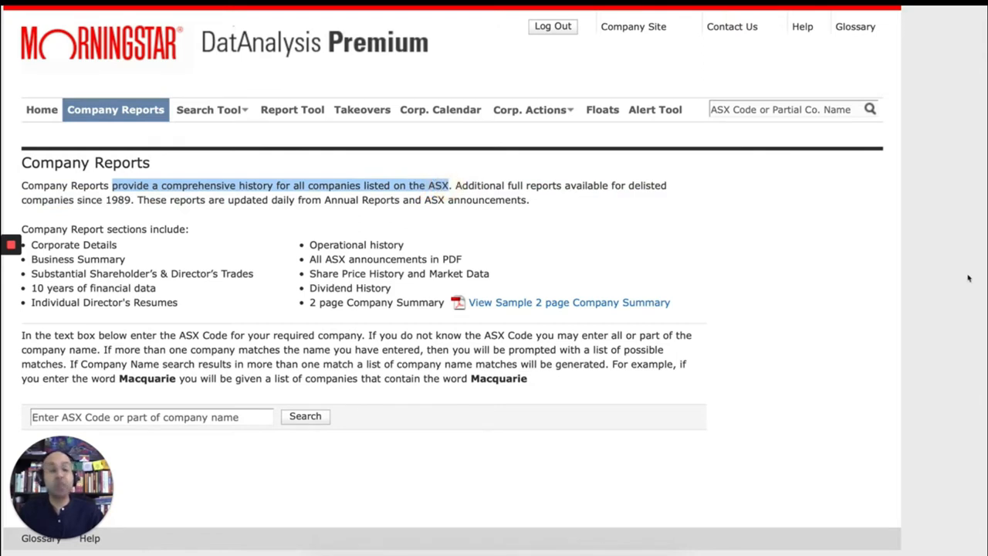
{"action": "scroll", "scroll_direction": "down", "scroll_amount": 3}
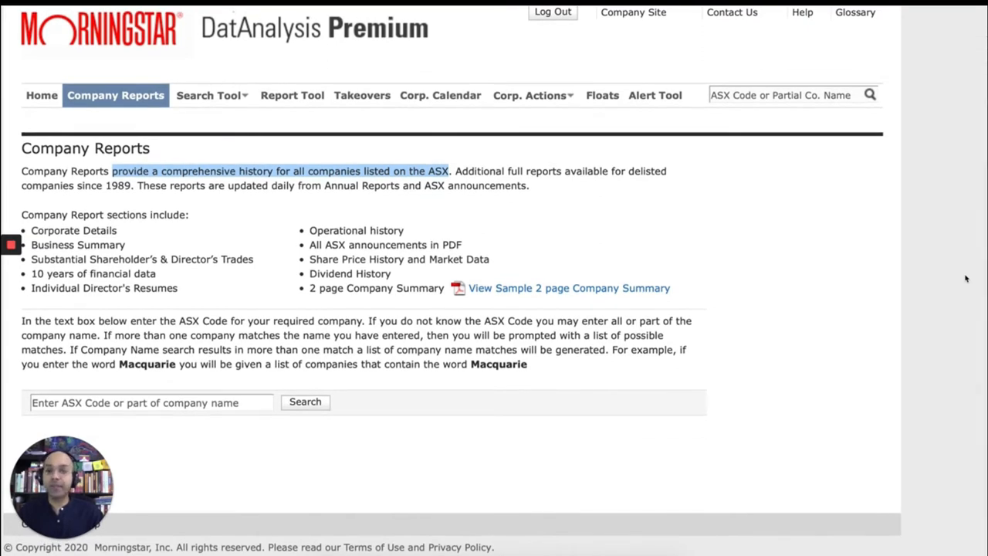
Search Company Reports for the ASX code WBC.
{"action": "left_click", "coordinate": [151, 401]}
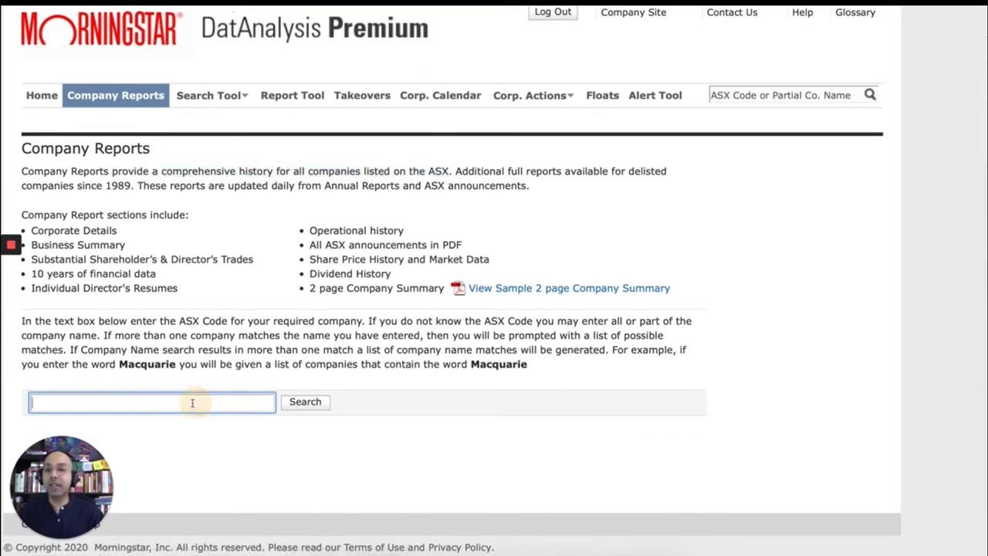
{"action": "mouse_move", "coordinate": [387, 389]}
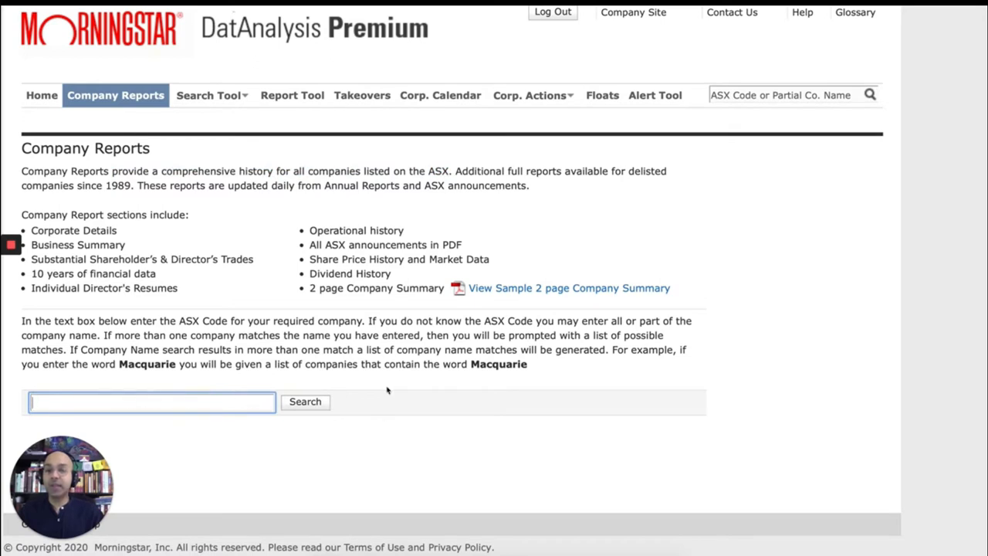
{"action": "mouse_move", "coordinate": [392, 382]}
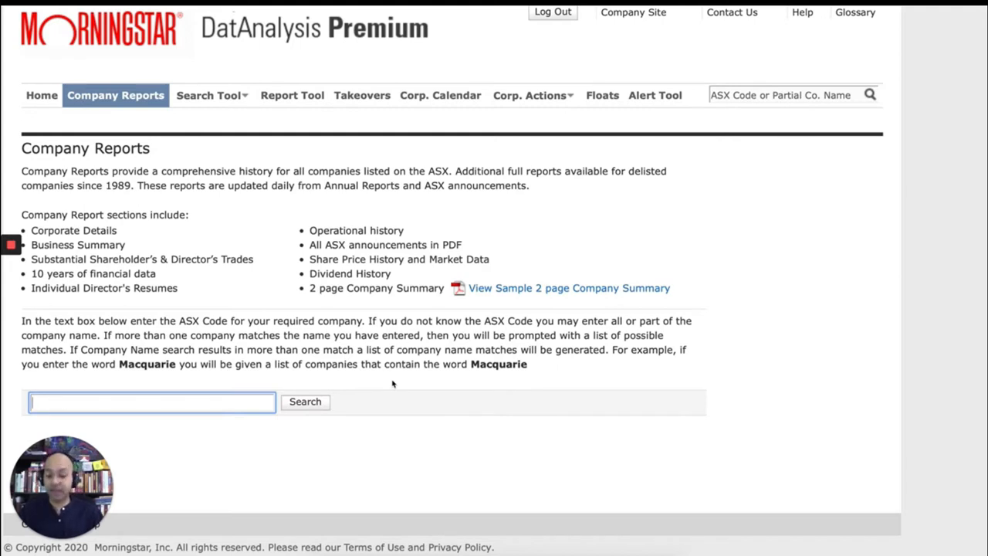
{"action": "type", "text": "WBC"}
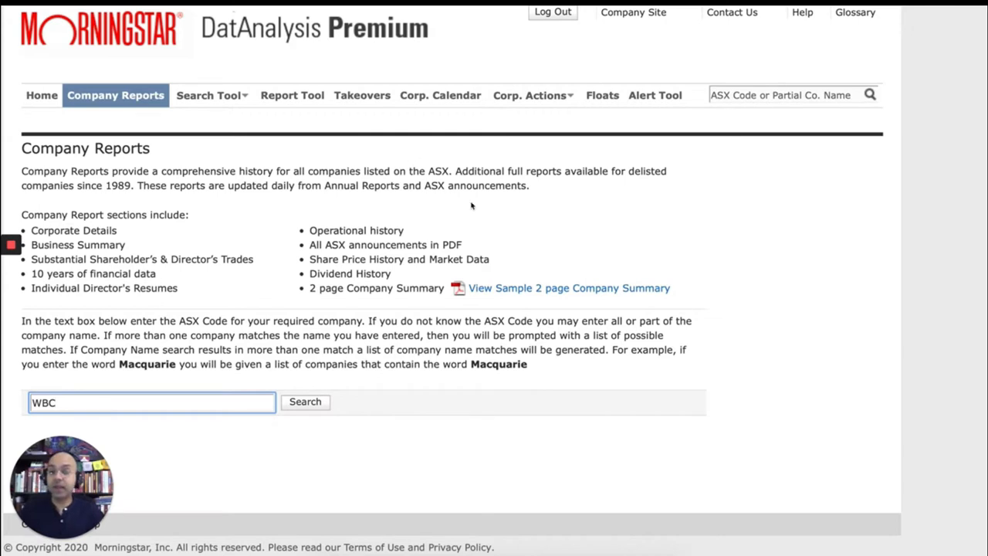
{"action": "left_click", "coordinate": [304, 402]}
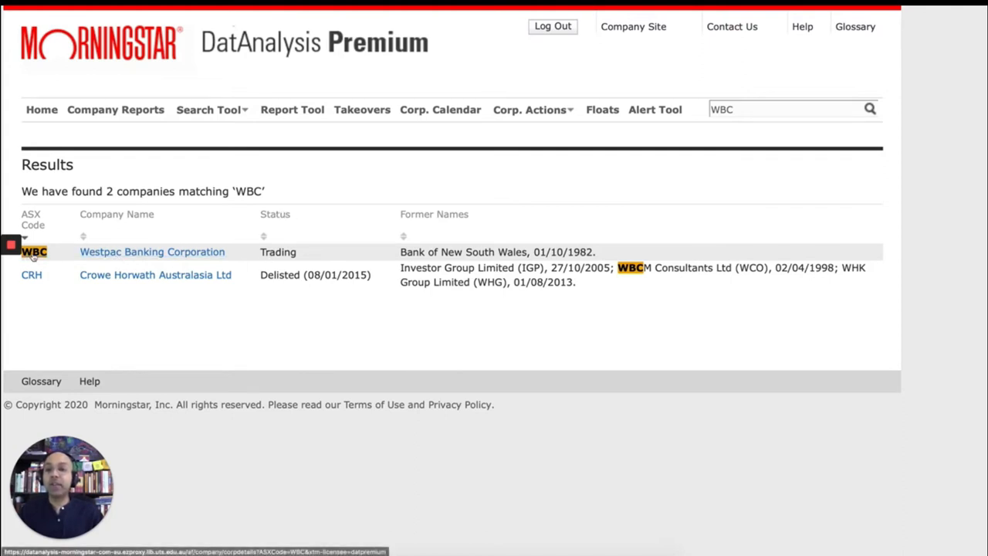
Open Westpac Banking Corporation's company report from the results.
{"action": "left_click", "coordinate": [152, 252]}
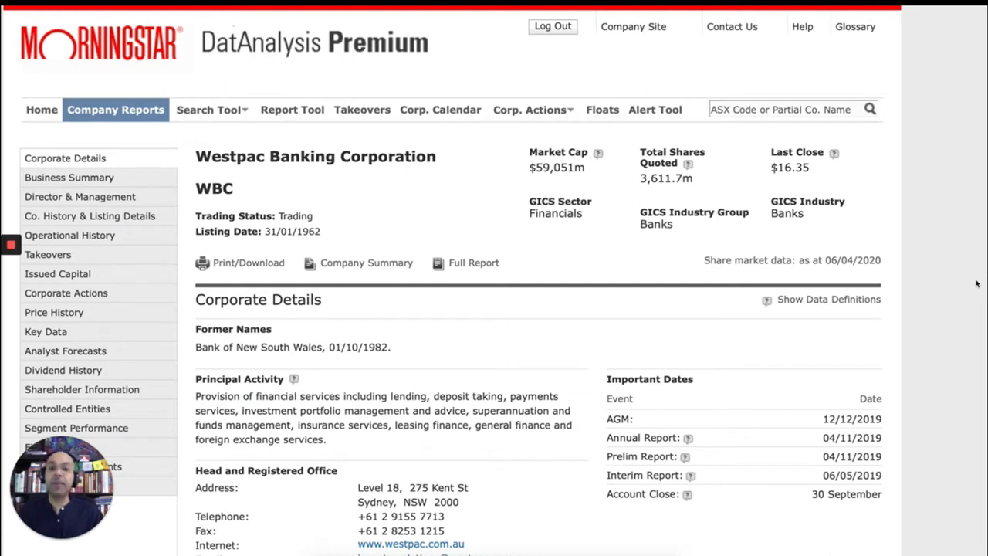
{"action": "scroll", "scroll_direction": "down", "scroll_amount": 3}
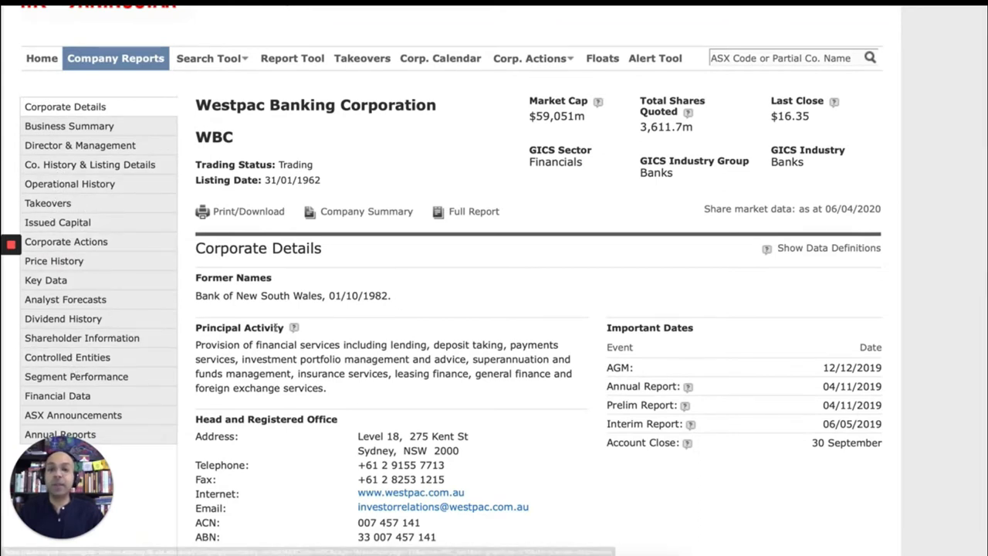
{"action": "scroll", "scroll_direction": "down", "scroll_amount": 3}
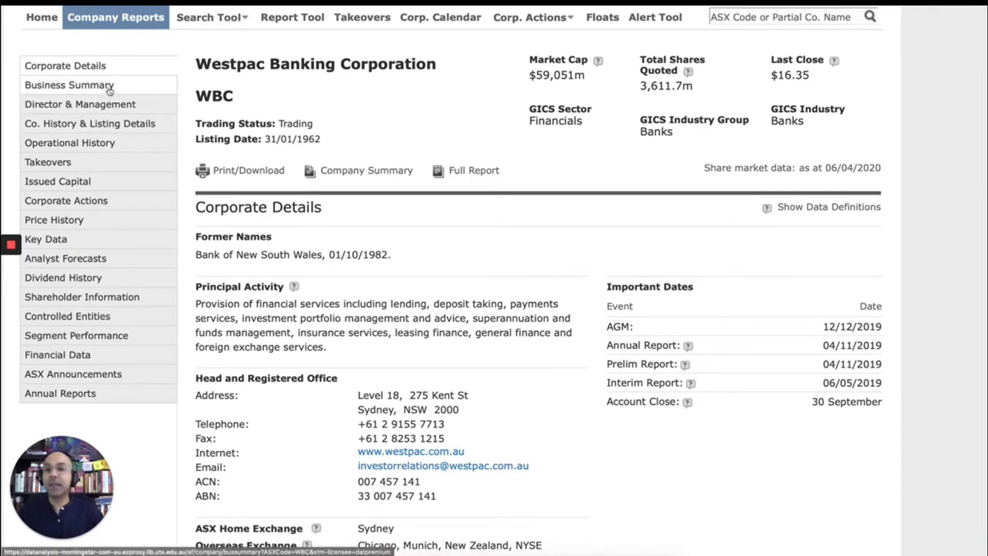
View Westpac's Business Summary of divisions.
{"action": "left_click", "coordinate": [68, 85]}
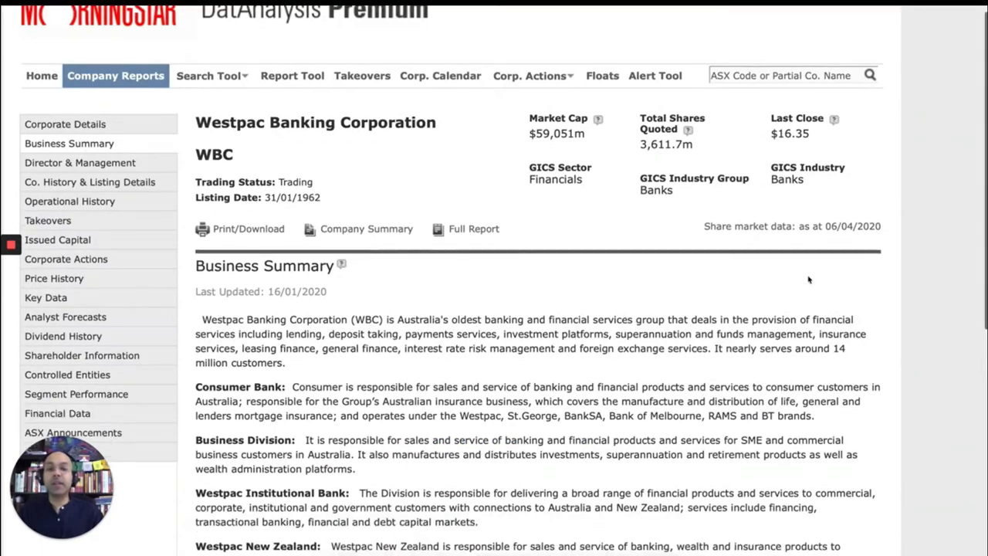
{"action": "scroll", "scroll_direction": "down", "scroll_amount": 3}
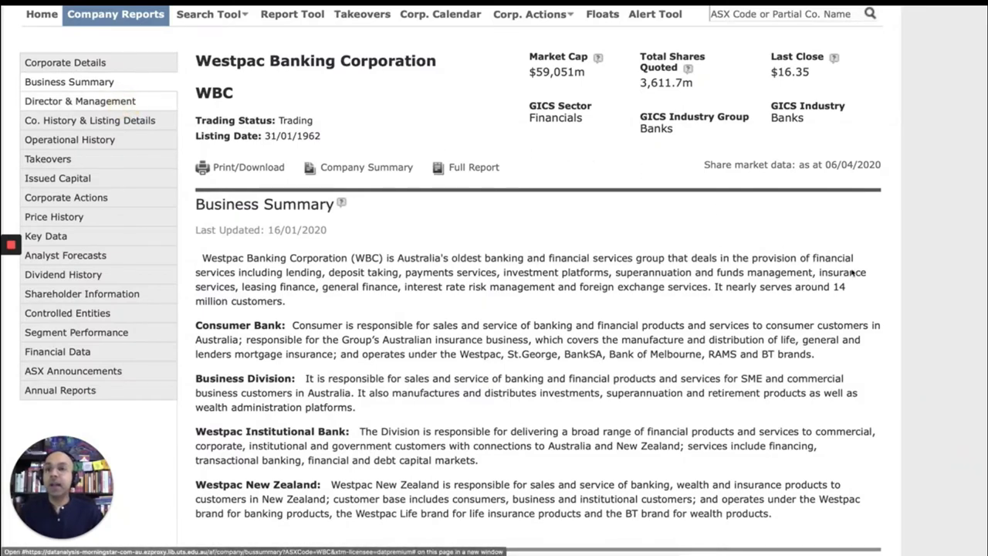
View Westpac's Directors & Management, their remuneration figures, then directors' profiles.
{"action": "left_click", "coordinate": [80, 102]}
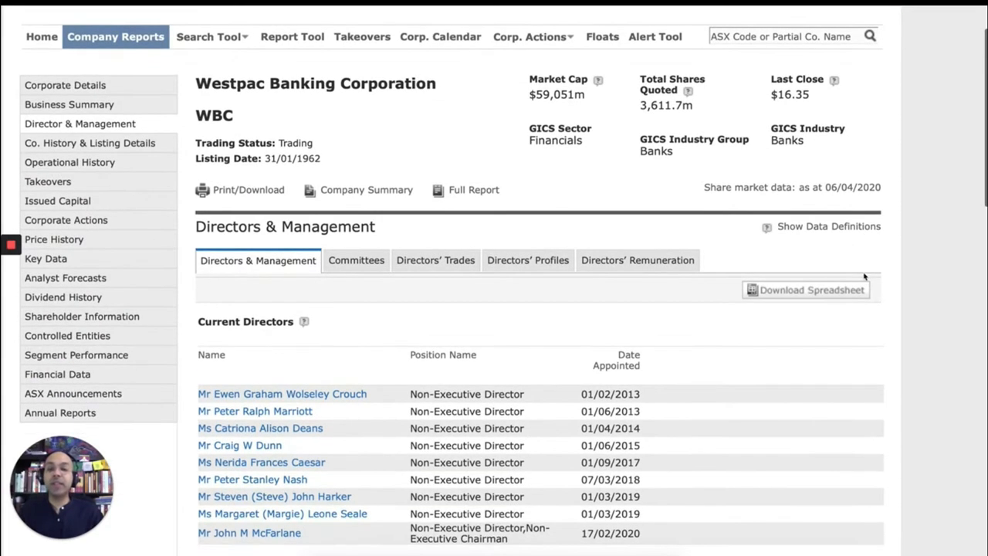
{"action": "mouse_move", "coordinate": [921, 319]}
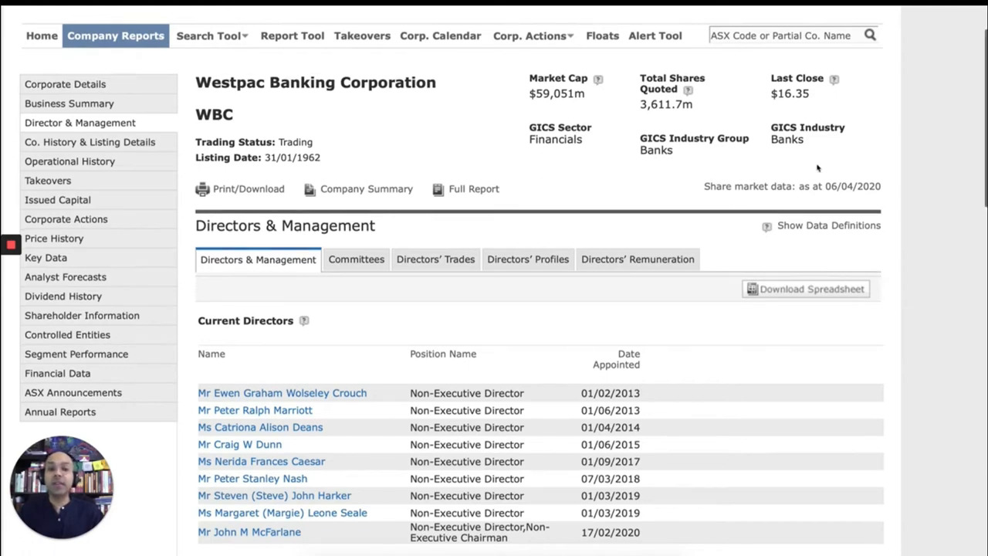
{"action": "left_click", "coordinate": [638, 260]}
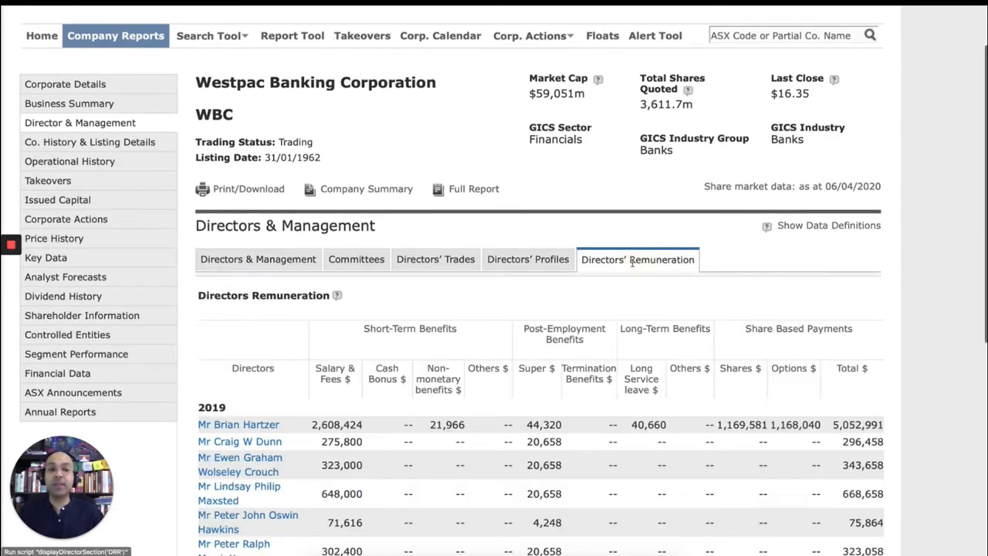
{"action": "left_click", "coordinate": [528, 259]}
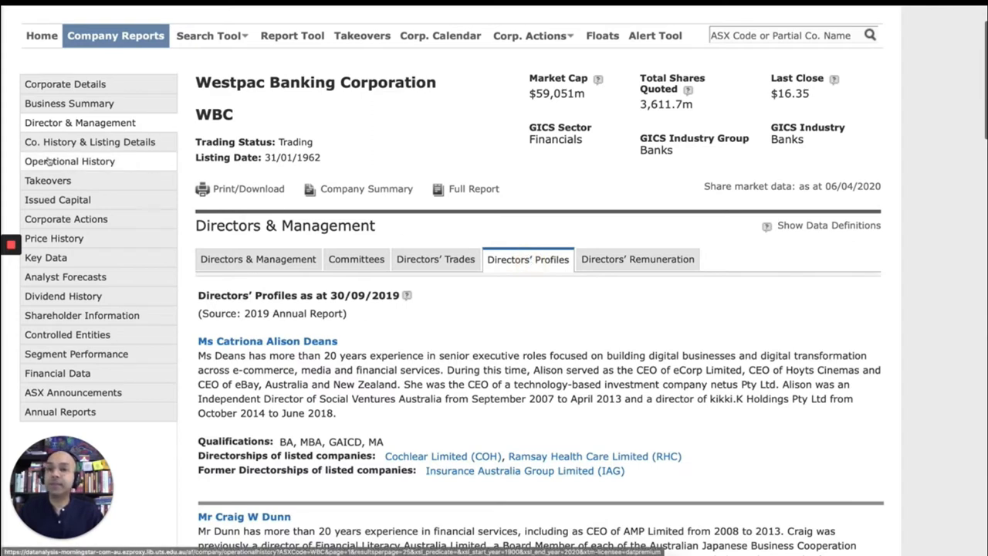
{"action": "mouse_move", "coordinate": [54, 146]}
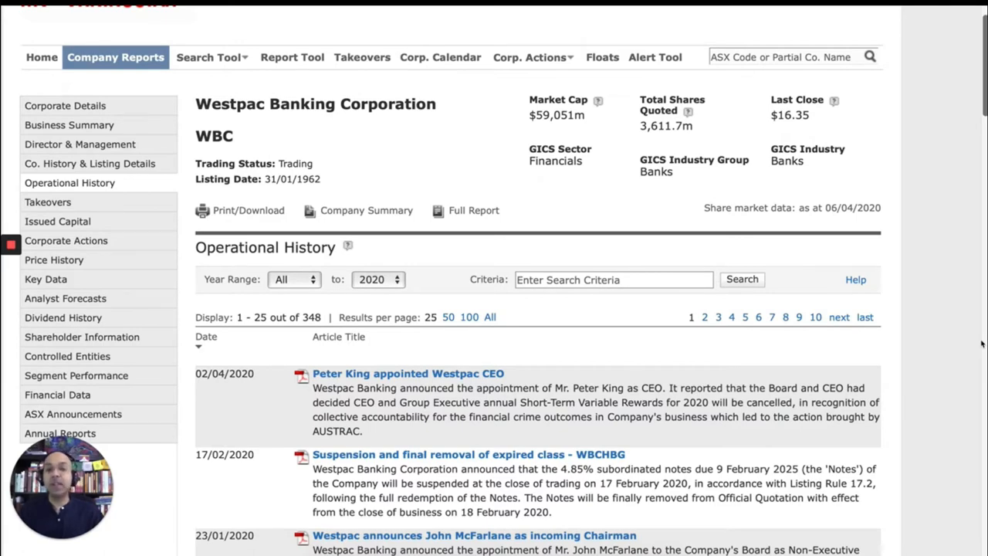
Read Westpac's operational history, then its issued capital details.
{"action": "scroll", "scroll_direction": "down", "scroll_amount": 3}
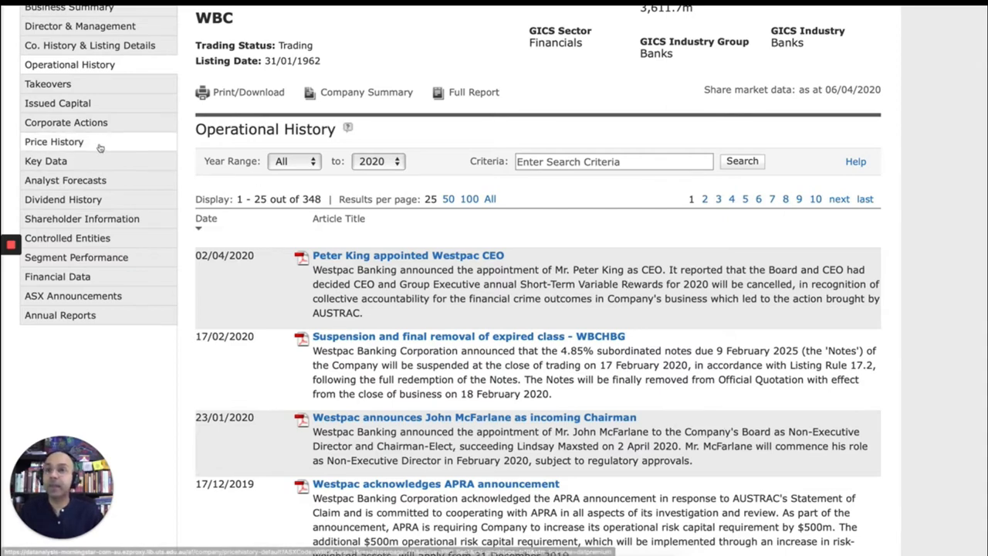
{"action": "left_click", "coordinate": [58, 102]}
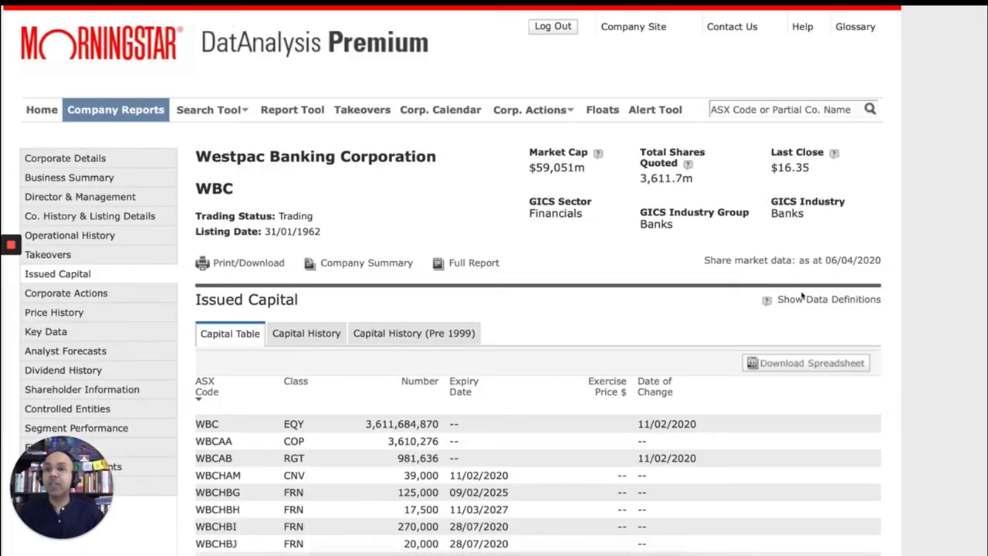
{"action": "scroll", "scroll_direction": "down", "scroll_amount": 3}
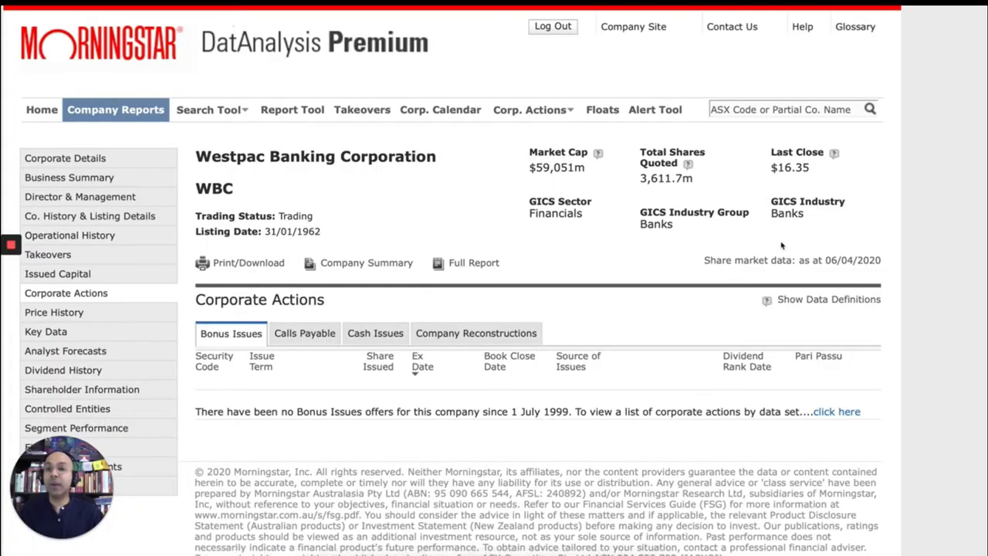
{"action": "scroll", "scroll_direction": "down", "scroll_amount": 3}
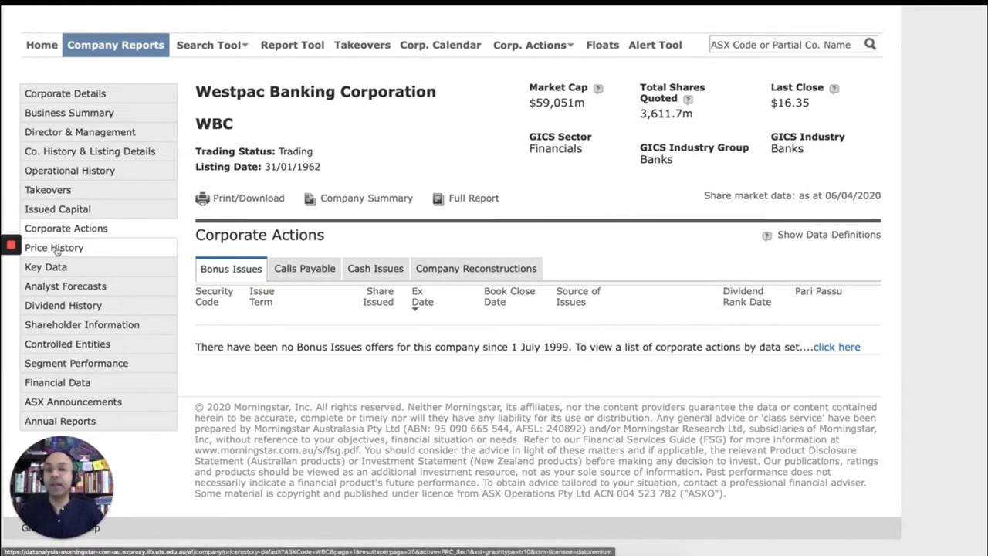
View Westpac's daily price history table and scroll through analyst forecasts.
{"action": "left_click", "coordinate": [53, 247]}
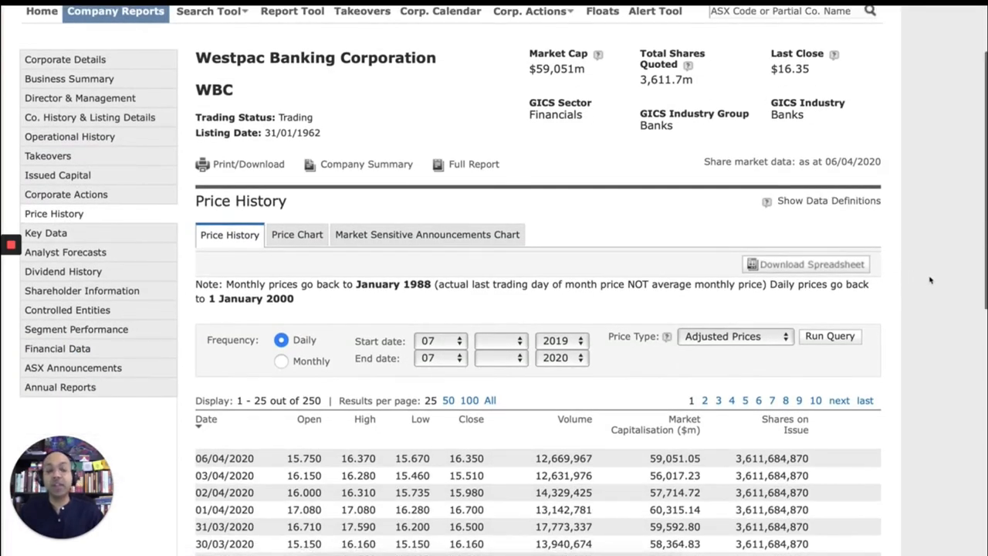
{"action": "scroll", "scroll_direction": "down", "scroll_amount": 3}
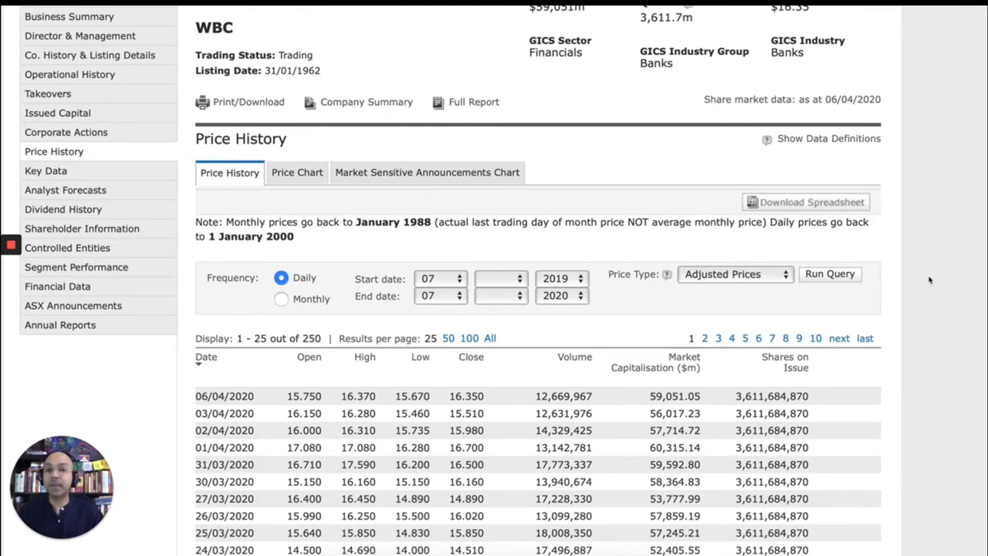
{"action": "mouse_move", "coordinate": [841, 222]}
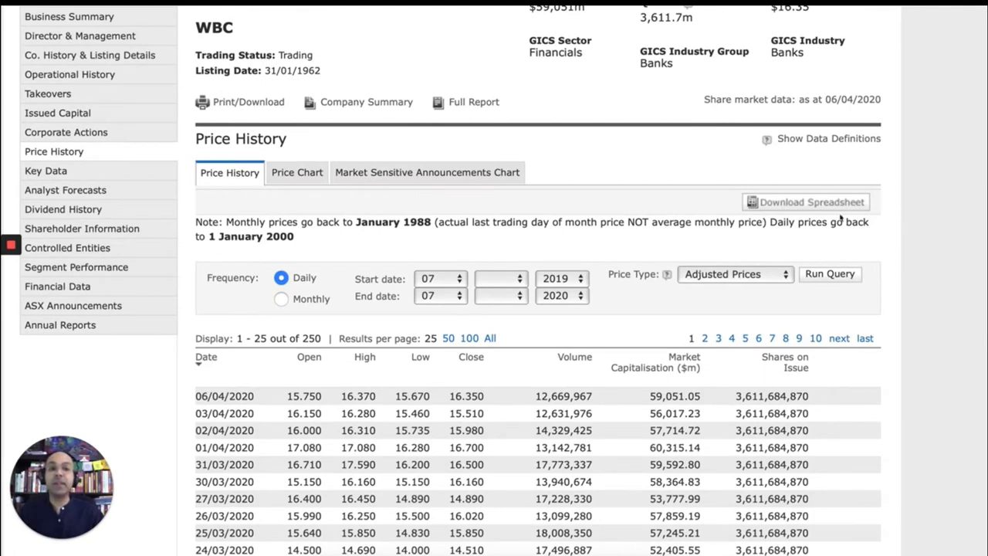
{"action": "mouse_move", "coordinate": [802, 199]}
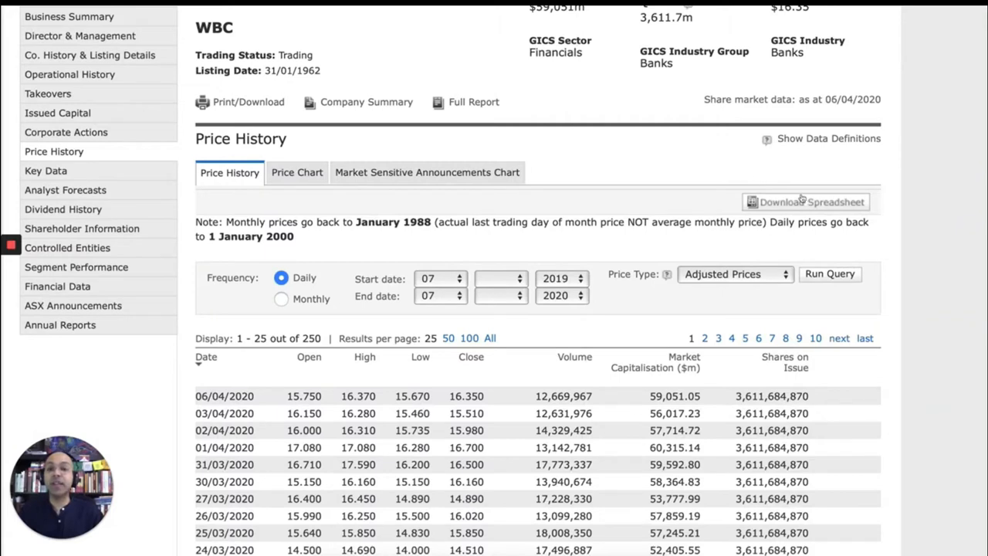
{"action": "mouse_move", "coordinate": [812, 195]}
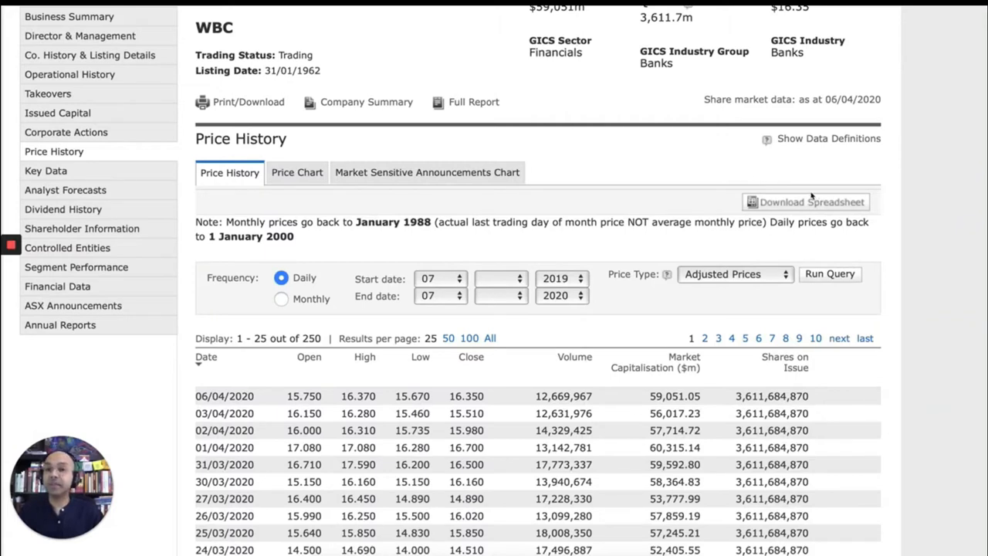
{"action": "mouse_move", "coordinate": [64, 190]}
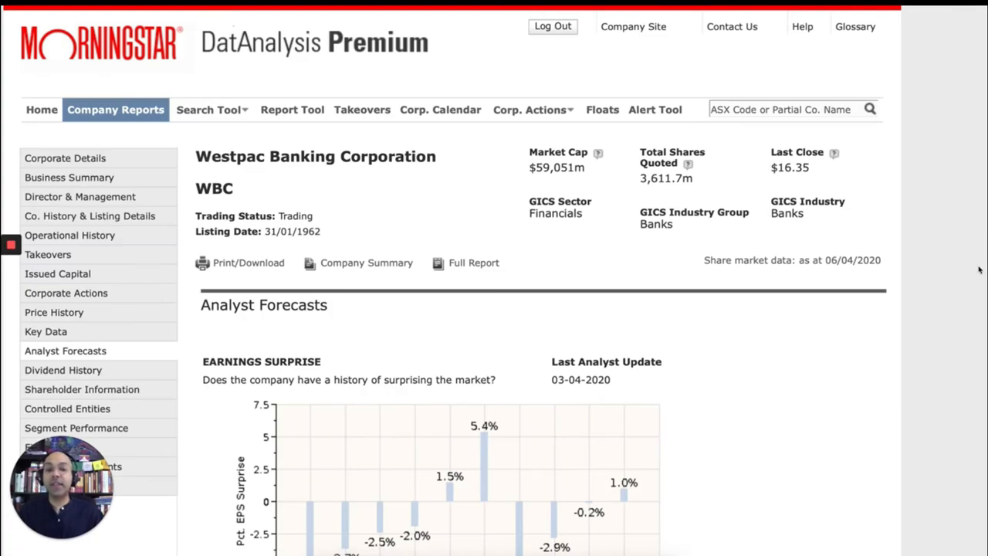
{"action": "mouse_move", "coordinate": [957, 300]}
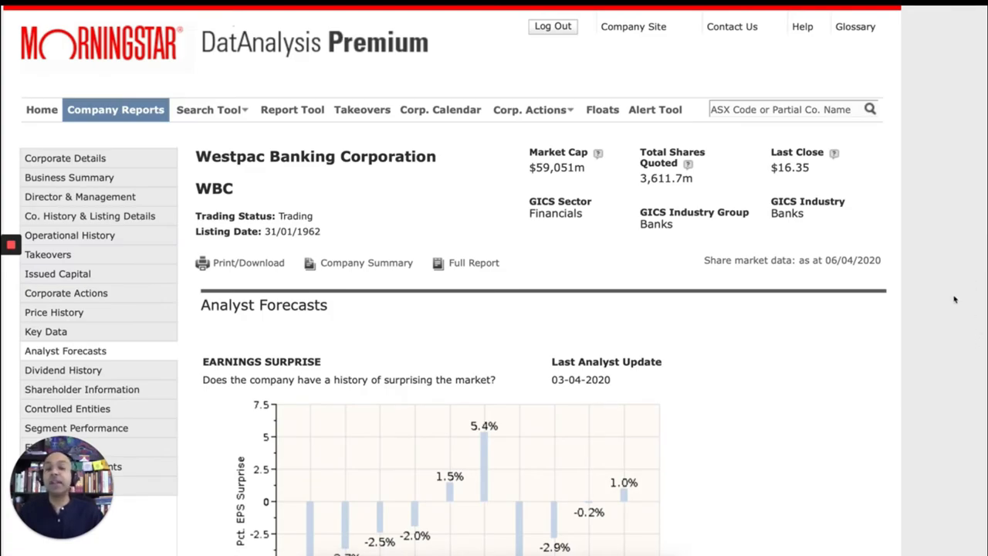
{"action": "scroll", "scroll_direction": "down", "scroll_amount": 3}
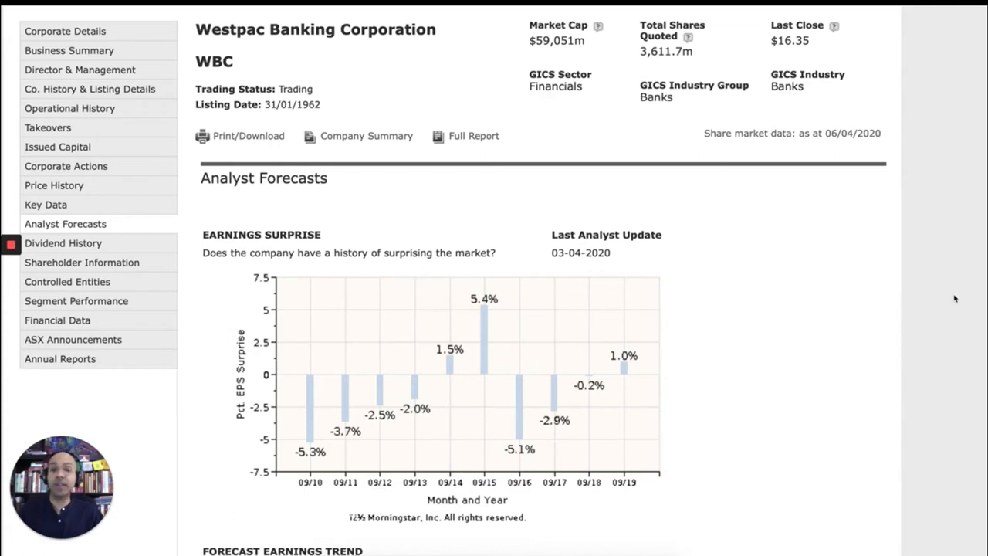
{"action": "scroll", "scroll_direction": "down", "scroll_amount": 3}
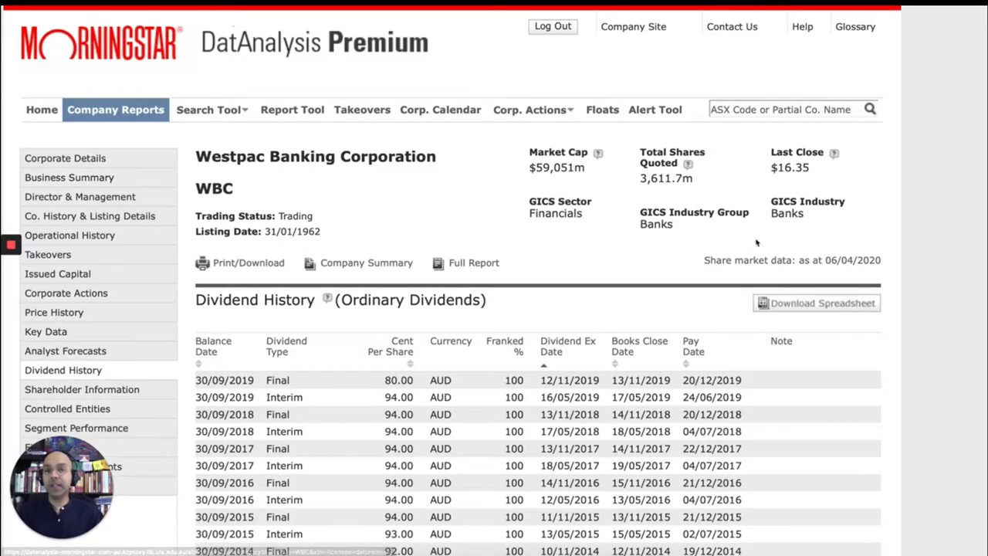
{"action": "mouse_move", "coordinate": [712, 238]}
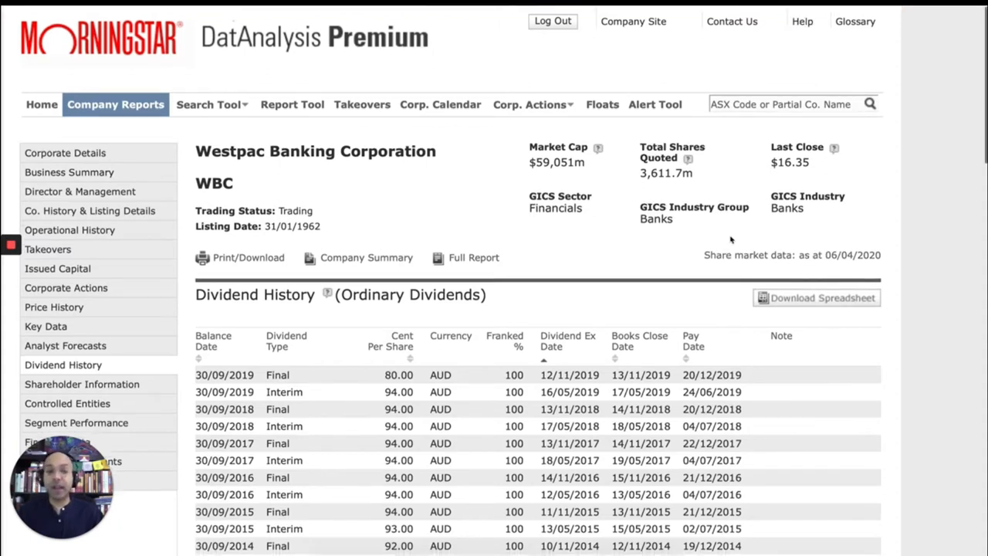
View Westpac's 2019 segment performance by industry and geography.
{"action": "scroll", "scroll_direction": "down", "scroll_amount": 3}
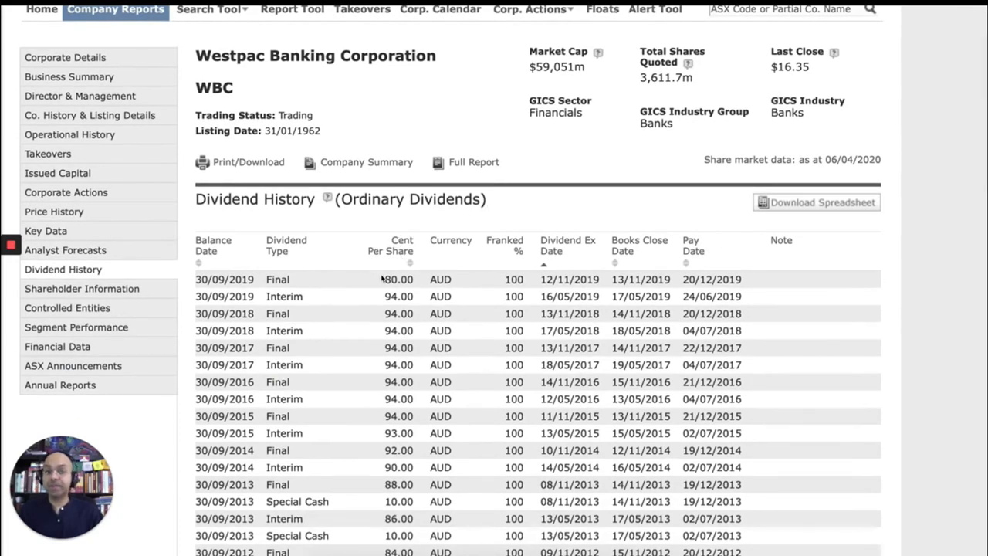
{"action": "mouse_move", "coordinate": [138, 307]}
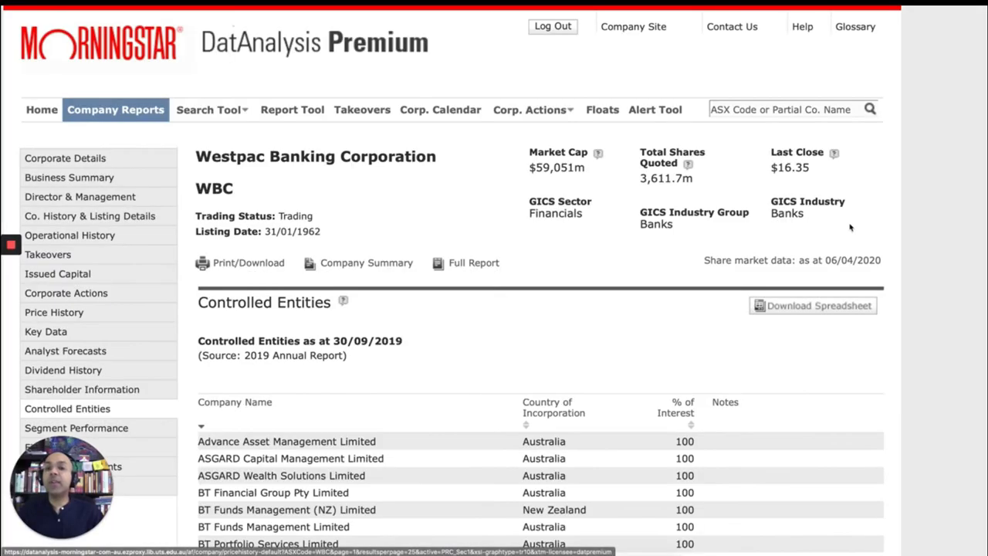
{"action": "scroll", "scroll_direction": "down", "scroll_amount": 3}
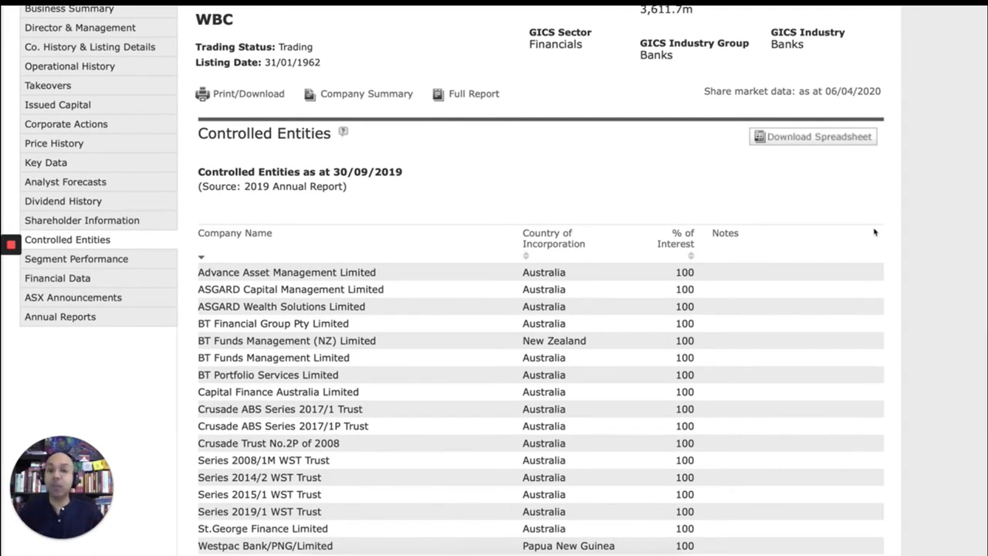
{"action": "scroll", "scroll_direction": "down", "scroll_amount": 3}
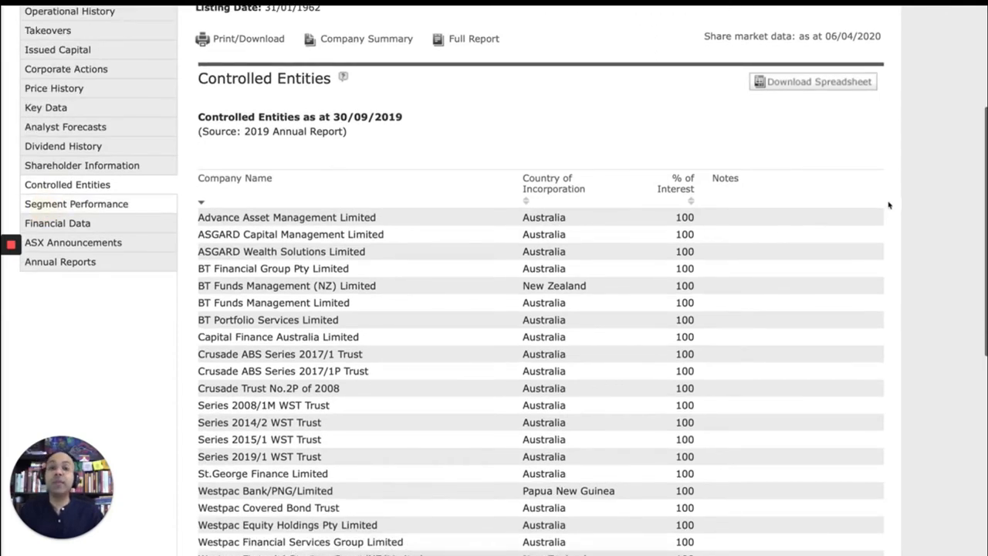
{"action": "left_click", "coordinate": [76, 204]}
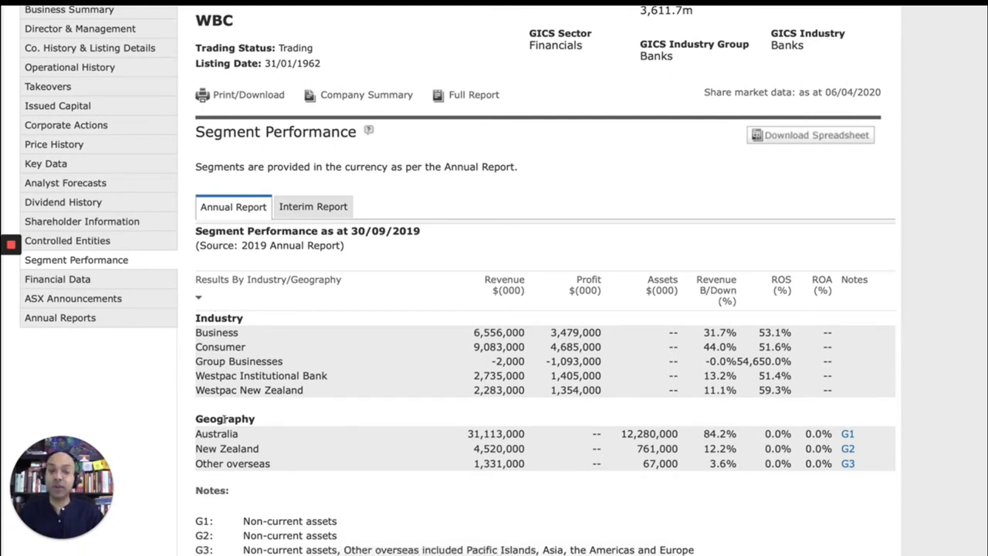
{"action": "mouse_move", "coordinate": [612, 284]}
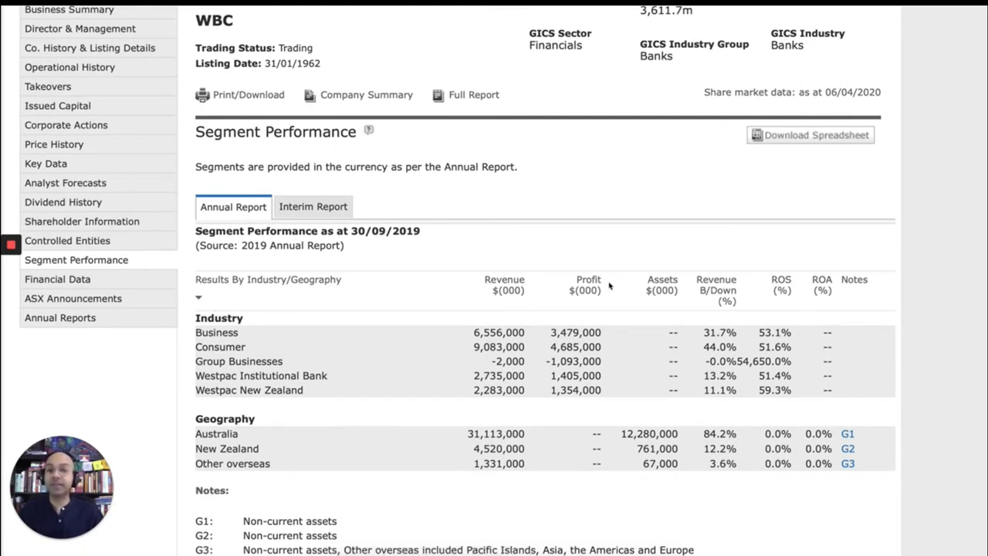
{"action": "scroll", "scroll_direction": "down", "scroll_amount": 3}
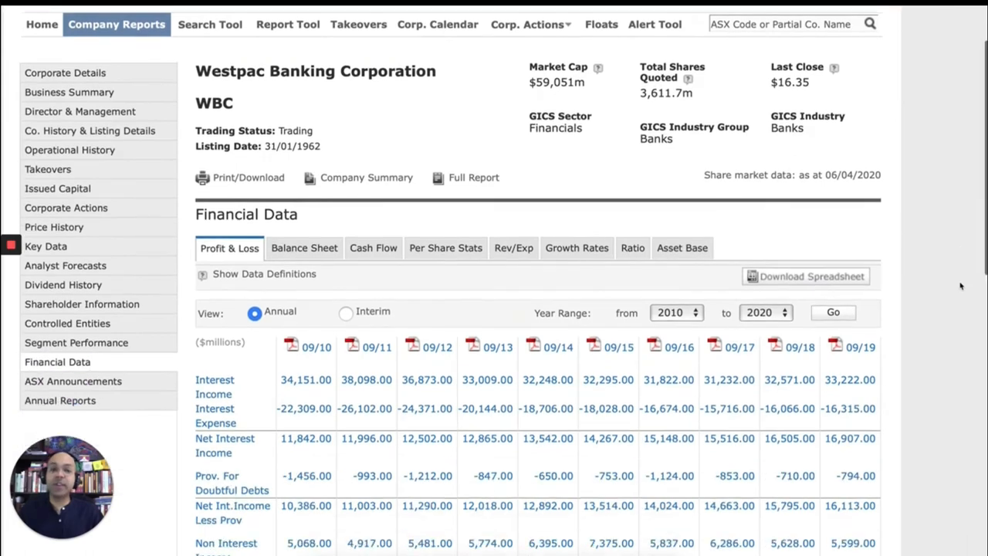
Scroll through Westpac's financial data and ASX announcements list.
{"action": "scroll", "scroll_direction": "down", "scroll_amount": 3}
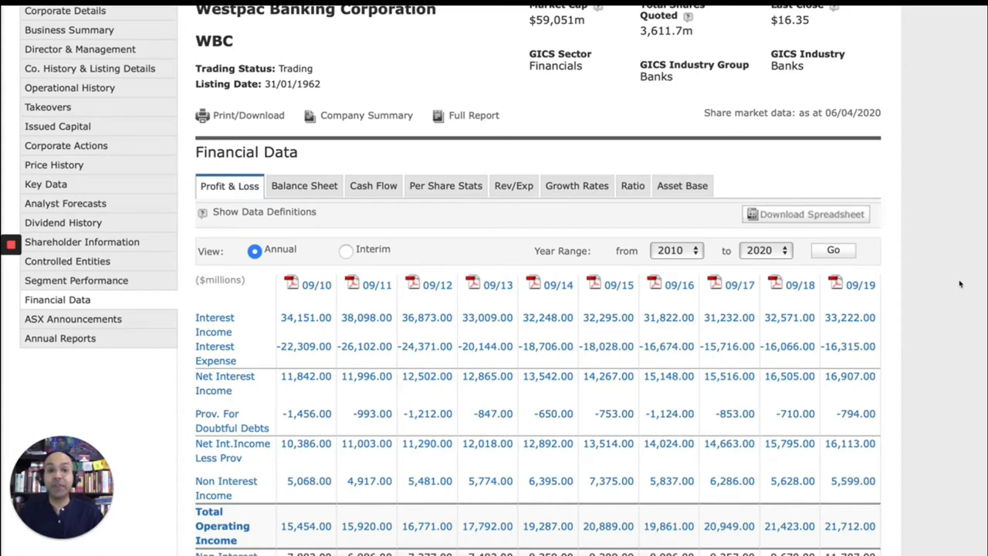
{"action": "mouse_move", "coordinate": [957, 284]}
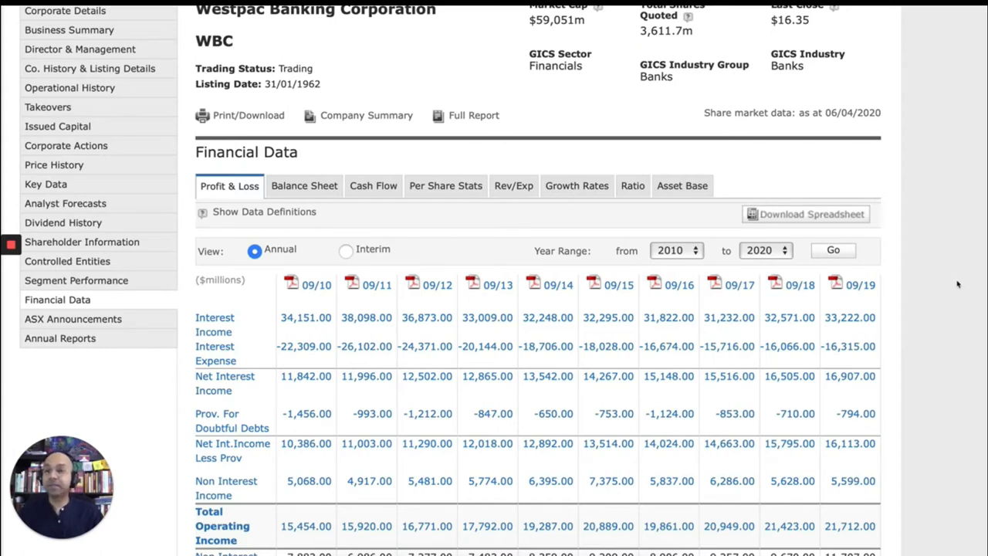
{"action": "scroll", "scroll_direction": "down", "scroll_amount": 3}
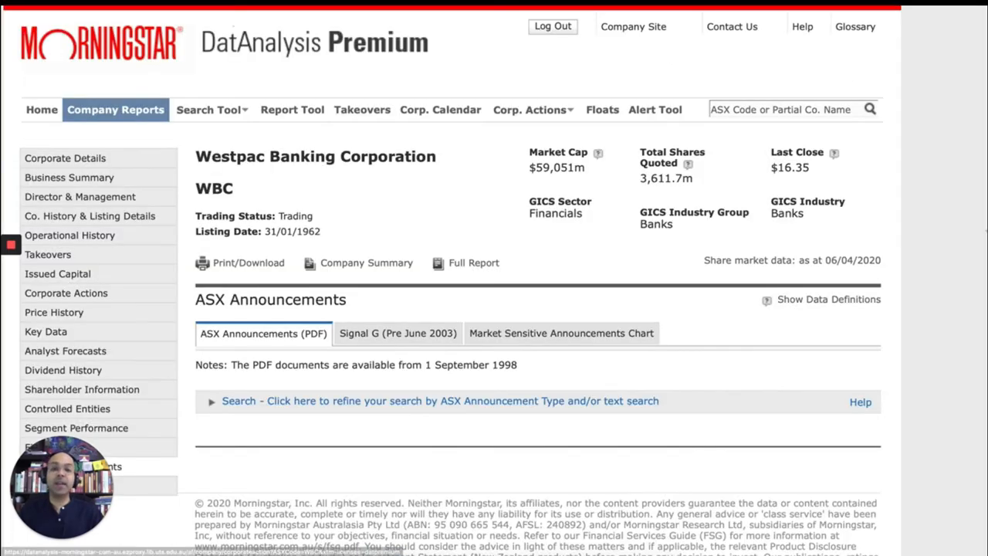
{"action": "scroll", "scroll_direction": "down", "scroll_amount": 3}
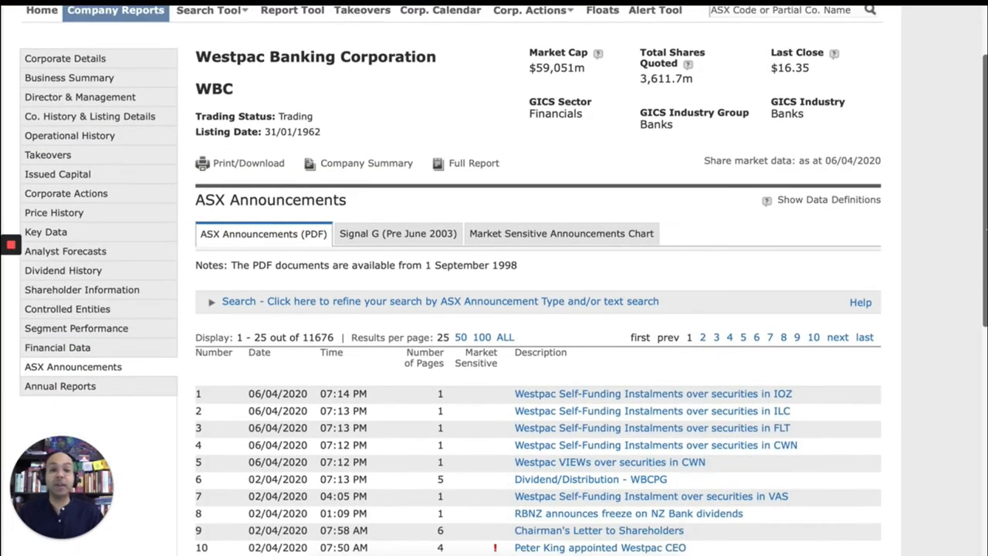
{"action": "scroll", "scroll_direction": "down", "scroll_amount": 3}
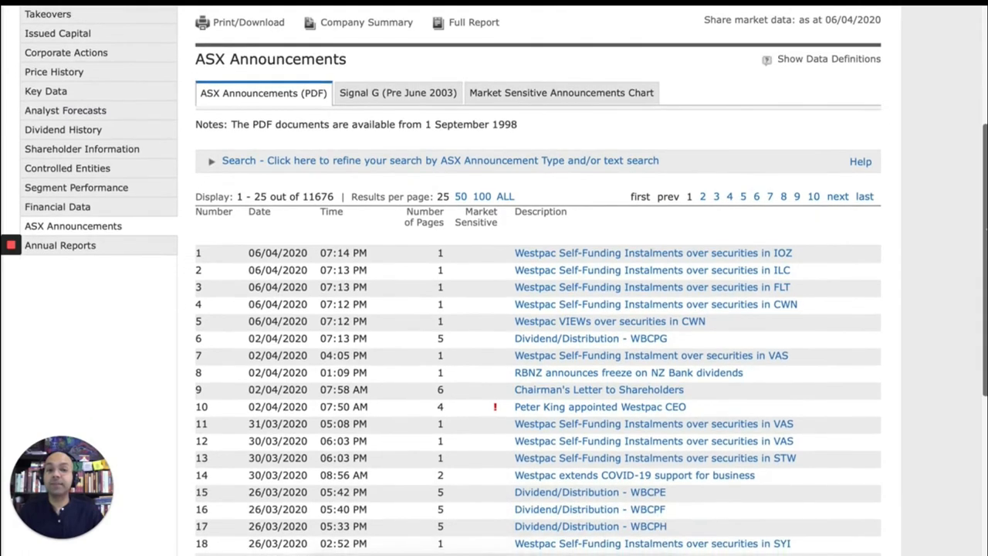
{"action": "scroll", "scroll_direction": "down", "scroll_amount": 3}
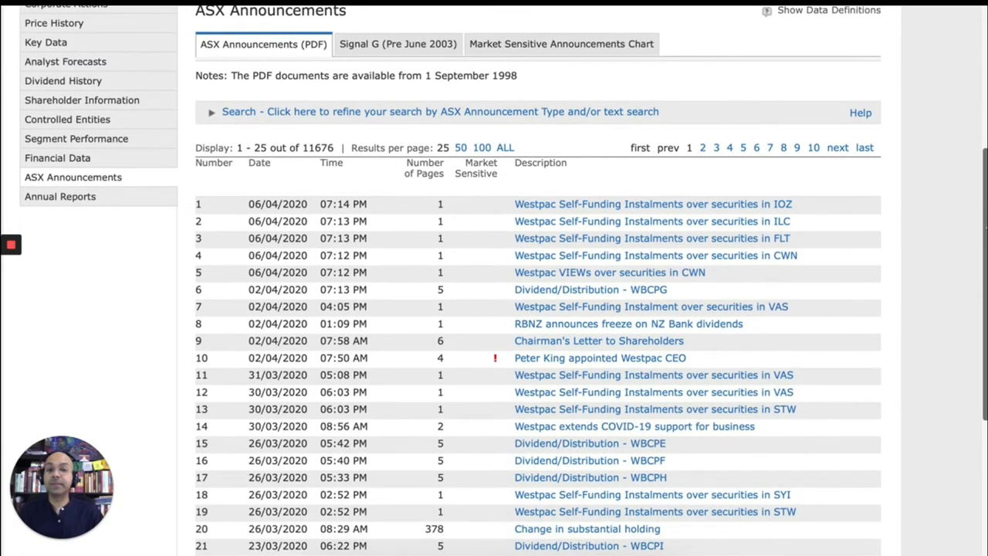
{"action": "mouse_move", "coordinate": [83, 199]}
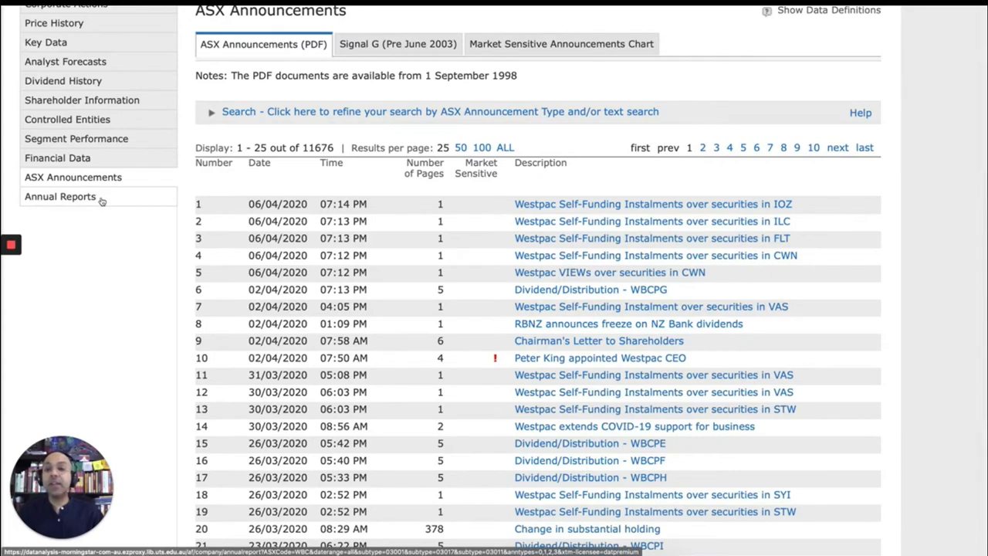
Show all 78 Westpac annual reports, back to 1967, on one page and scroll through them.
{"action": "left_click", "coordinate": [59, 196]}
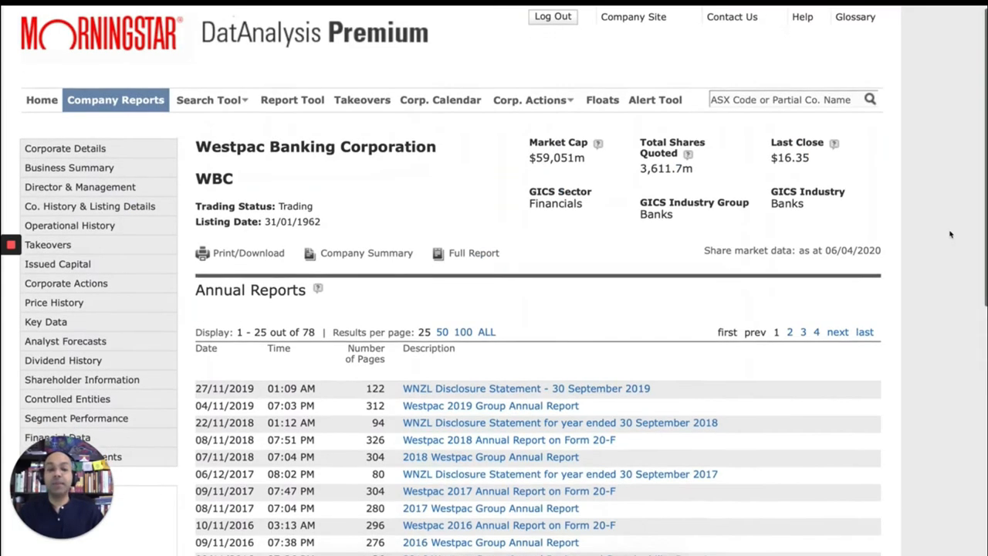
{"action": "scroll", "scroll_direction": "down", "scroll_amount": 3}
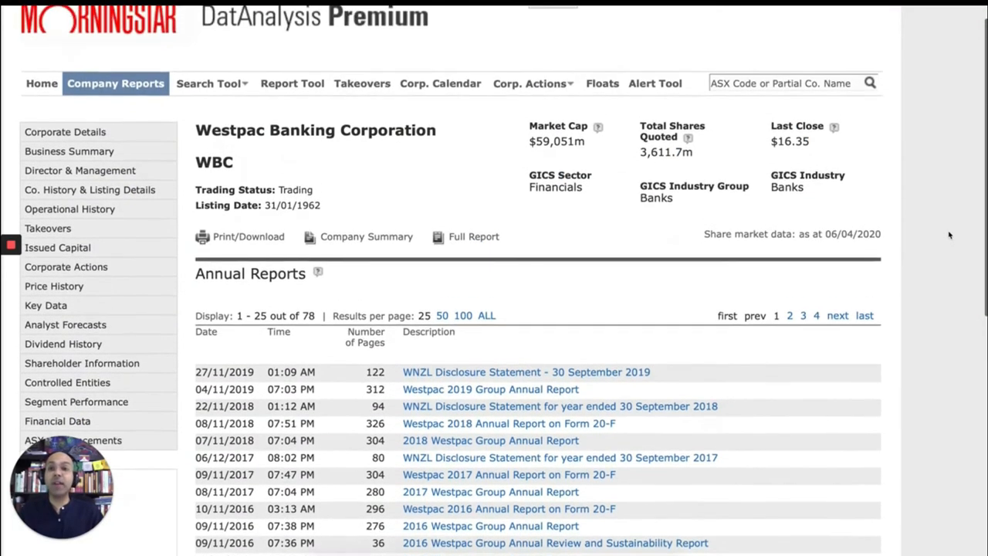
{"action": "scroll", "scroll_direction": "down", "scroll_amount": 3}
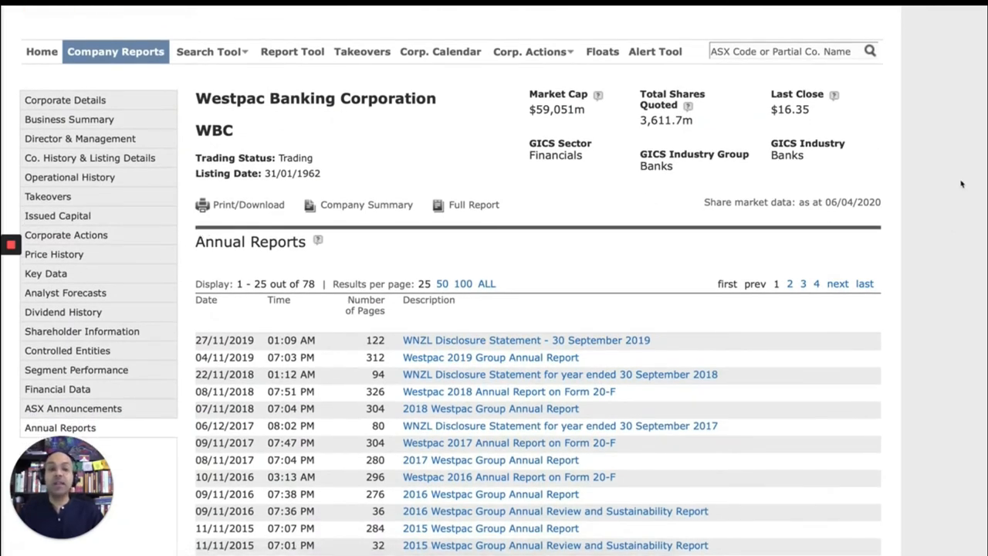
{"action": "scroll", "scroll_direction": "down", "scroll_amount": 3}
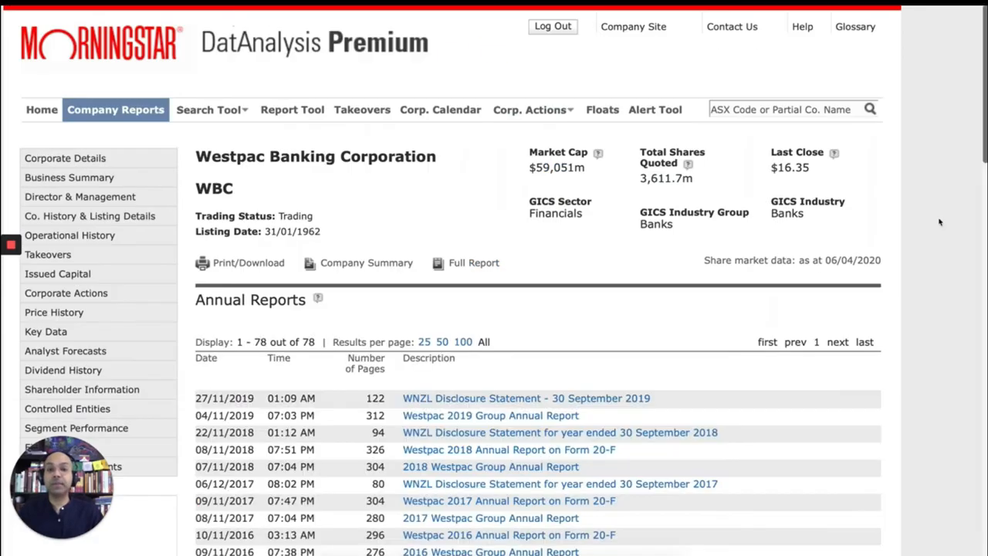
{"action": "scroll", "scroll_direction": "down", "scroll_amount": 3}
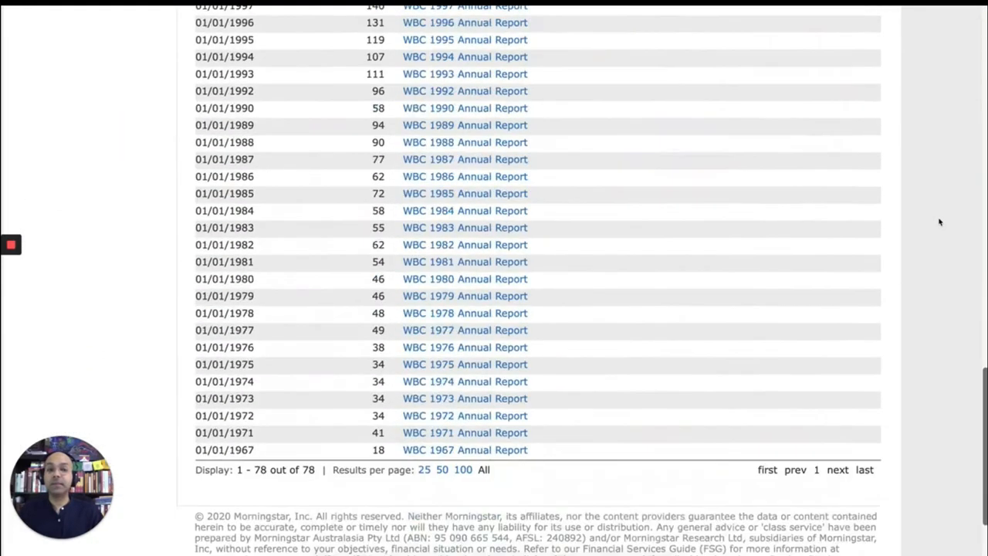
{"action": "scroll", "scroll_direction": "down", "scroll_amount": 3}
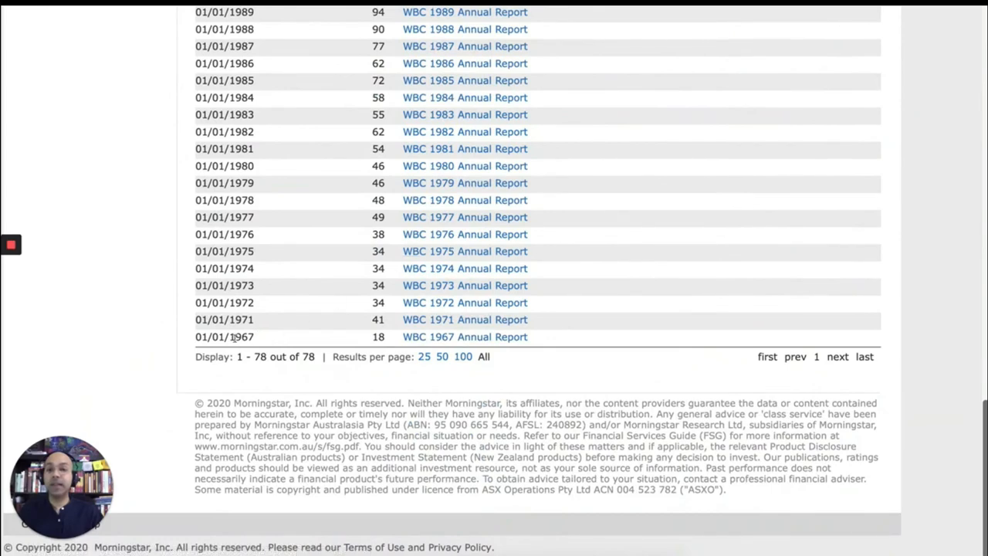
{"action": "scroll", "scroll_direction": "up", "scroll_amount": 3}
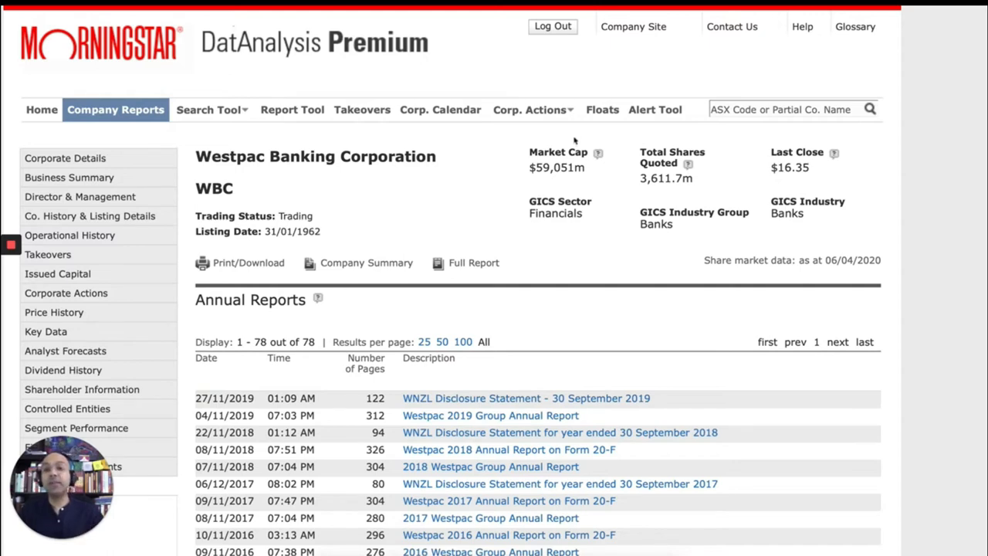
Go to Advanced Search from the Search Tool menu.
{"action": "left_click", "coordinate": [210, 108]}
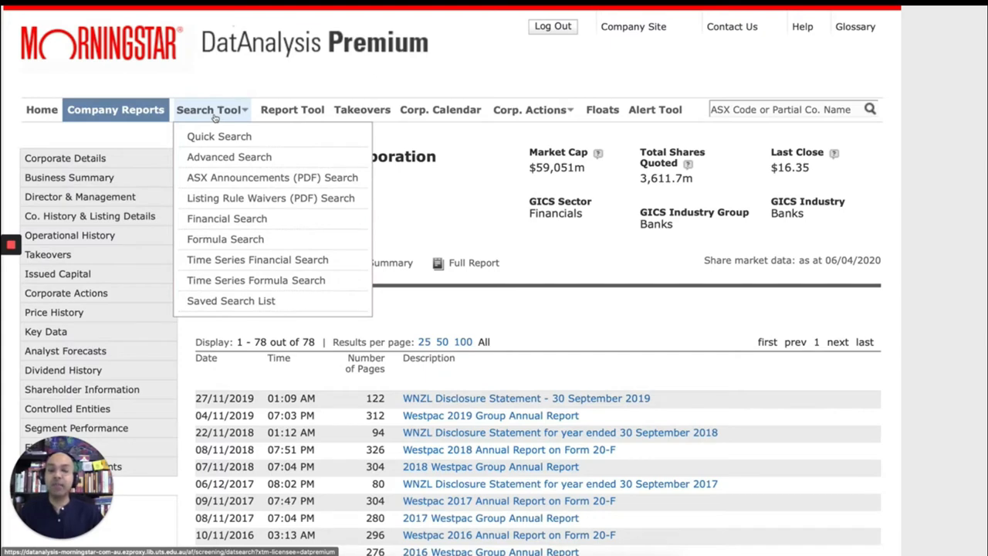
{"action": "mouse_move", "coordinate": [227, 220]}
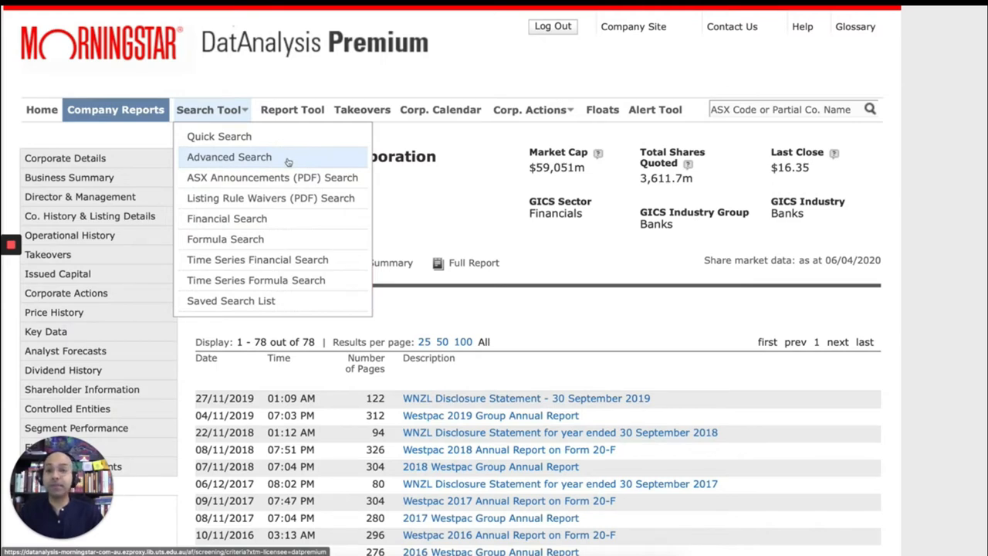
{"action": "left_click", "coordinate": [229, 157]}
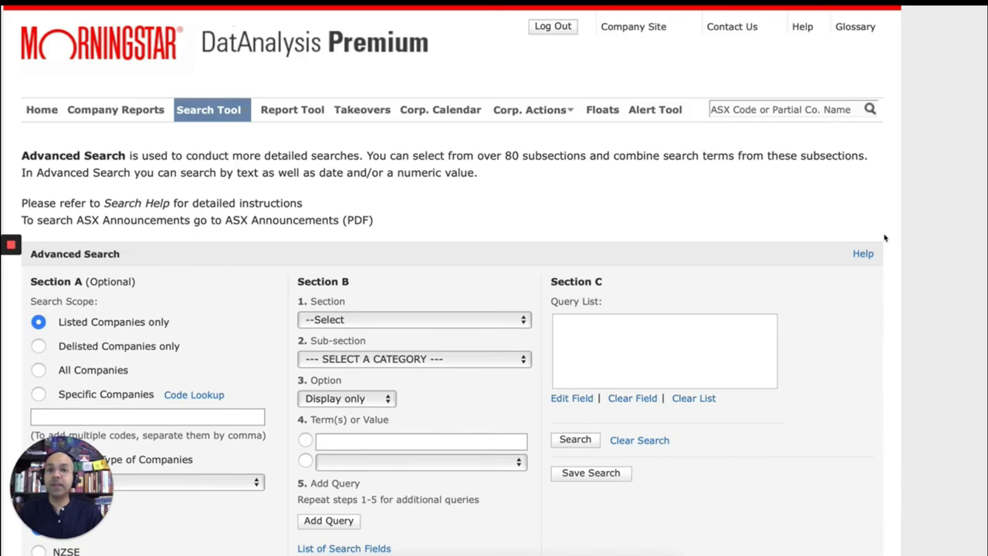
{"action": "scroll", "scroll_direction": "down", "scroll_amount": 3}
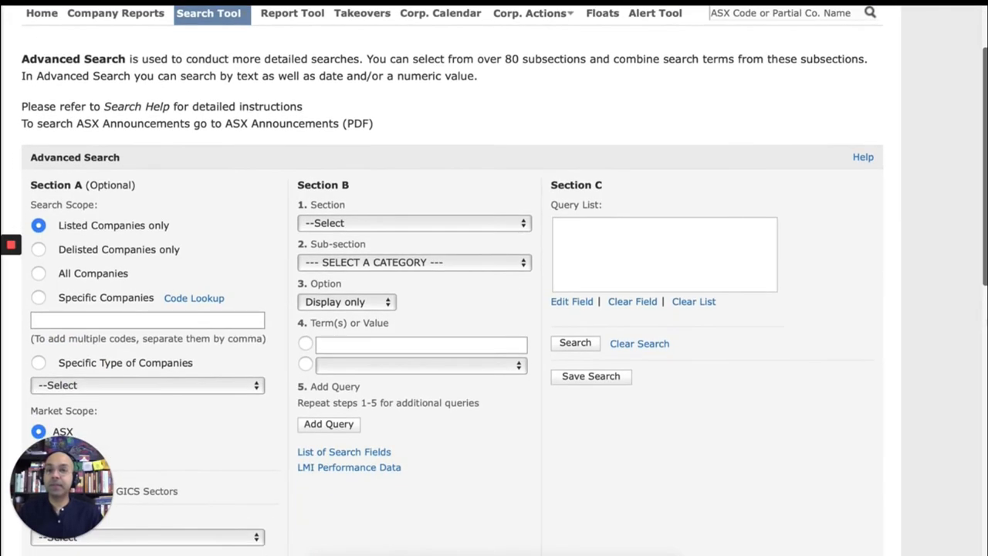
{"action": "scroll", "scroll_direction": "down", "scroll_amount": 3}
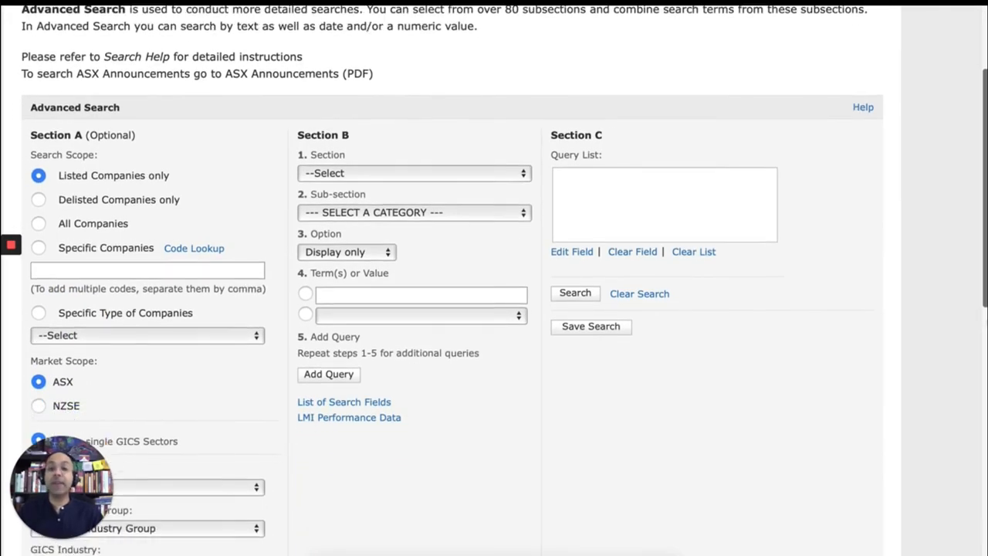
{"action": "scroll", "scroll_direction": "down", "scroll_amount": 3}
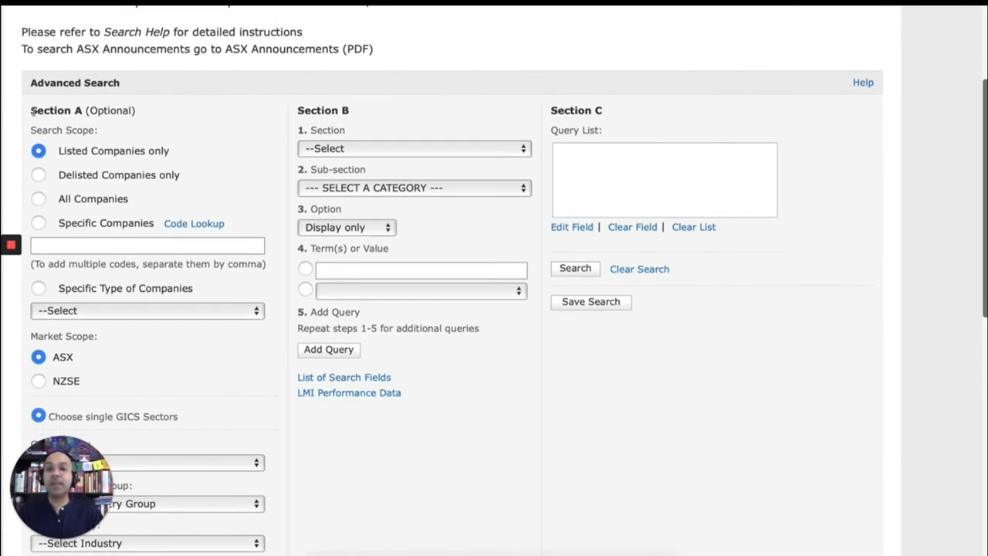
{"action": "mouse_move", "coordinate": [604, 124]}
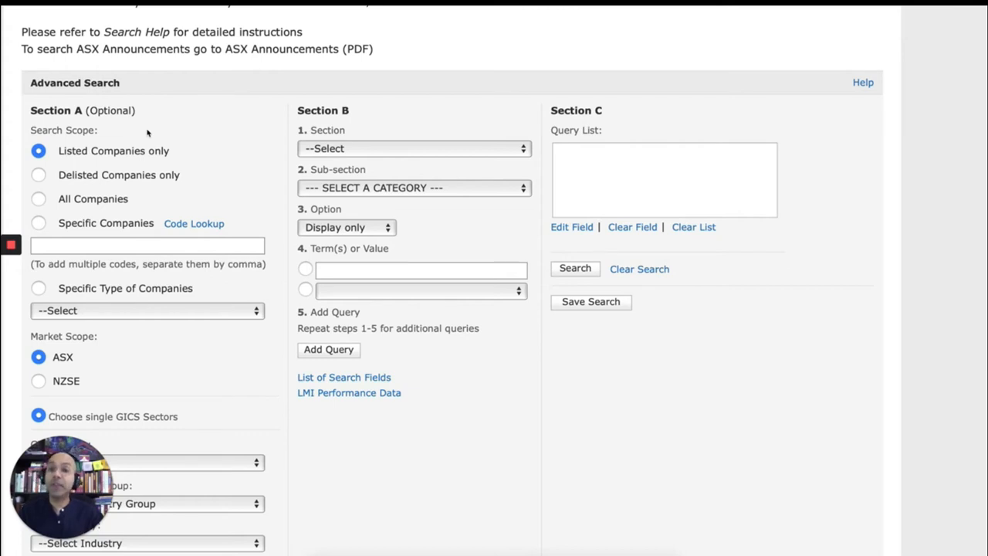
{"action": "mouse_move", "coordinate": [81, 115]}
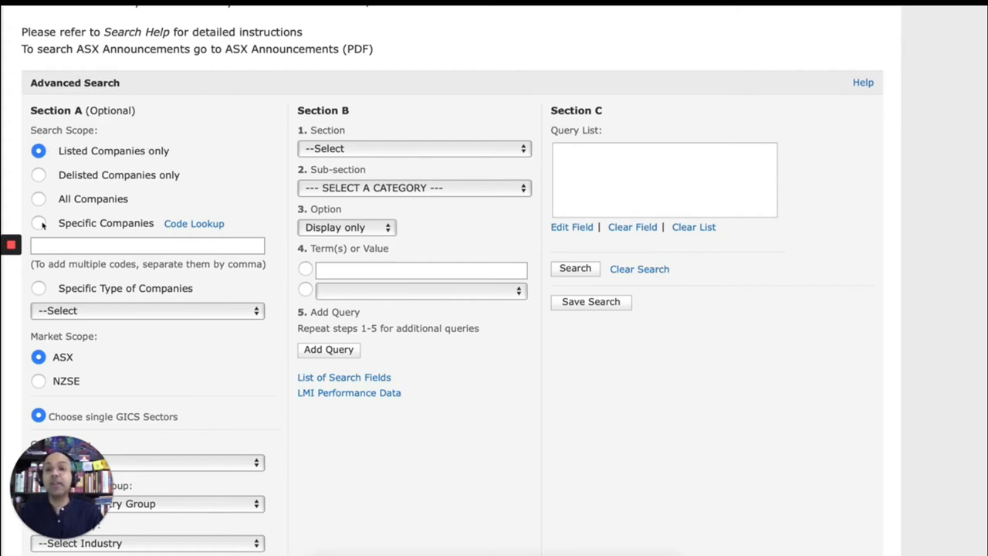
{"action": "left_click", "coordinate": [37, 222]}
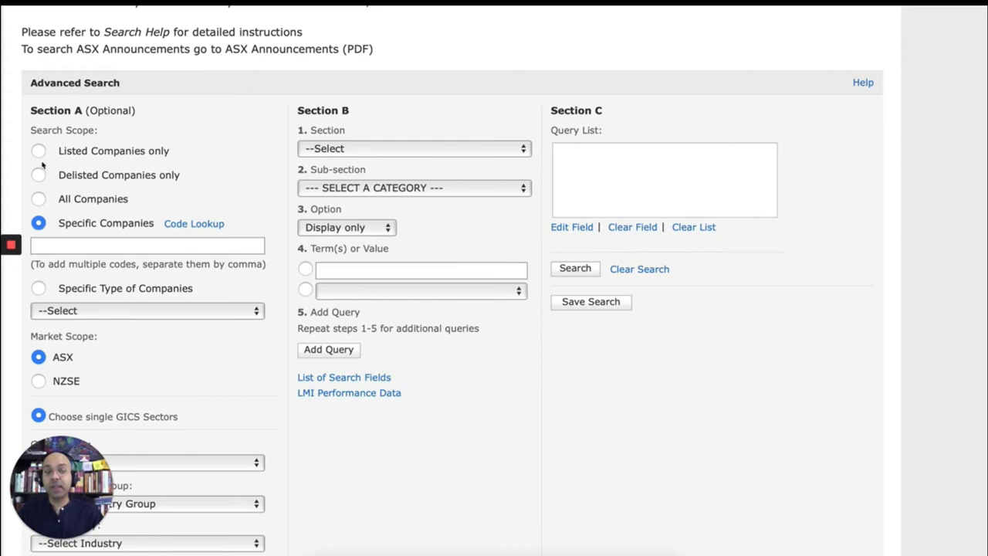
{"action": "left_click", "coordinate": [39, 152]}
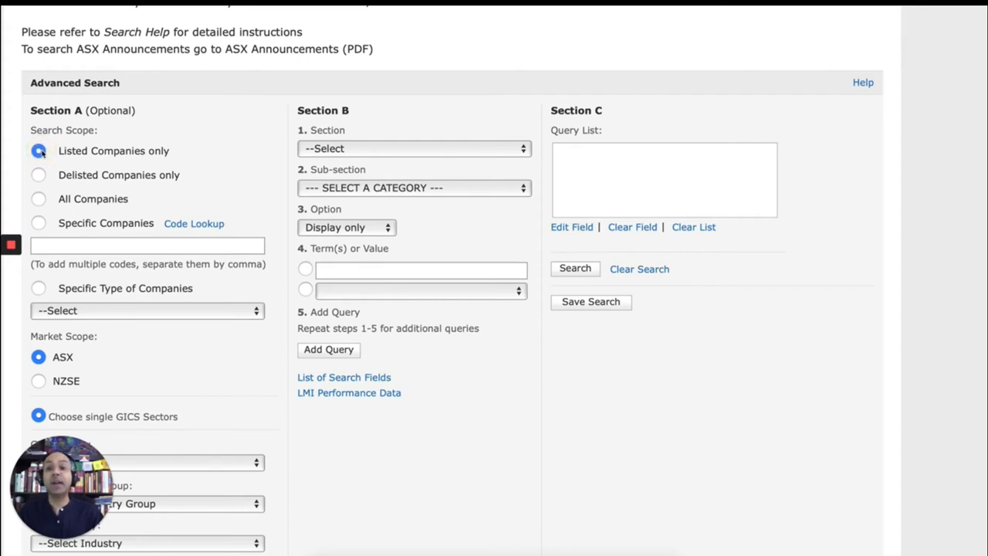
{"action": "scroll", "scroll_direction": "down", "scroll_amount": 3}
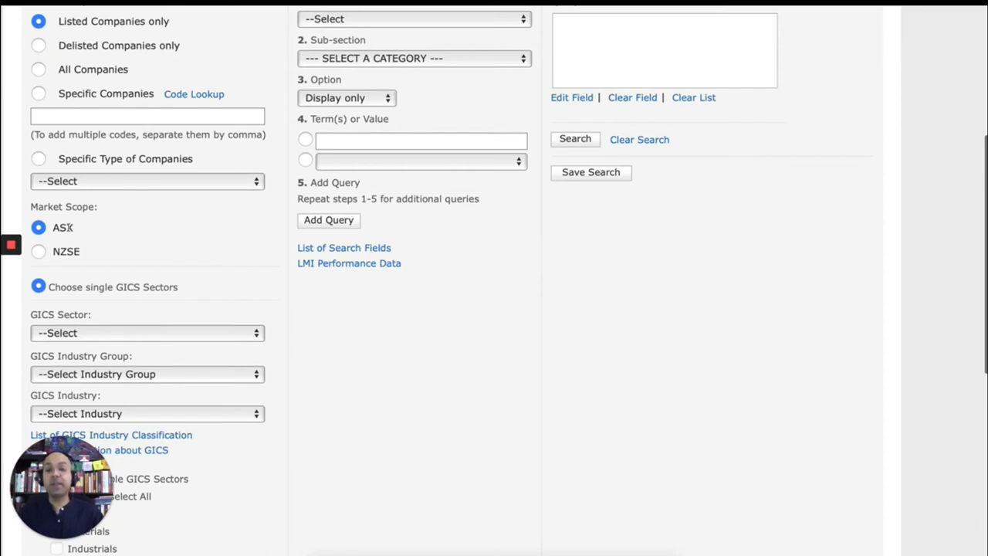
{"action": "mouse_move", "coordinate": [93, 236]}
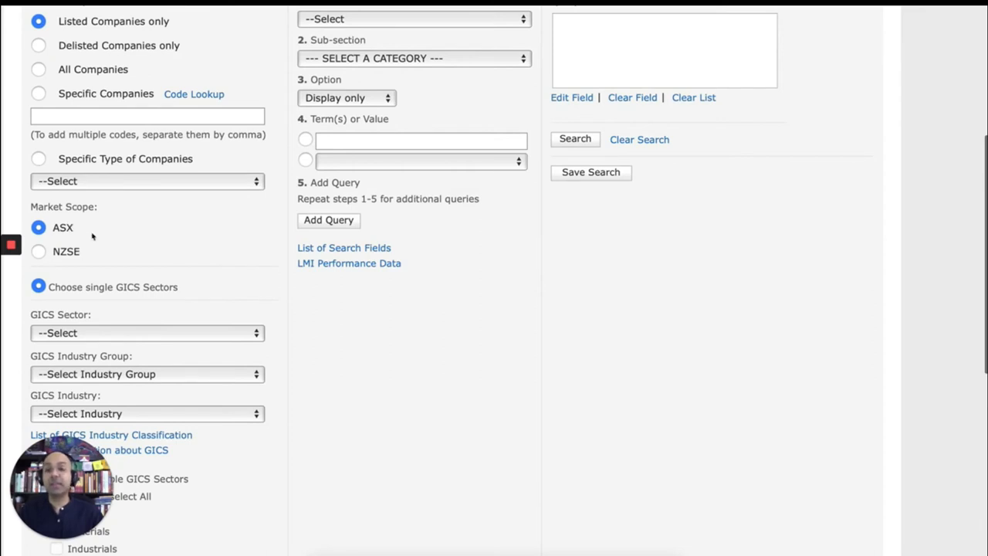
{"action": "scroll", "scroll_direction": "down", "scroll_amount": 3}
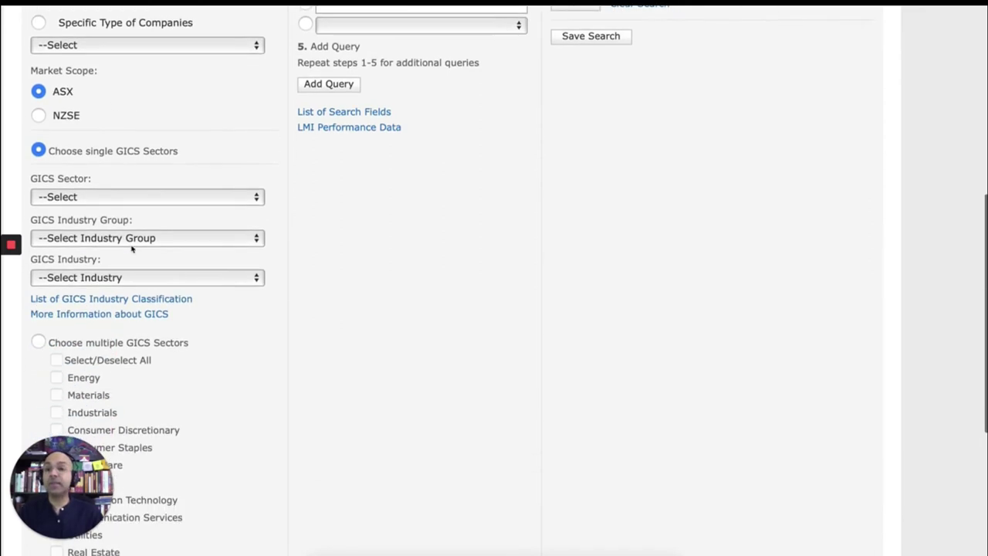
{"action": "mouse_move", "coordinate": [407, 281]}
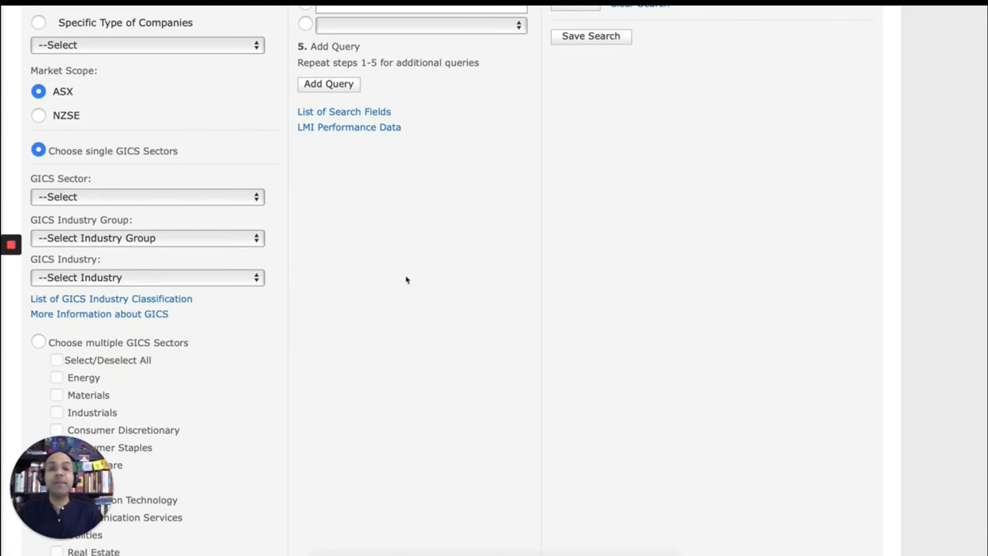
{"action": "mouse_move", "coordinate": [121, 156]}
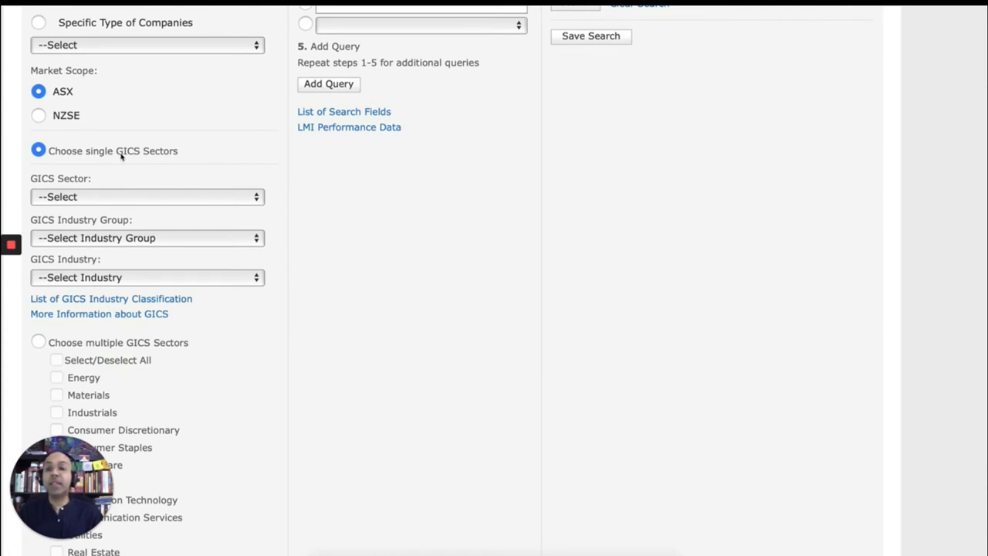
{"action": "mouse_move", "coordinate": [269, 169]}
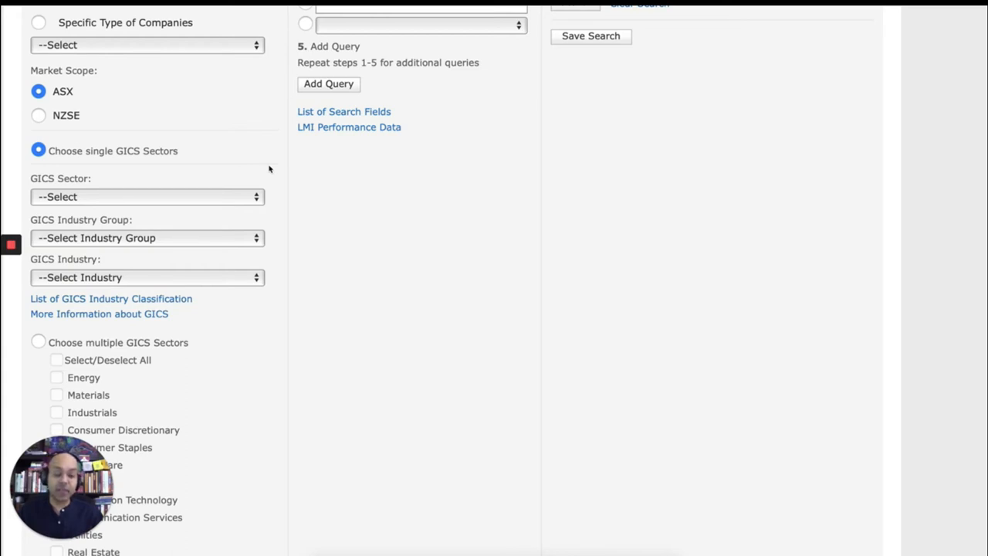
{"action": "scroll", "scroll_direction": "up", "scroll_amount": 3}
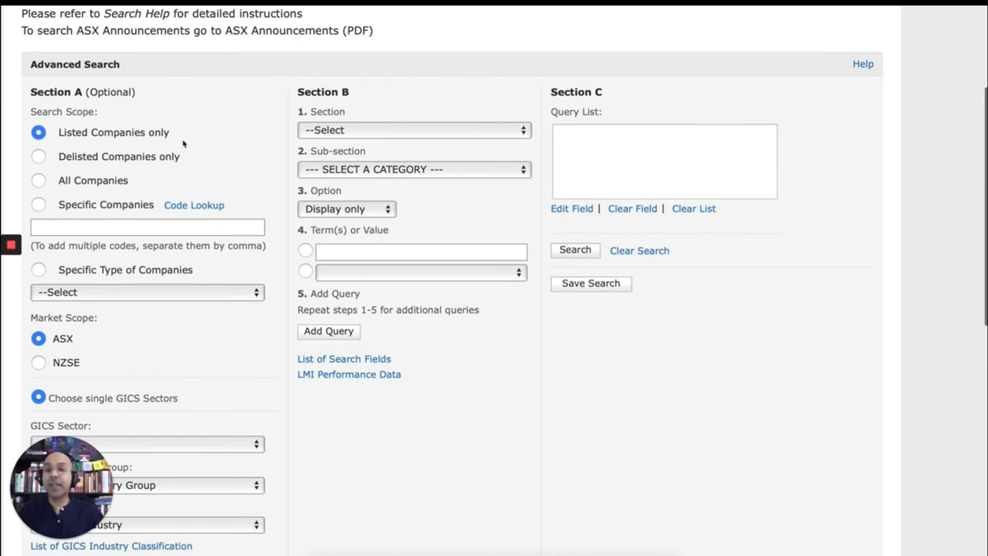
{"action": "scroll", "scroll_direction": "down", "scroll_amount": 3}
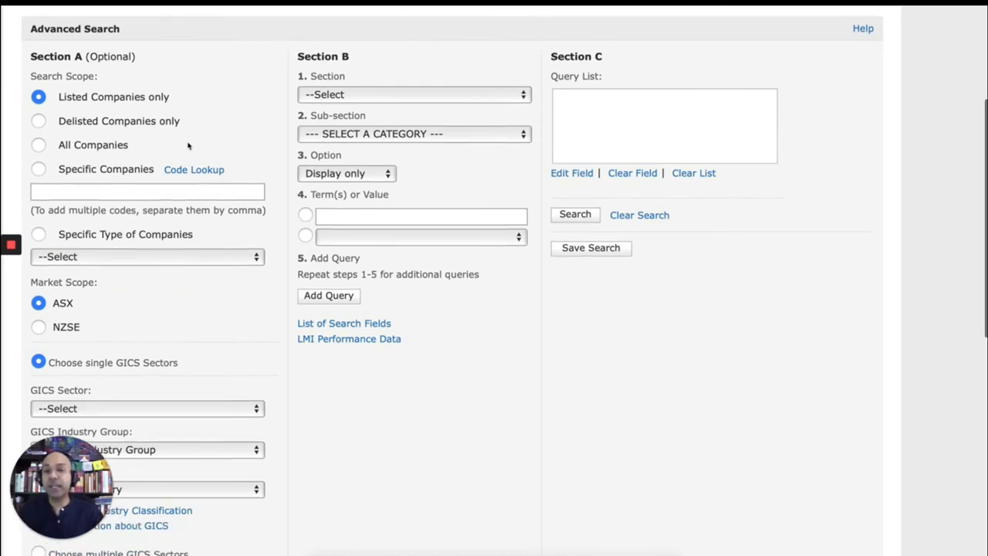
{"action": "scroll", "scroll_direction": "down", "scroll_amount": 3}
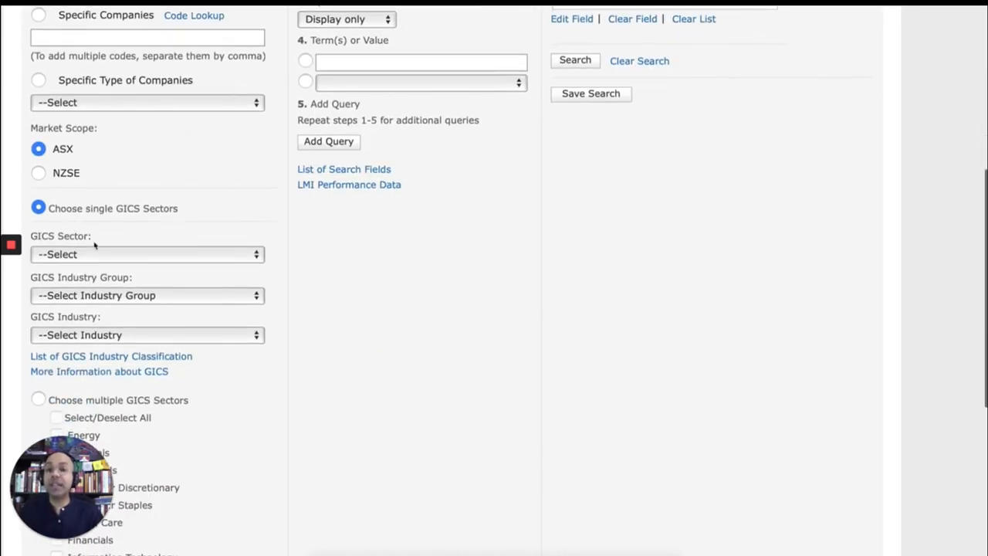
{"action": "scroll", "scroll_direction": "down", "scroll_amount": 3}
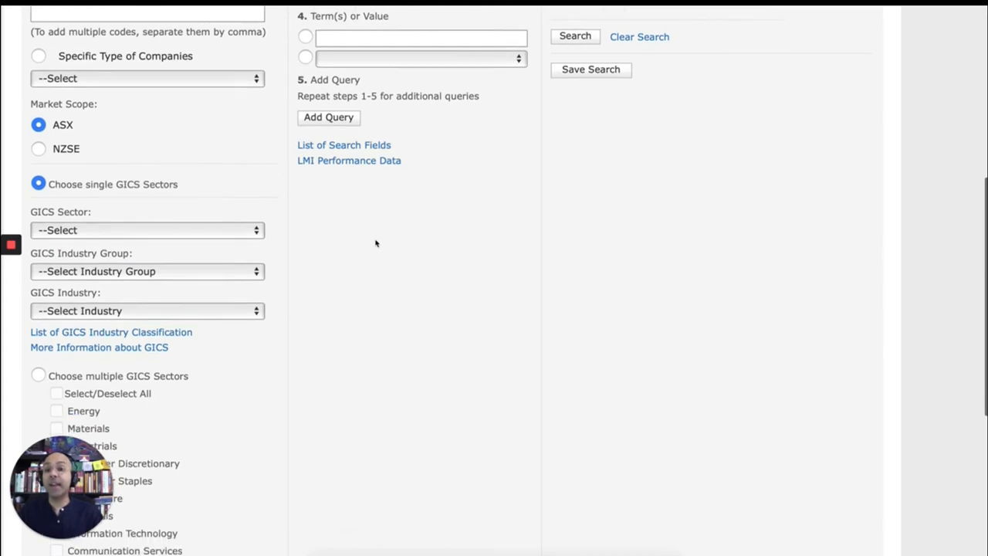
{"action": "scroll", "scroll_direction": "down", "scroll_amount": 3}
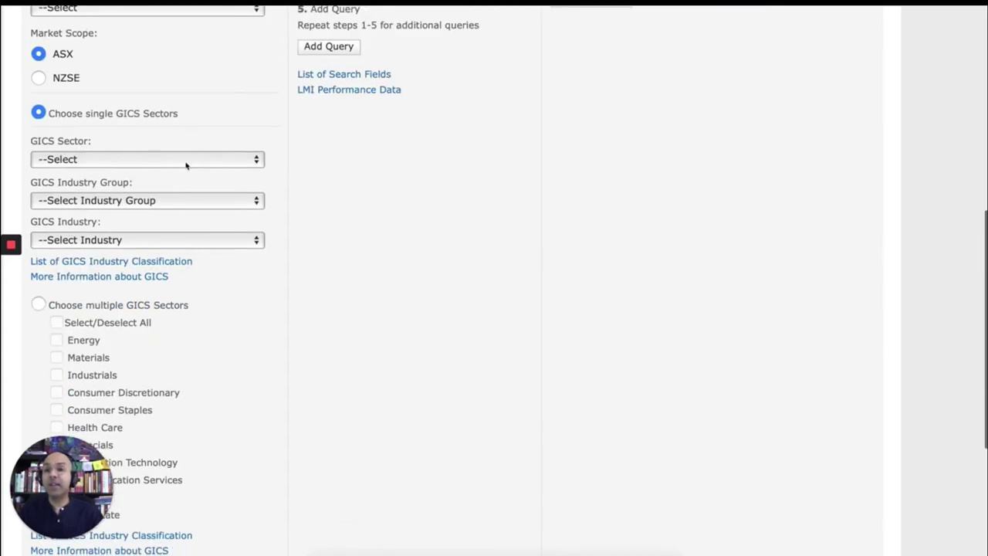
Set GICS Sector and Industry Group to Materials and GICS Industry to Metals & Mining.
{"action": "left_click", "coordinate": [146, 159]}
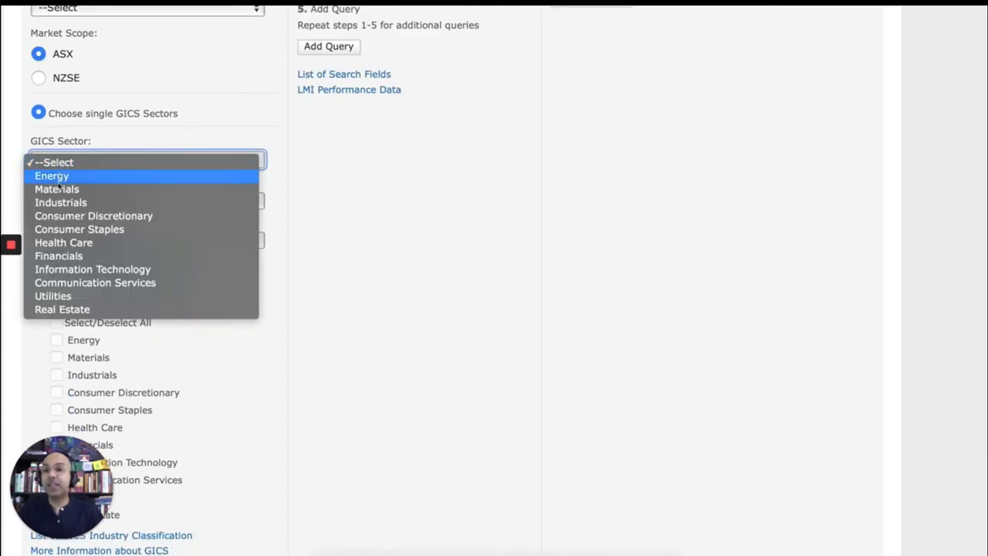
{"action": "mouse_move", "coordinate": [56, 189]}
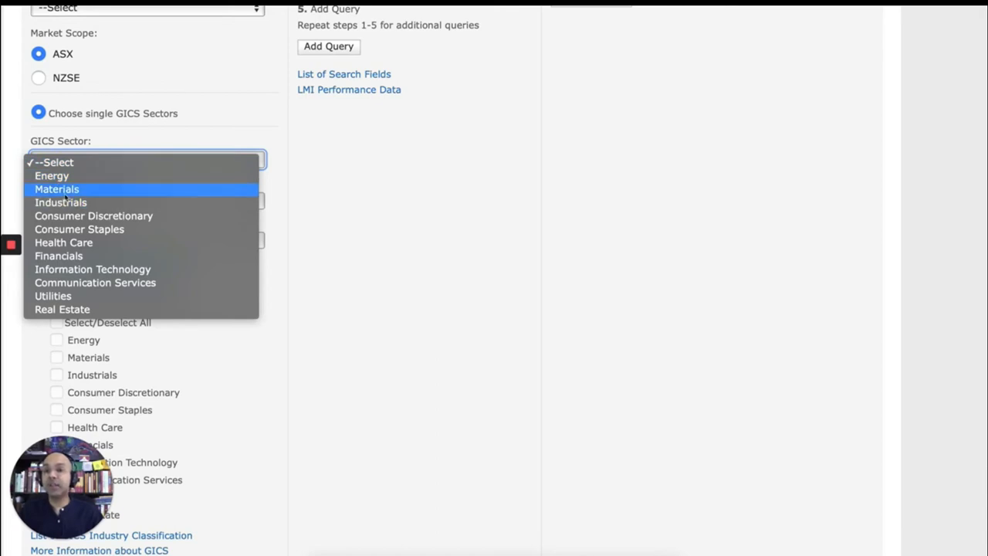
{"action": "mouse_move", "coordinate": [111, 191]}
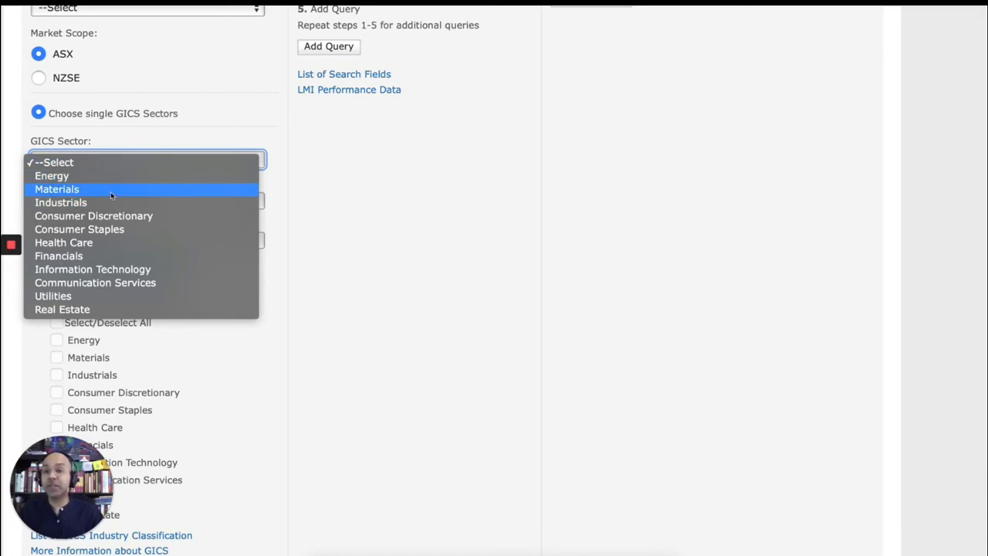
{"action": "left_click", "coordinate": [55, 188]}
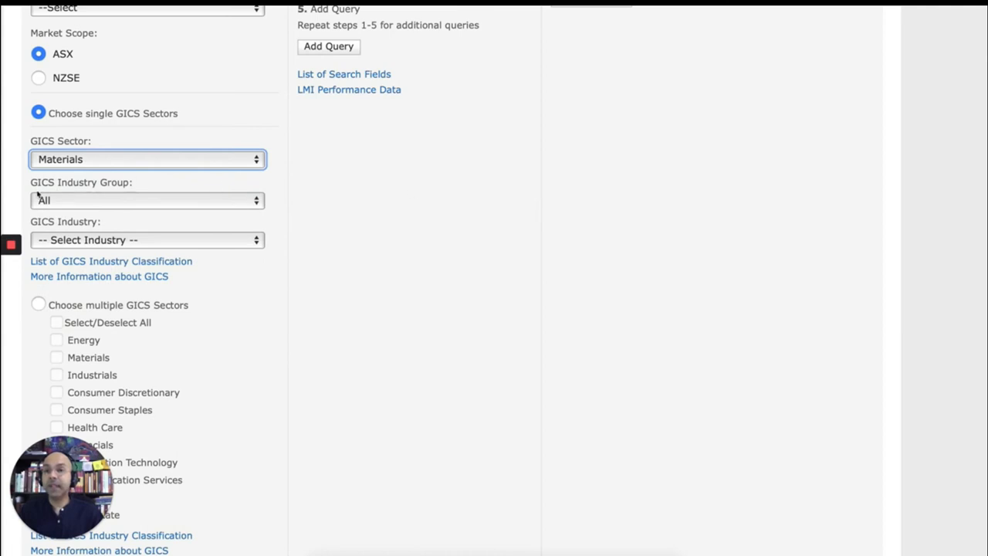
{"action": "left_click", "coordinate": [147, 201]}
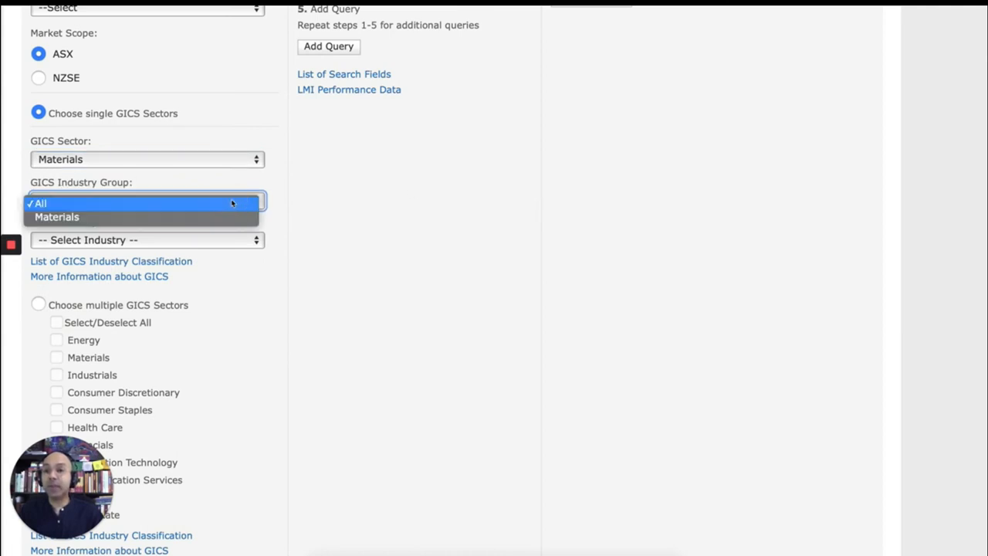
{"action": "left_click", "coordinate": [57, 216]}
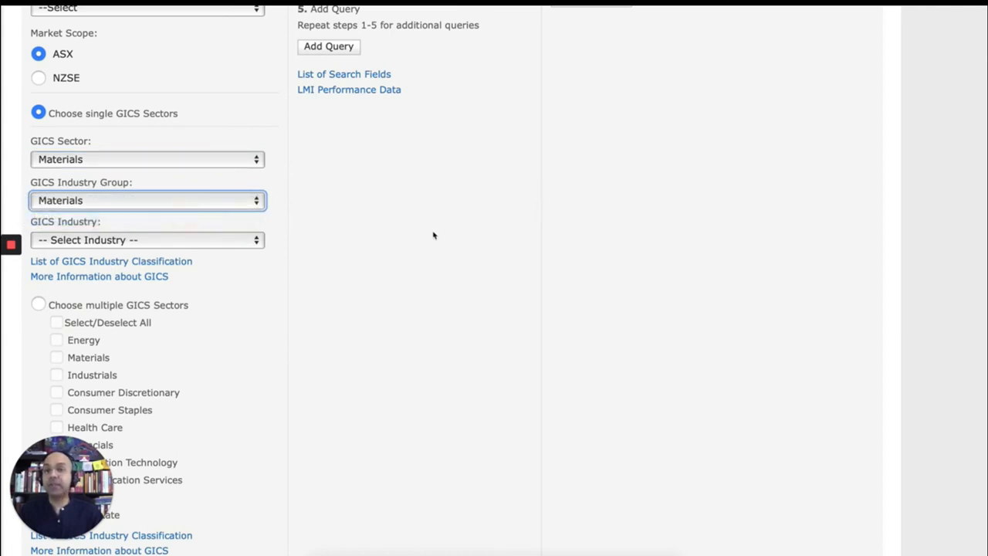
{"action": "scroll", "scroll_direction": "down", "scroll_amount": 3}
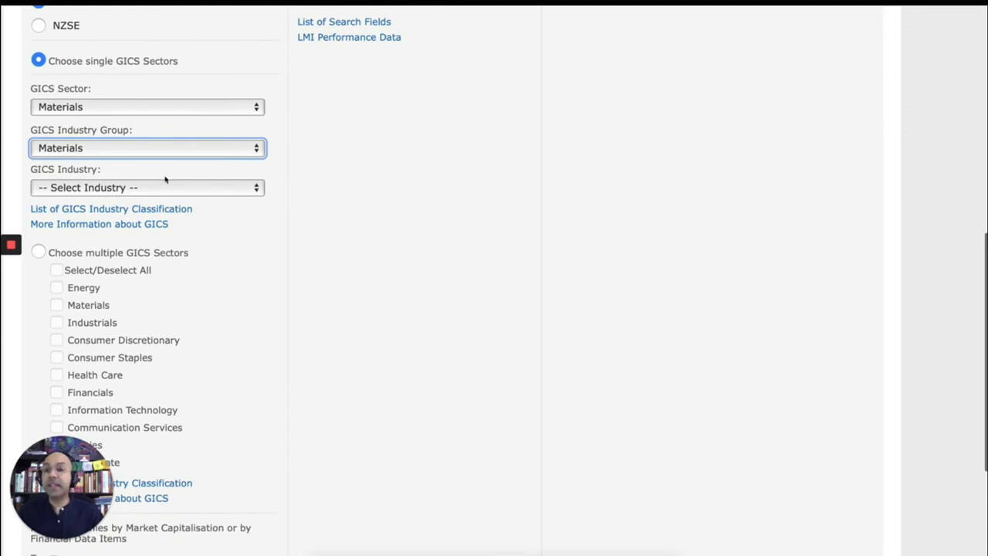
{"action": "left_click", "coordinate": [146, 188]}
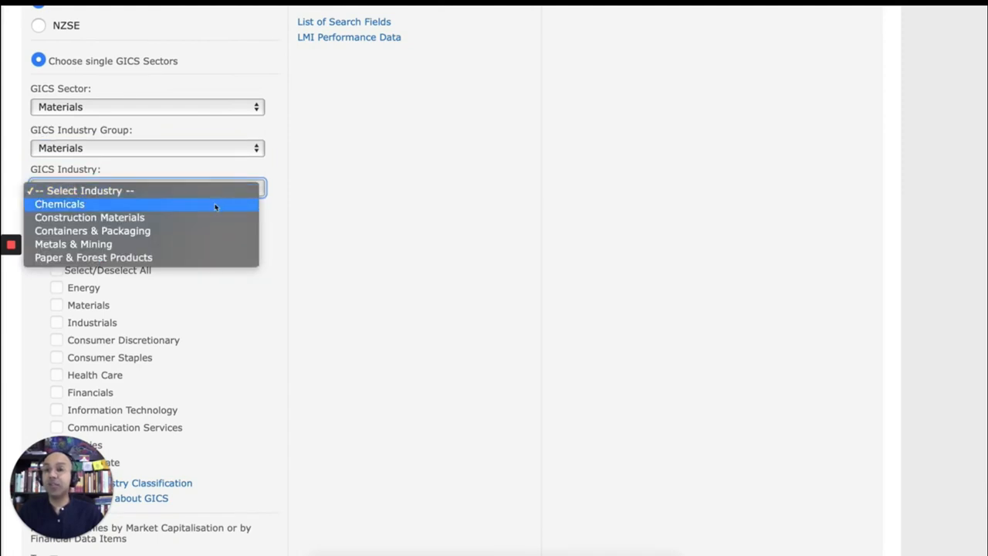
{"action": "mouse_move", "coordinate": [204, 244]}
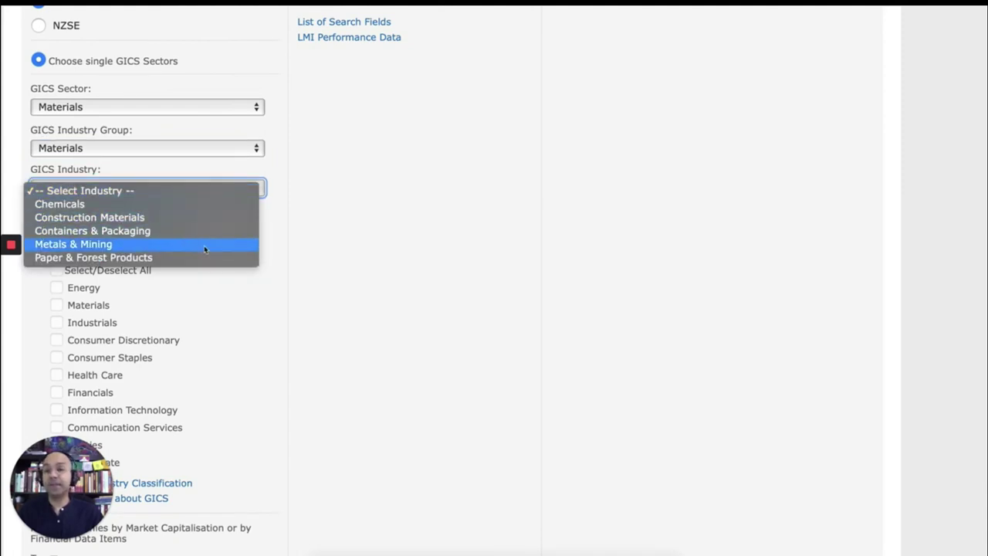
{"action": "left_click", "coordinate": [74, 243]}
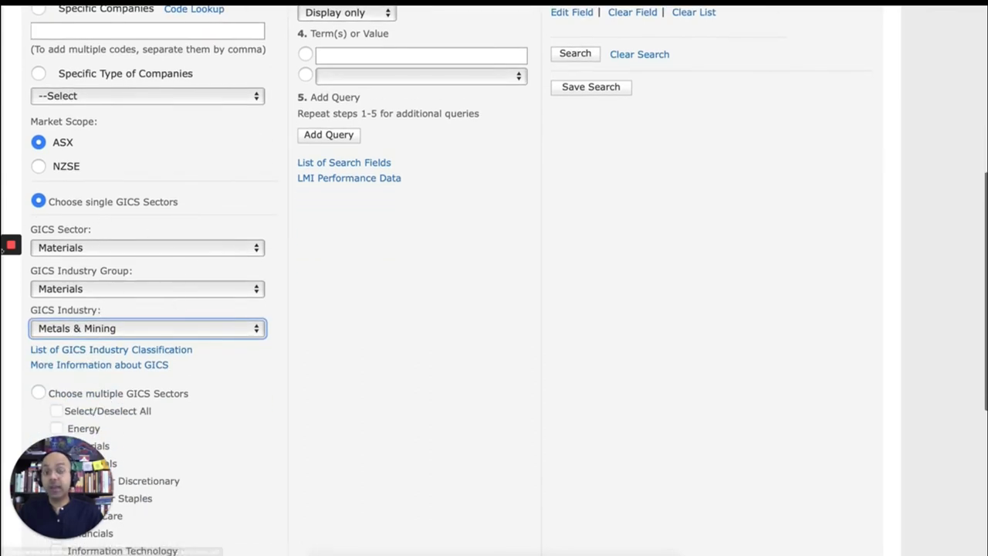
{"action": "mouse_move", "coordinate": [210, 289]}
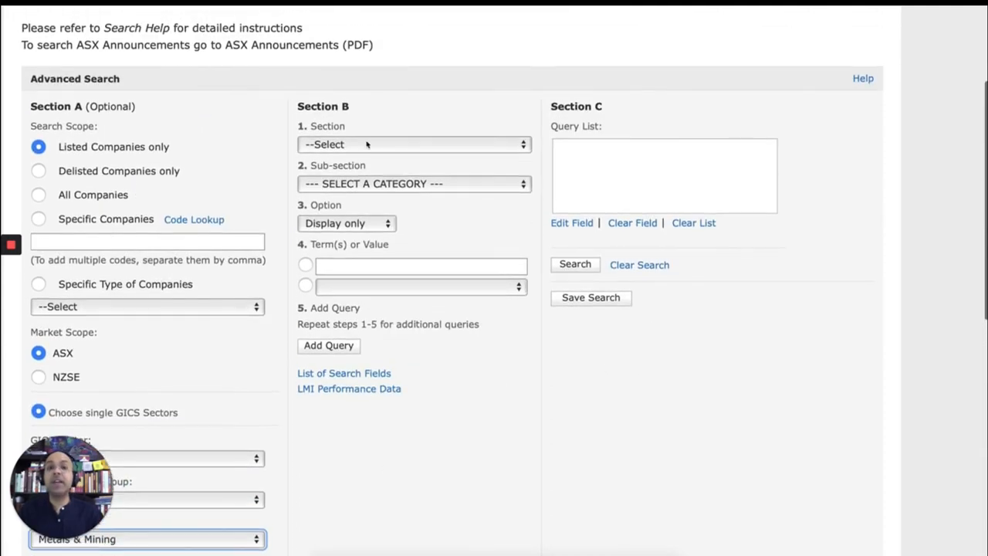
{"action": "mouse_move", "coordinate": [395, 148]}
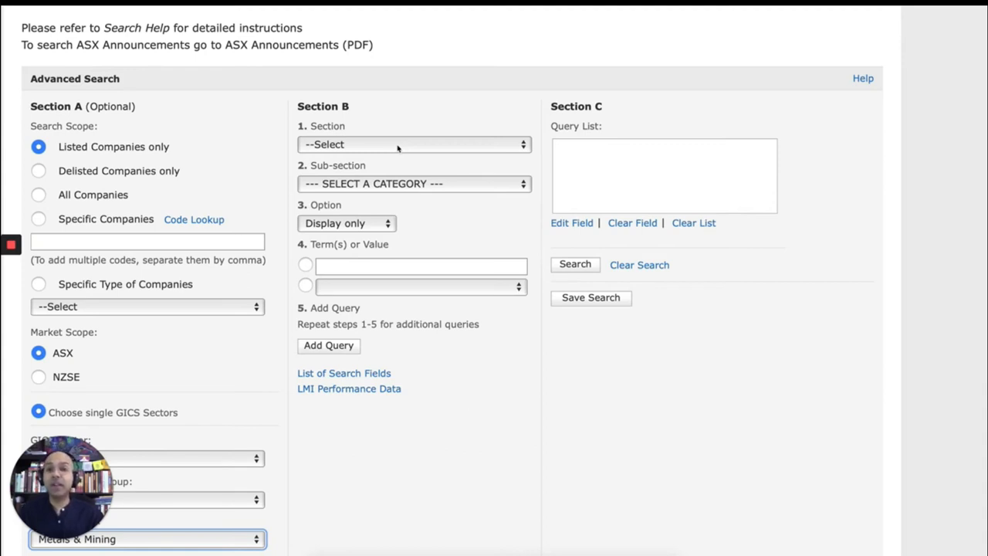
Choose Financial Data - Profit & Loss, Total Revenue, Rank highest in Section B.
{"action": "left_click", "coordinate": [414, 146]}
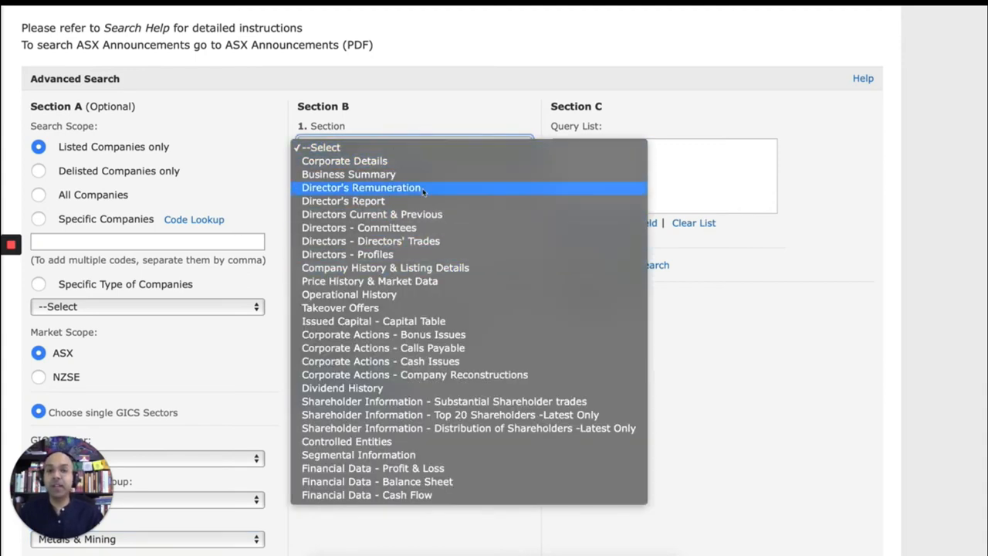
{"action": "mouse_move", "coordinate": [497, 468]}
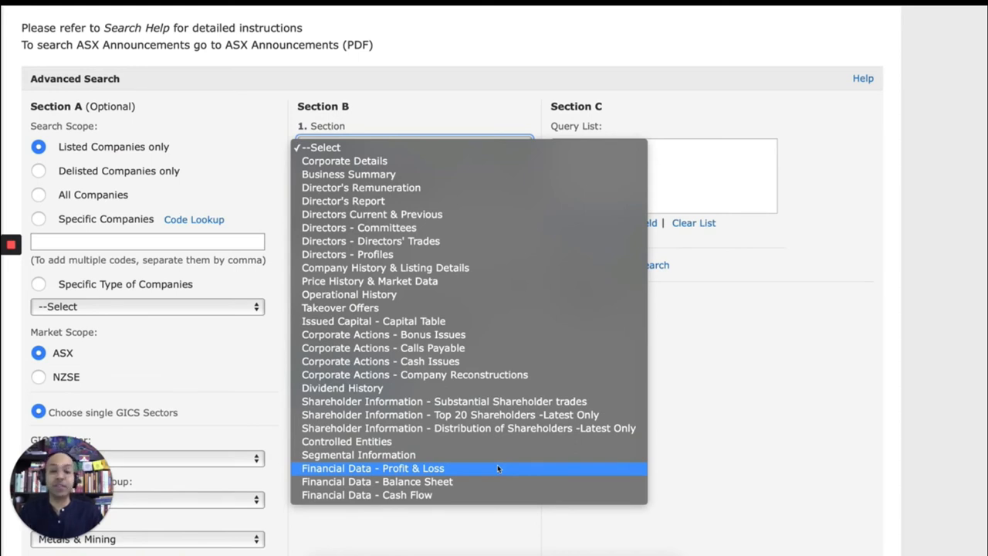
{"action": "mouse_move", "coordinate": [488, 475]}
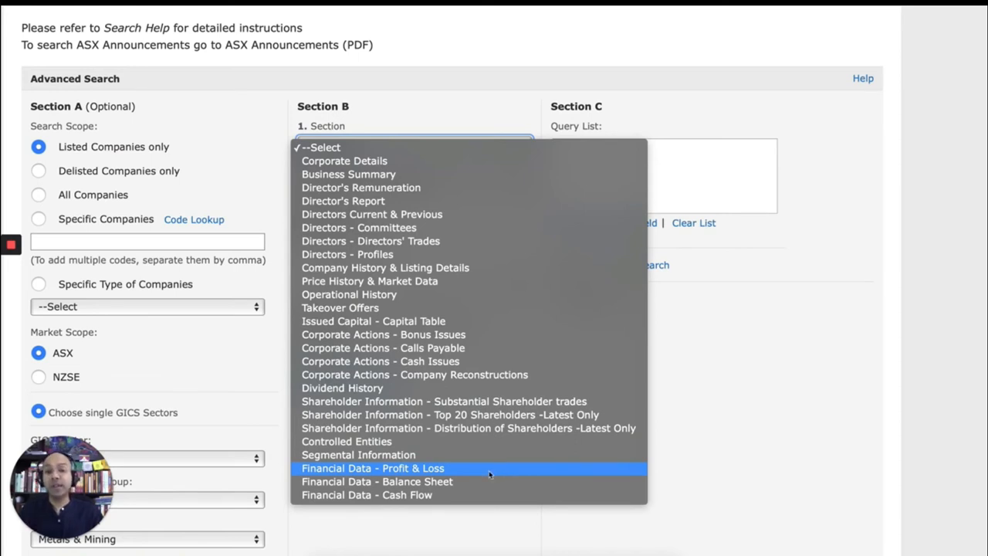
{"action": "left_click", "coordinate": [391, 467]}
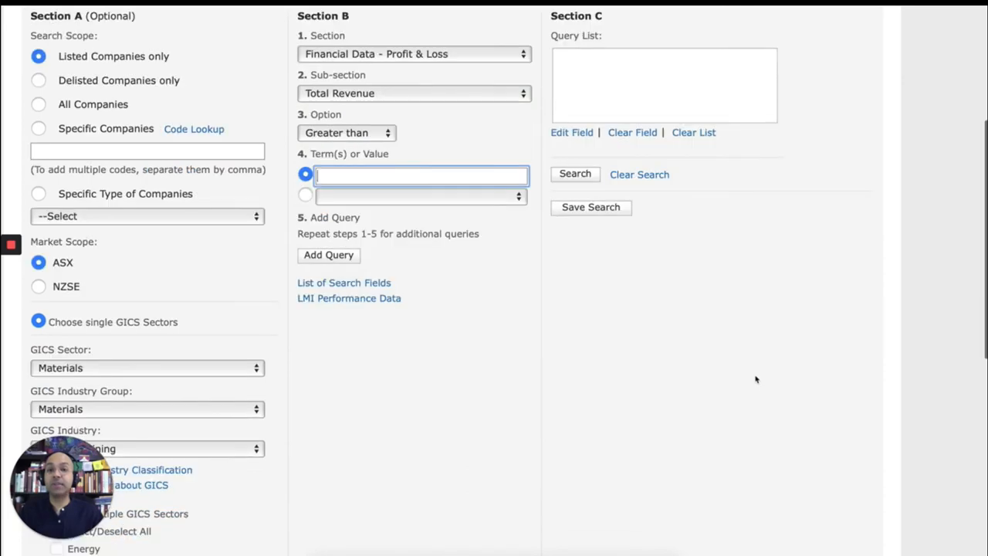
{"action": "left_click", "coordinate": [414, 93]}
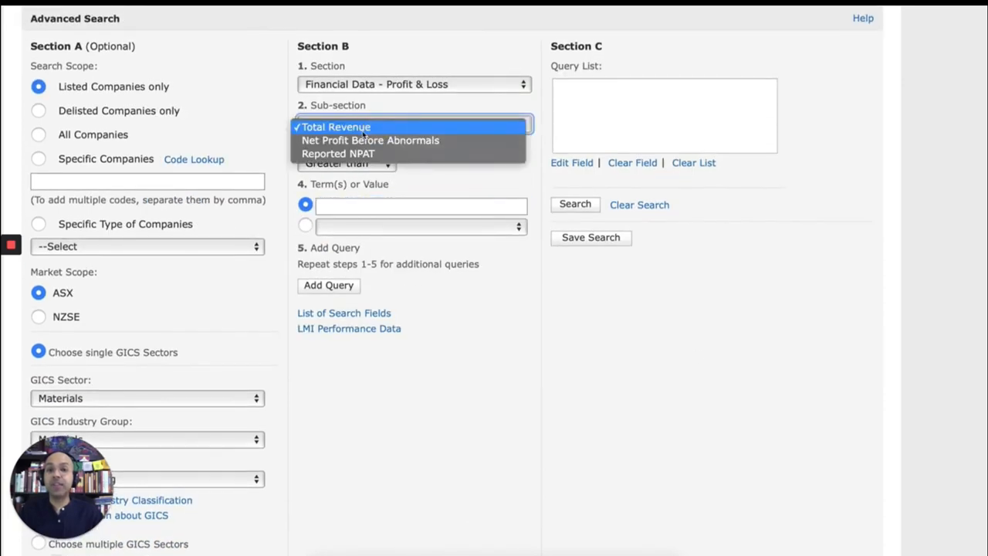
{"action": "left_click", "coordinate": [335, 127]}
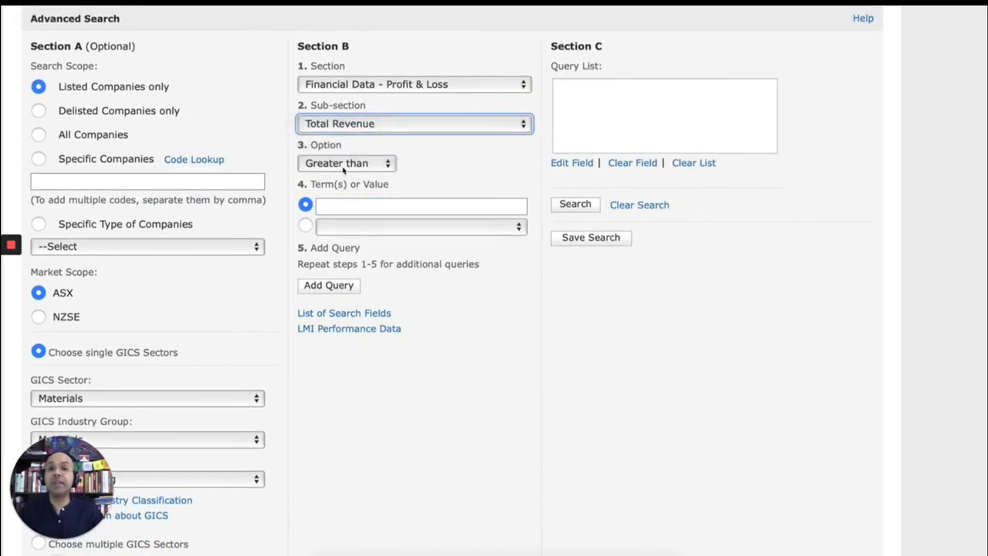
{"action": "left_click", "coordinate": [346, 164]}
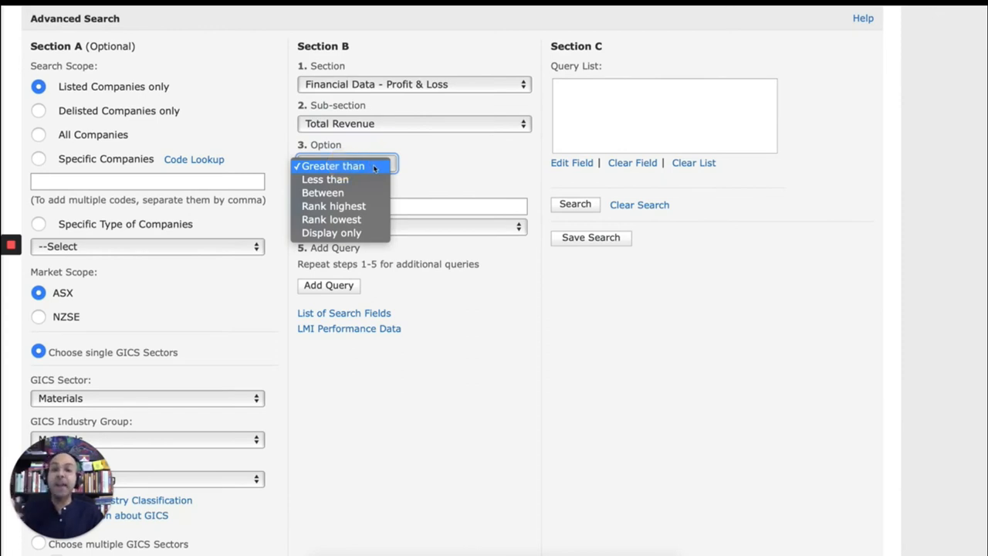
{"action": "mouse_move", "coordinate": [333, 207]}
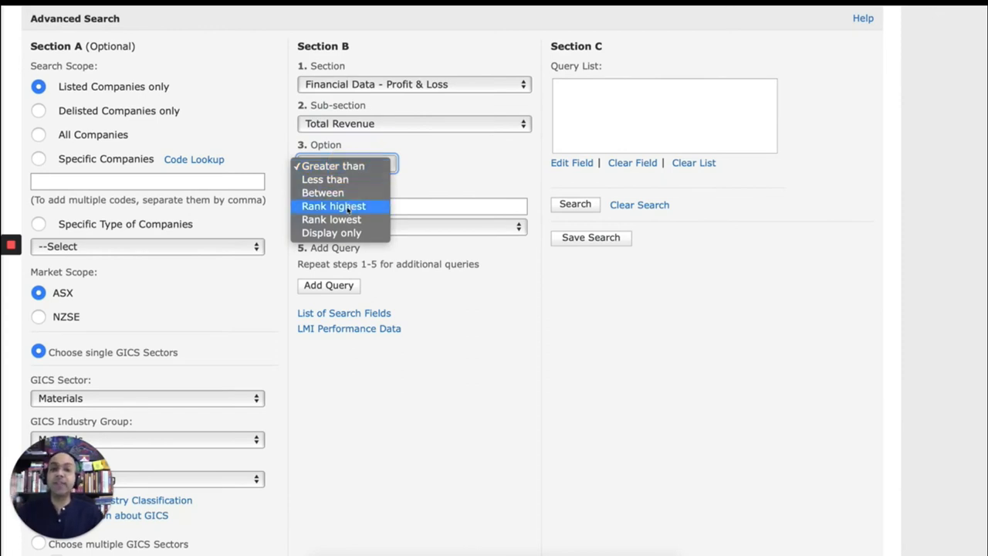
{"action": "left_click", "coordinate": [333, 206]}
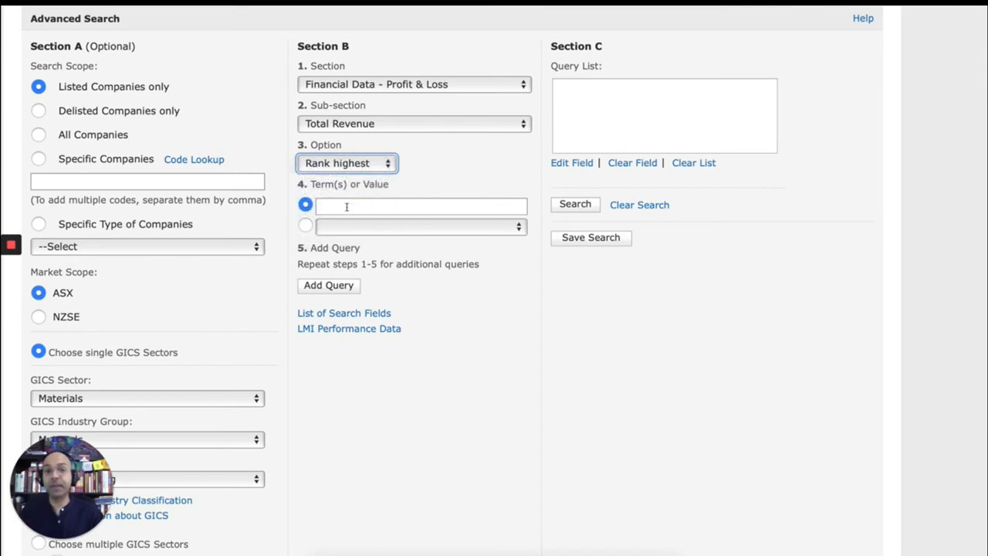
{"action": "mouse_move", "coordinate": [367, 278]}
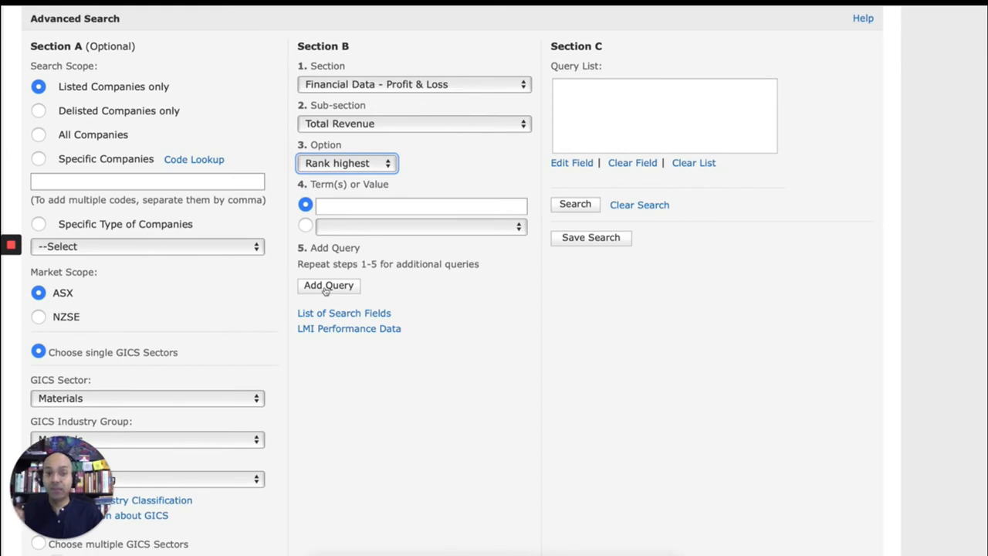
Add the Total Revenue rank-highest criterion to the Query List.
{"action": "left_click", "coordinate": [327, 285]}
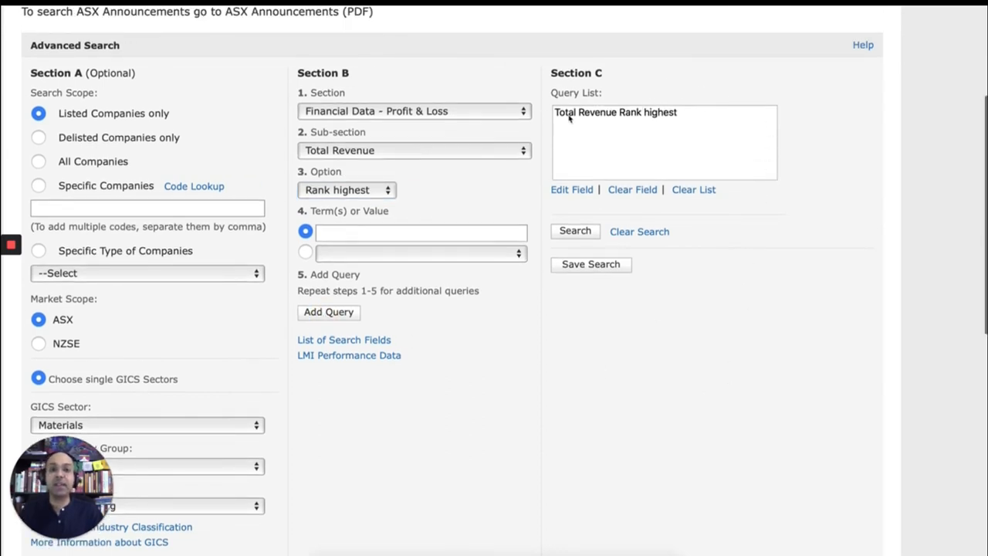
{"action": "mouse_move", "coordinate": [588, 127]}
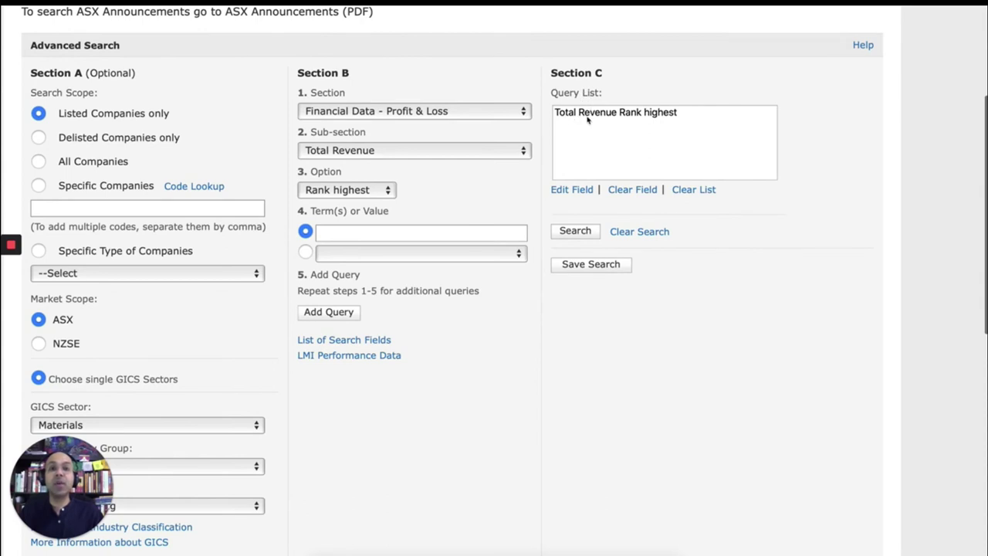
{"action": "mouse_move", "coordinate": [685, 123]}
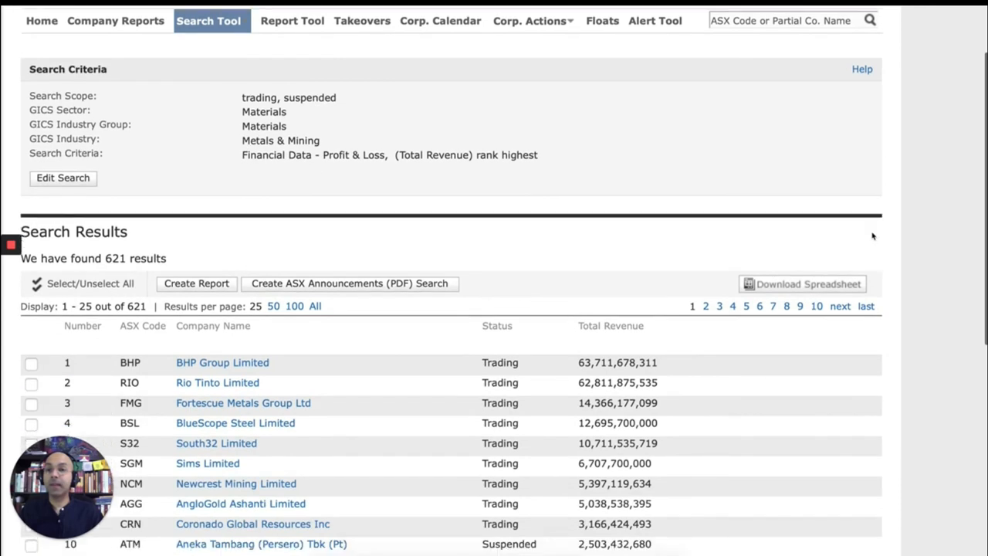
{"action": "scroll", "scroll_direction": "down", "scroll_amount": 3}
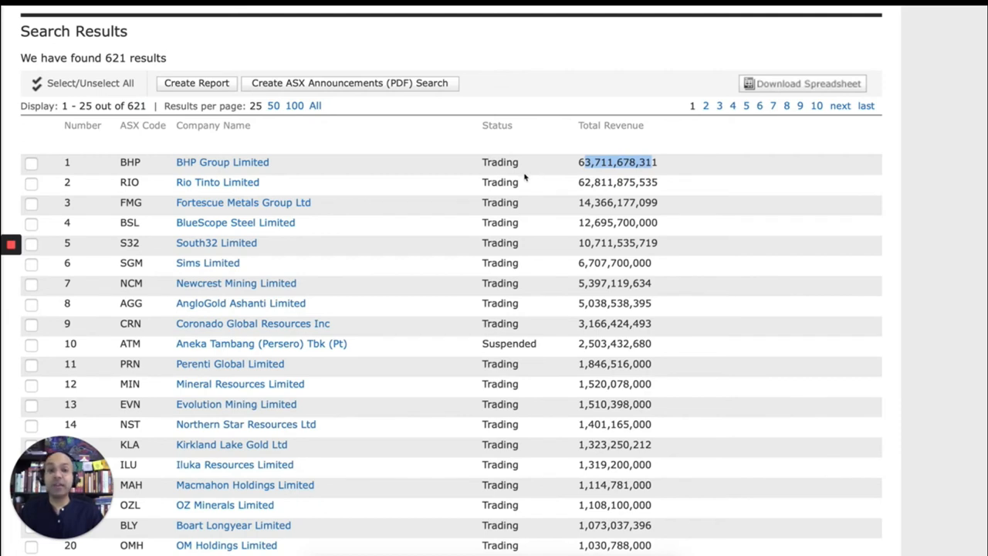
{"action": "mouse_move", "coordinate": [281, 384]}
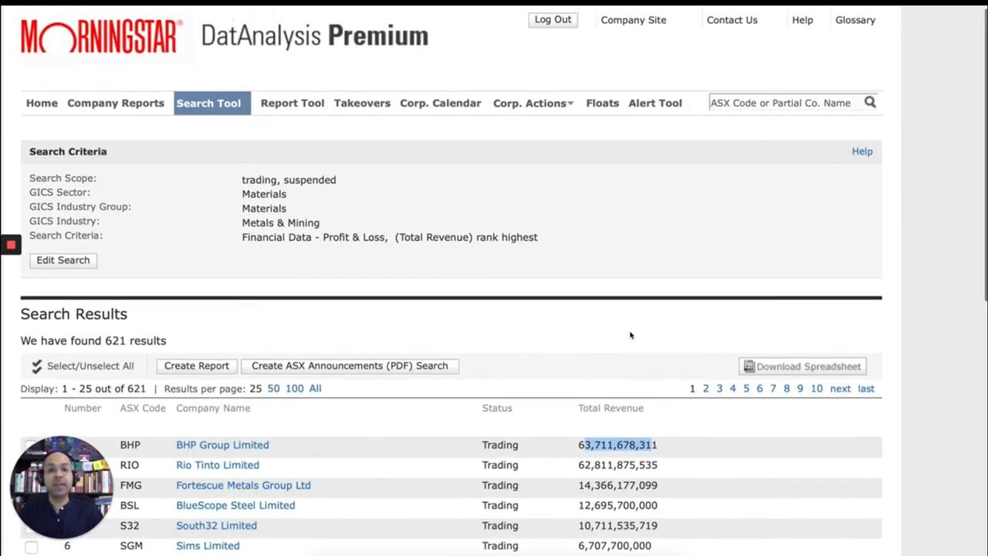
{"action": "mouse_move", "coordinate": [329, 232]}
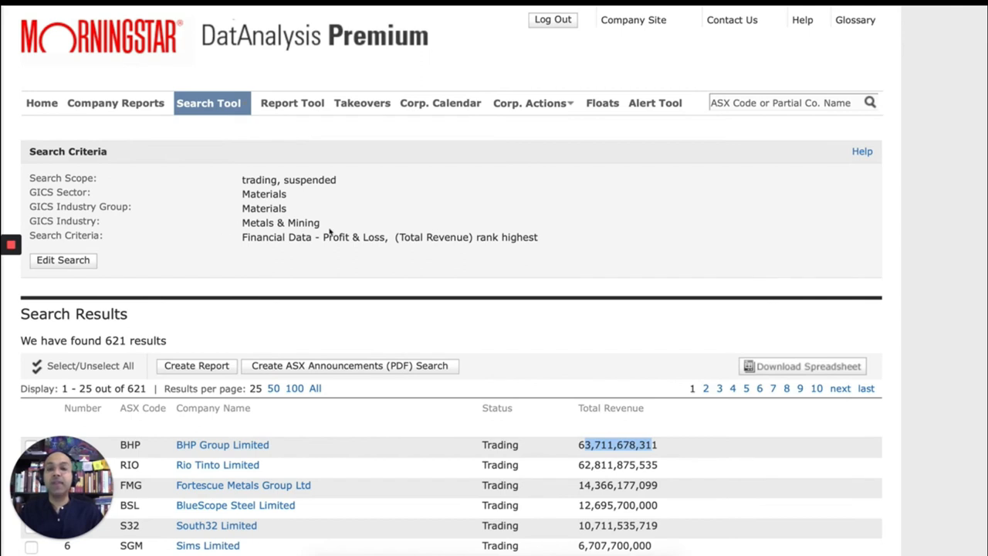
{"action": "mouse_move", "coordinate": [108, 255]}
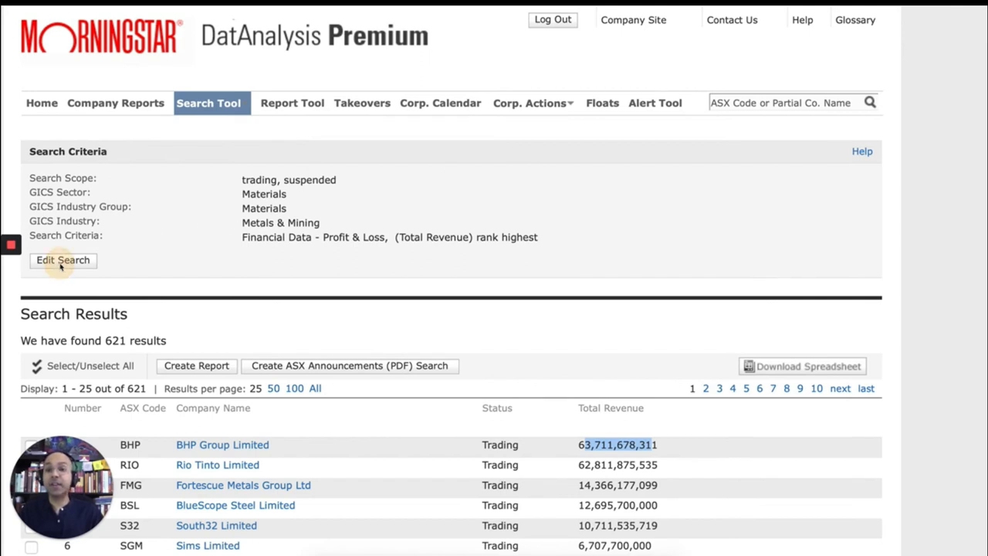
Return to Edit Search and clear the existing Total Revenue rank-highest query.
{"action": "left_click", "coordinate": [61, 259]}
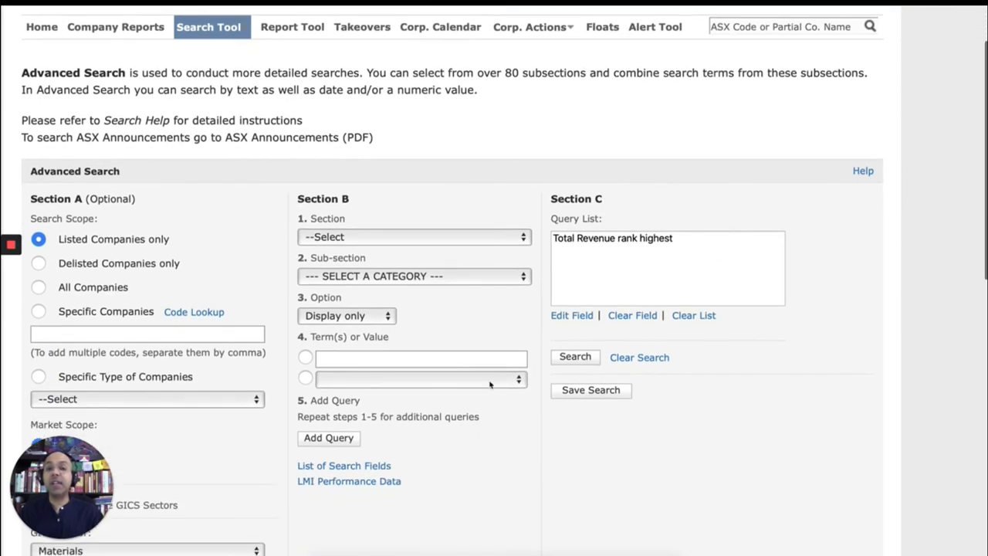
{"action": "scroll", "scroll_direction": "down", "scroll_amount": 3}
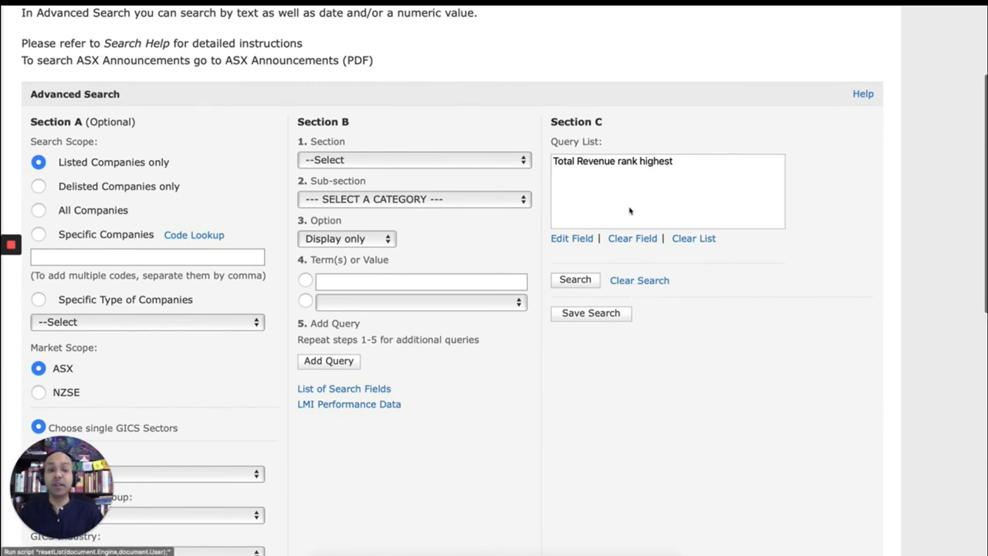
{"action": "left_click", "coordinate": [611, 162]}
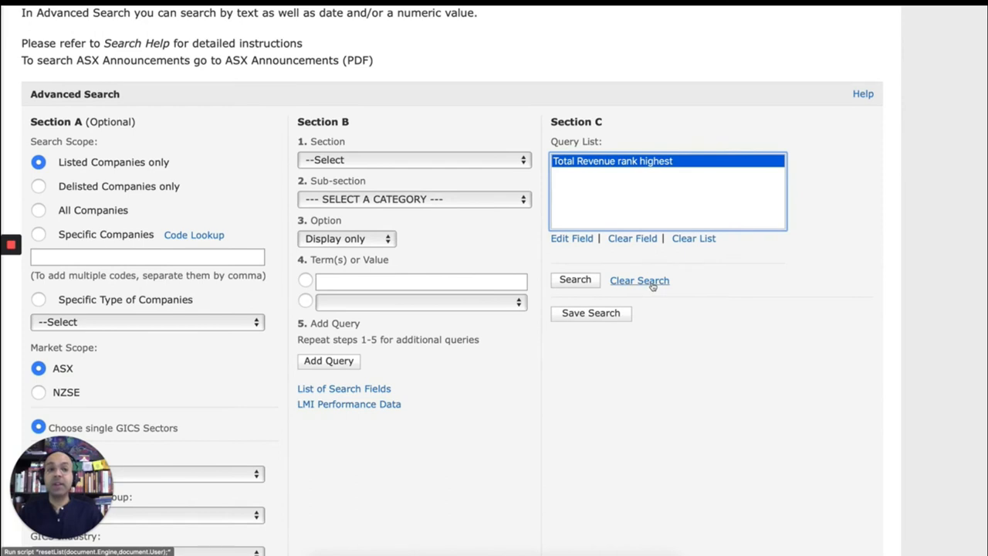
{"action": "left_click", "coordinate": [639, 281]}
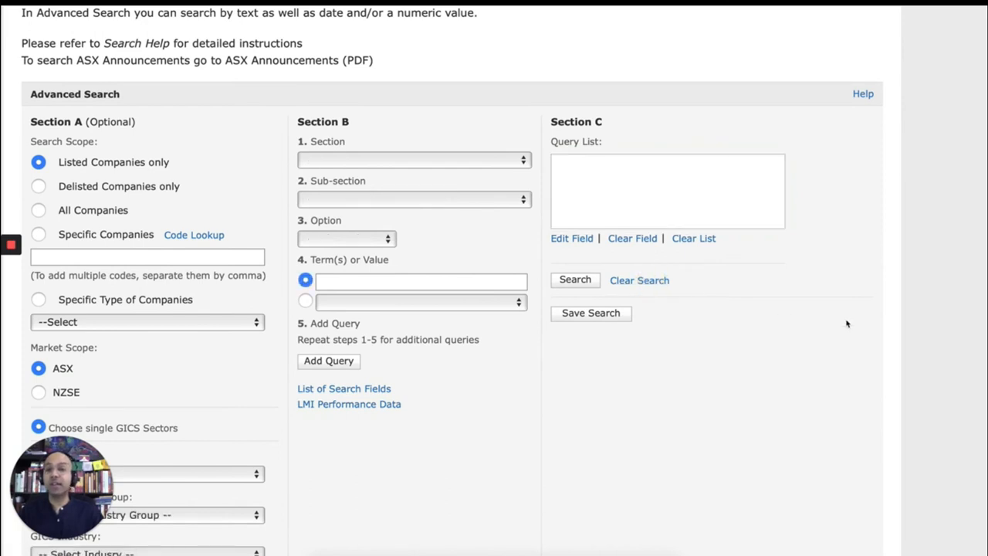
{"action": "scroll", "scroll_direction": "down", "scroll_amount": 3}
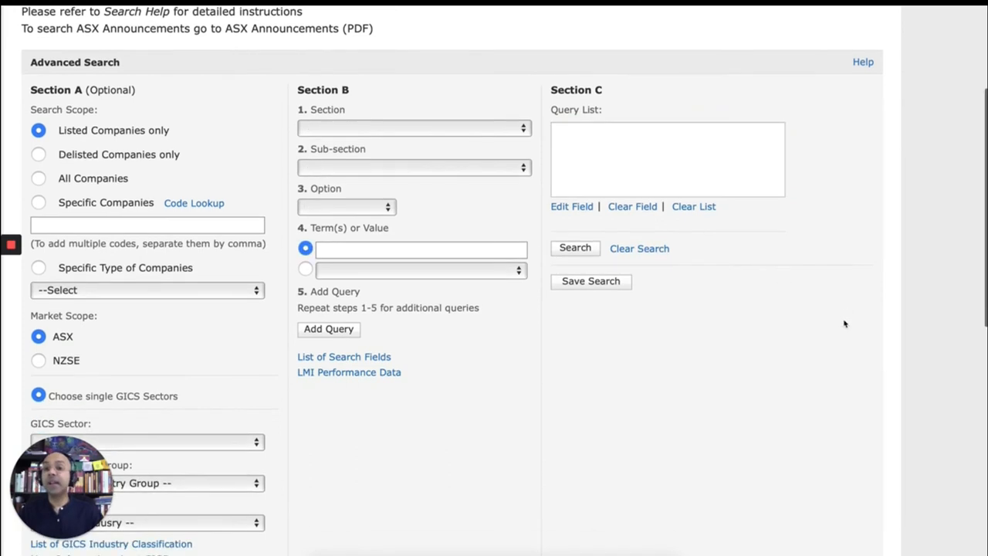
{"action": "scroll", "scroll_direction": "down", "scroll_amount": 3}
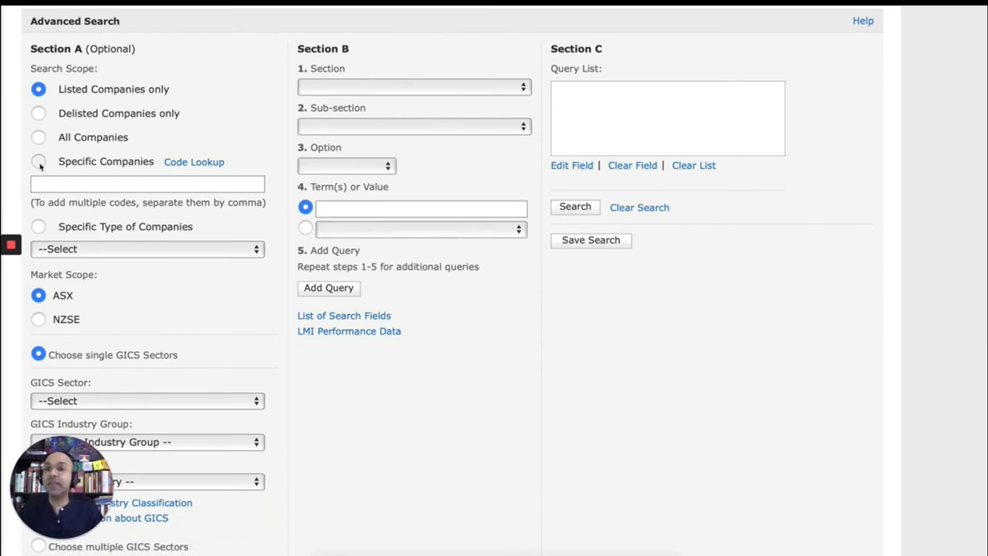
Restrict the search to specific companies CBA, WBC, NAB, ANZ.
{"action": "left_click", "coordinate": [37, 162]}
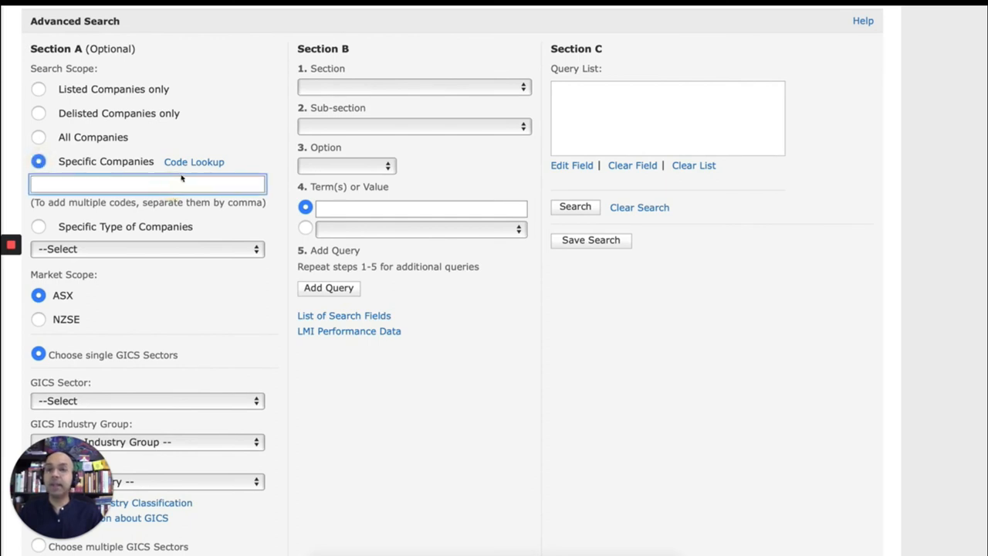
{"action": "mouse_move", "coordinate": [863, 185]}
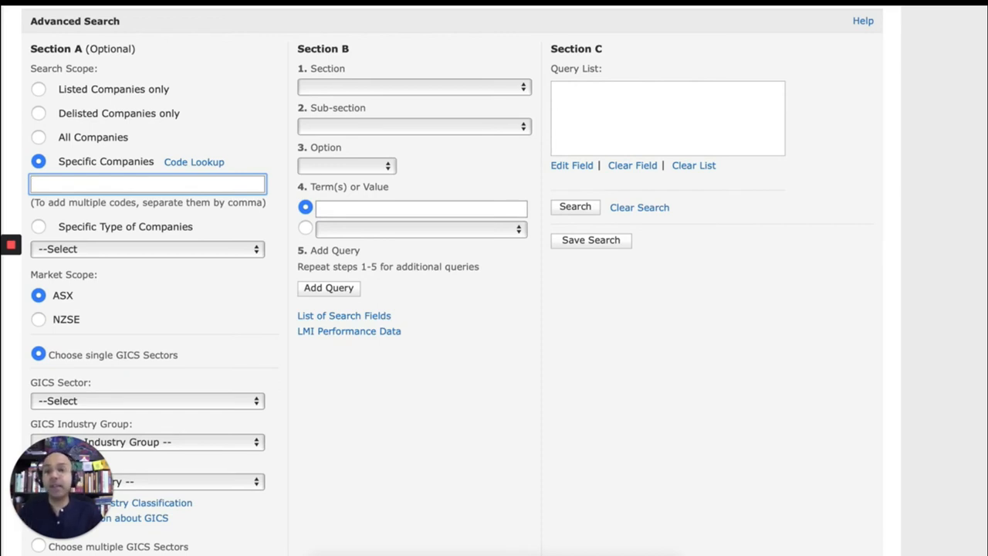
{"action": "mouse_move", "coordinate": [276, 130]}
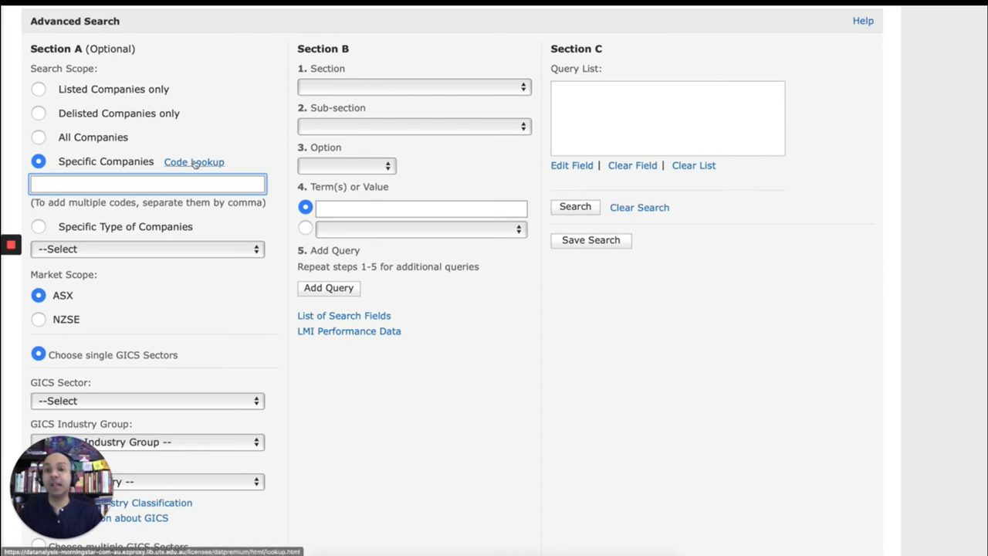
{"action": "mouse_move", "coordinate": [812, 204]}
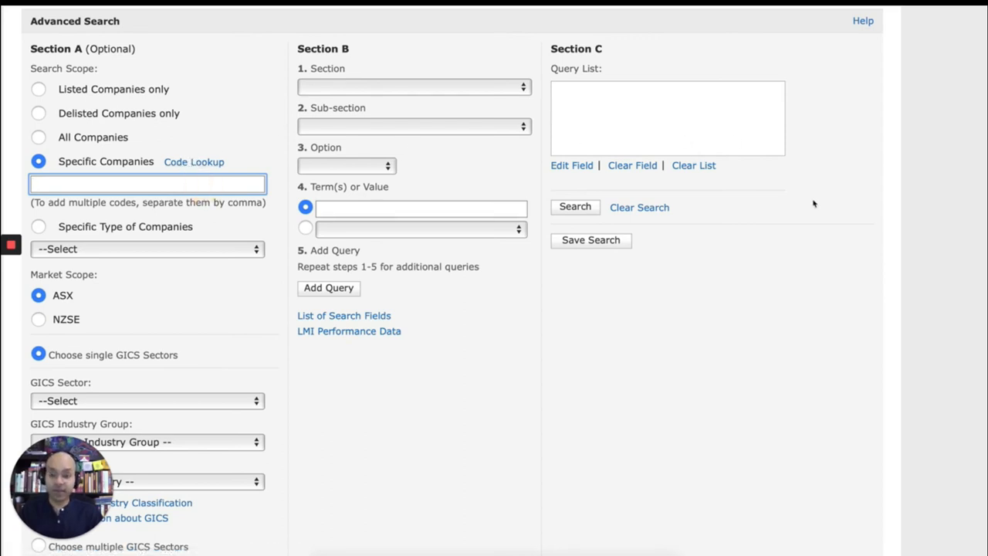
{"action": "type", "text": "CBA"}
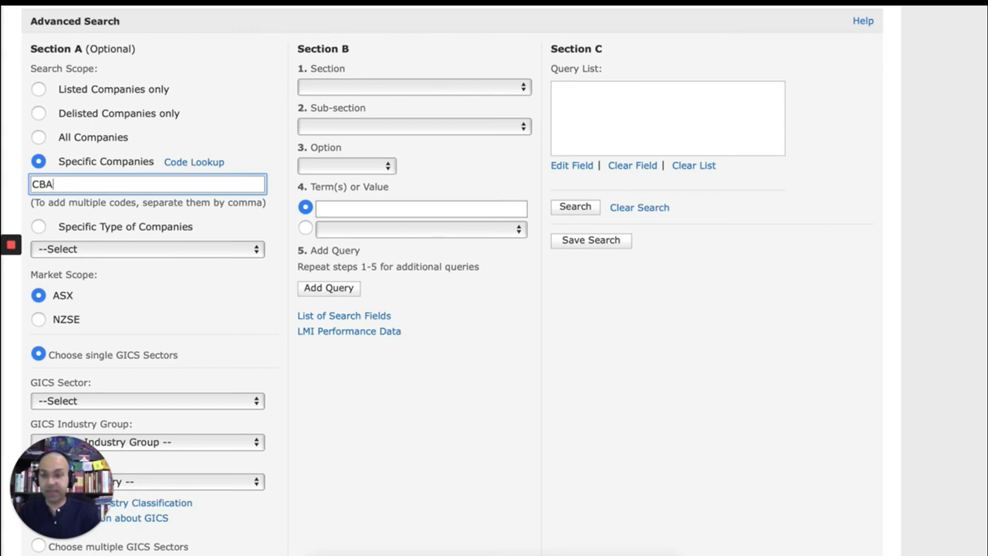
{"action": "type", "text": "\", \""}
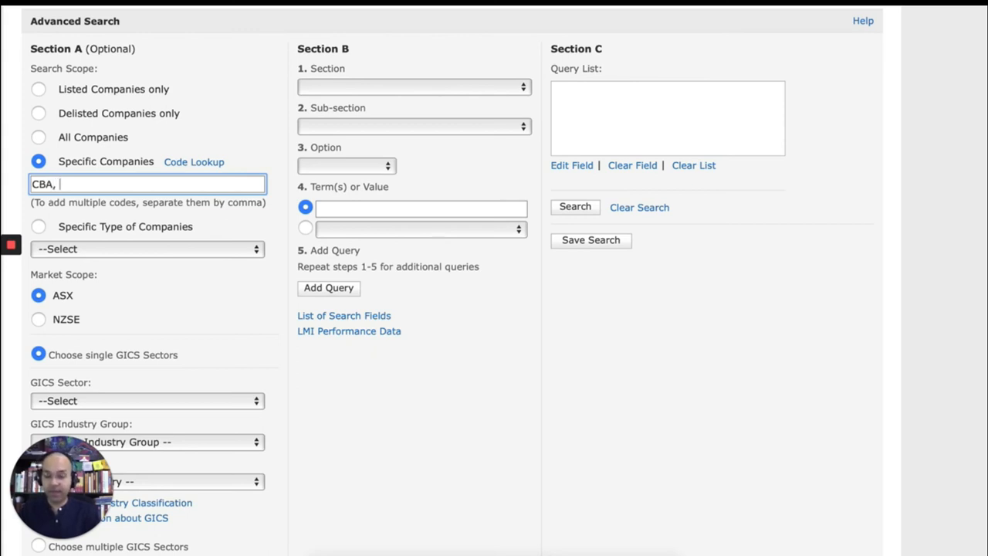
{"action": "type", "text": "WBC,"}
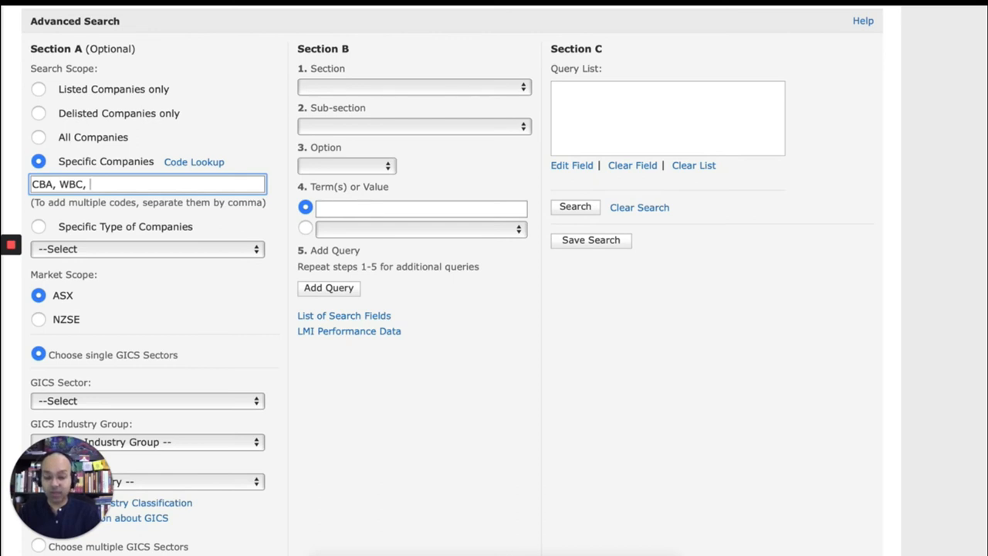
{"action": "type", "text": "NAB,"}
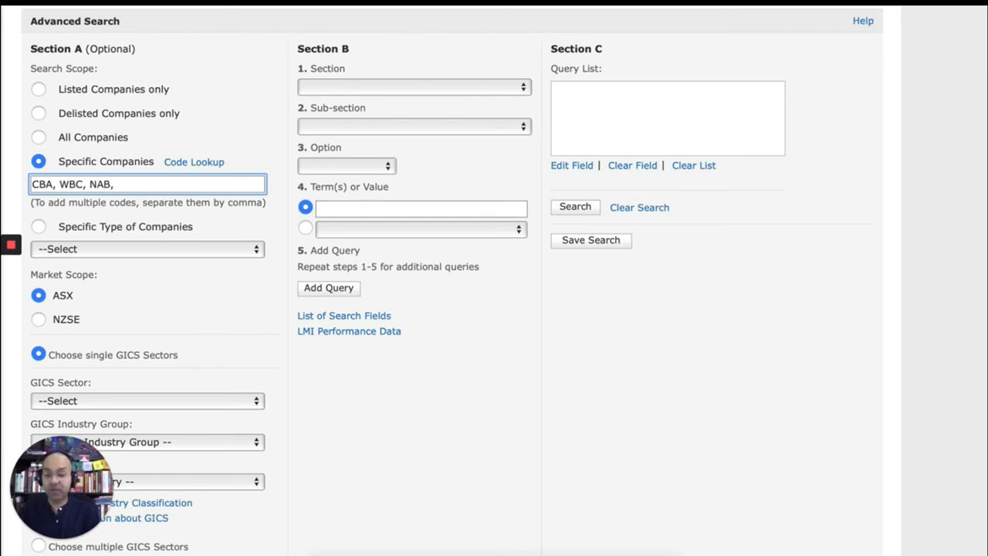
{"action": "type", "text": "ANZ"}
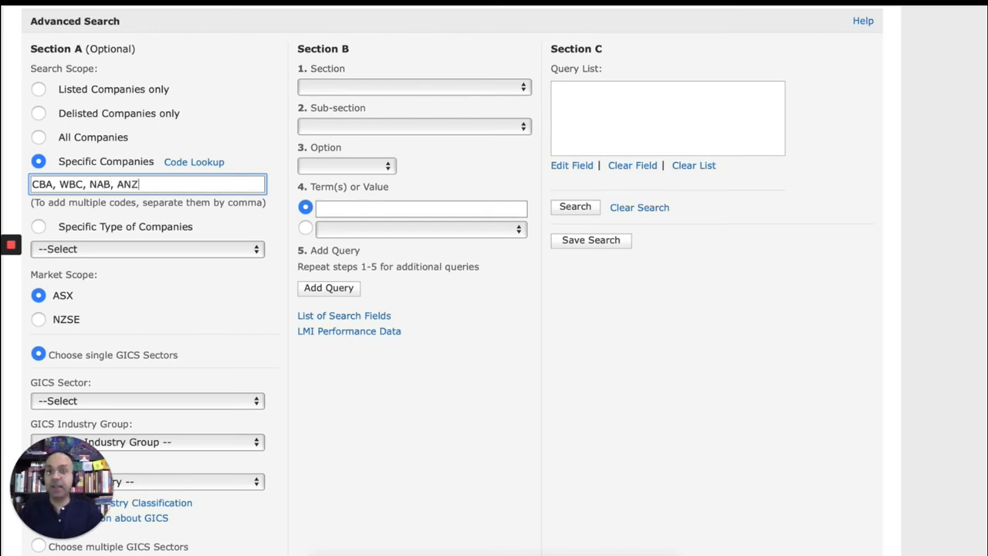
{"action": "mouse_move", "coordinate": [852, 179]}
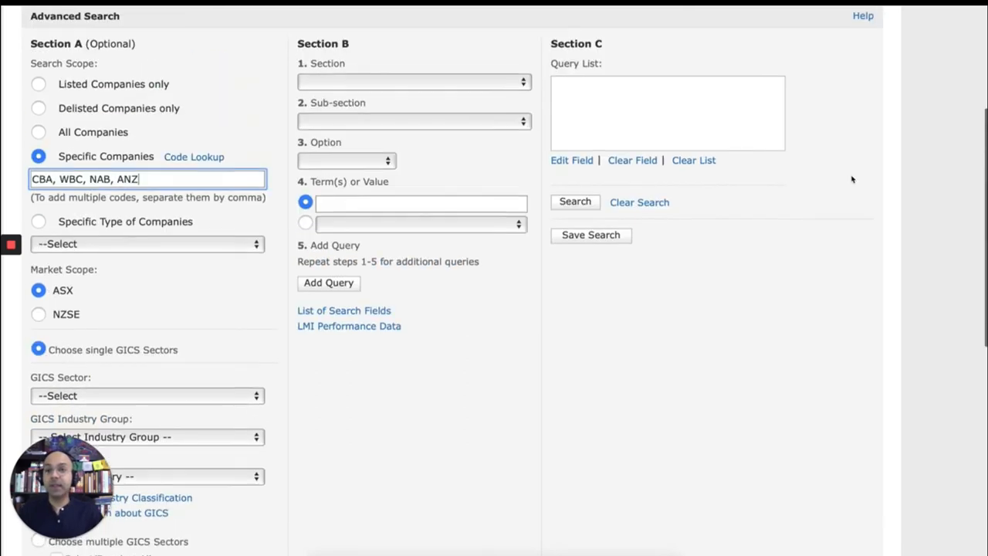
Add Profit & Loss Total Revenue rank-highest to the query and run the search on the four banks.
{"action": "scroll", "scroll_direction": "down", "scroll_amount": 3}
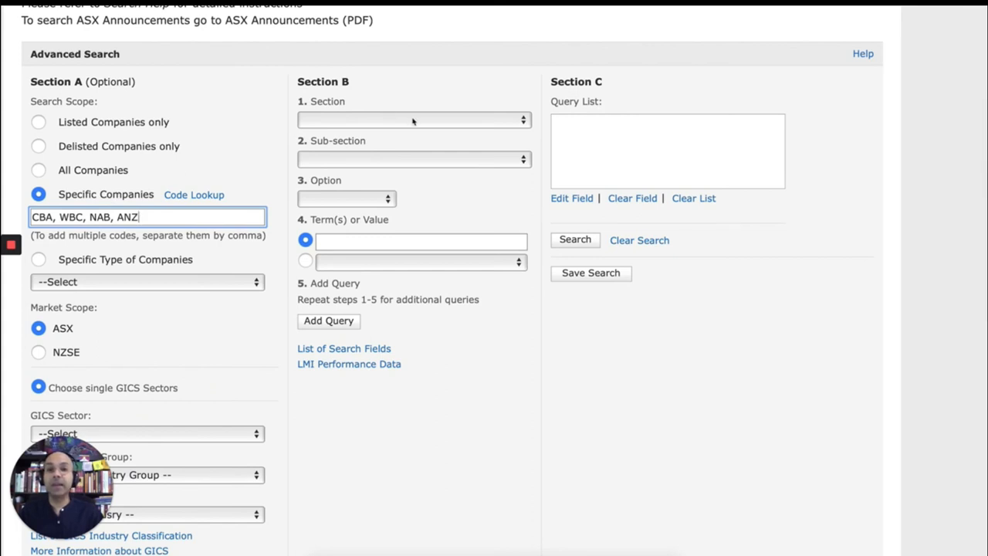
{"action": "left_click", "coordinate": [413, 120]}
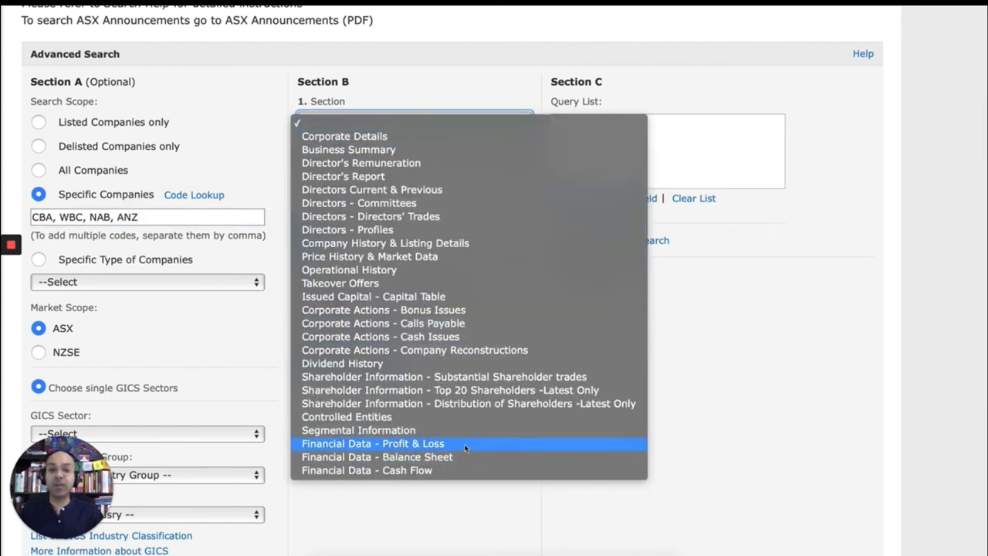
{"action": "left_click", "coordinate": [373, 443]}
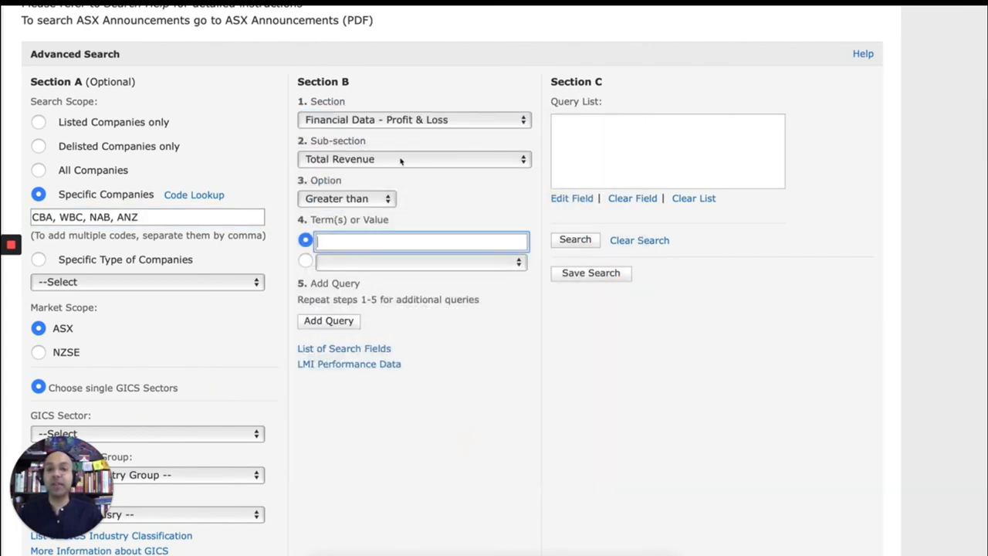
{"action": "left_click", "coordinate": [346, 197]}
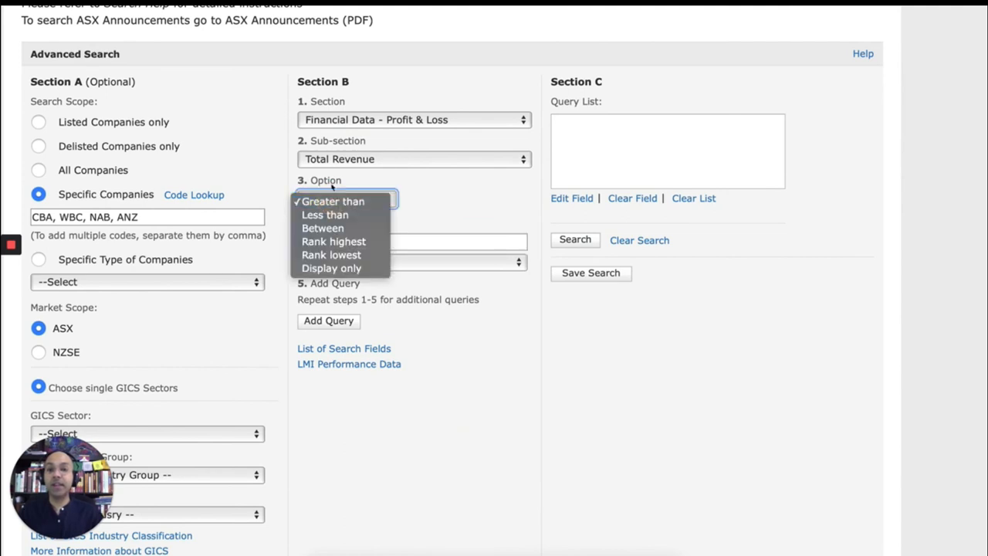
{"action": "left_click", "coordinate": [334, 240]}
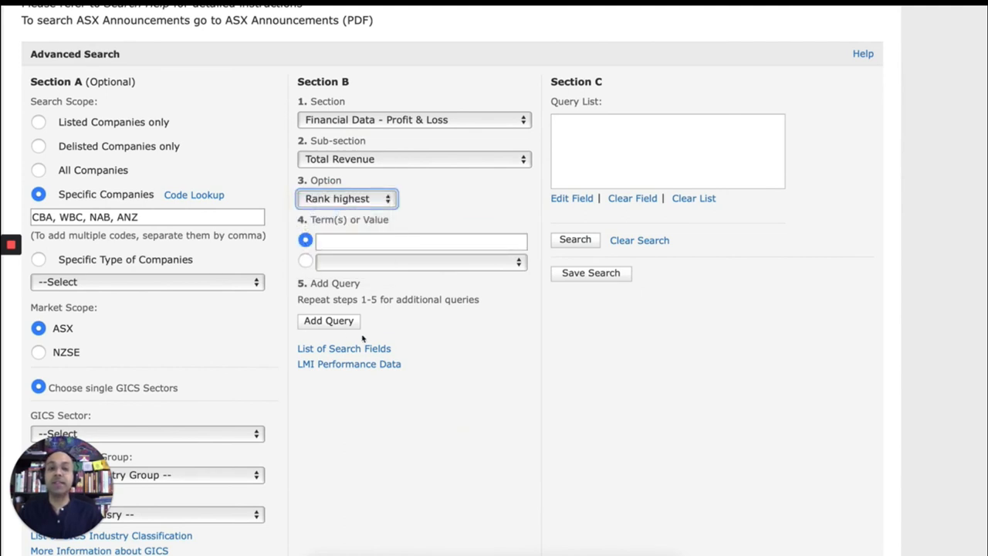
{"action": "left_click", "coordinate": [327, 321]}
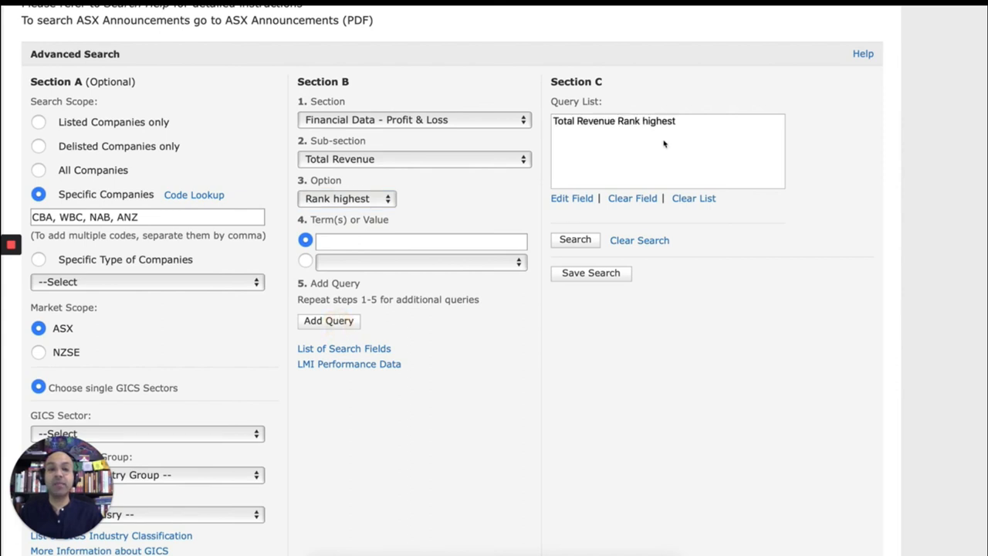
{"action": "mouse_move", "coordinate": [951, 206]}
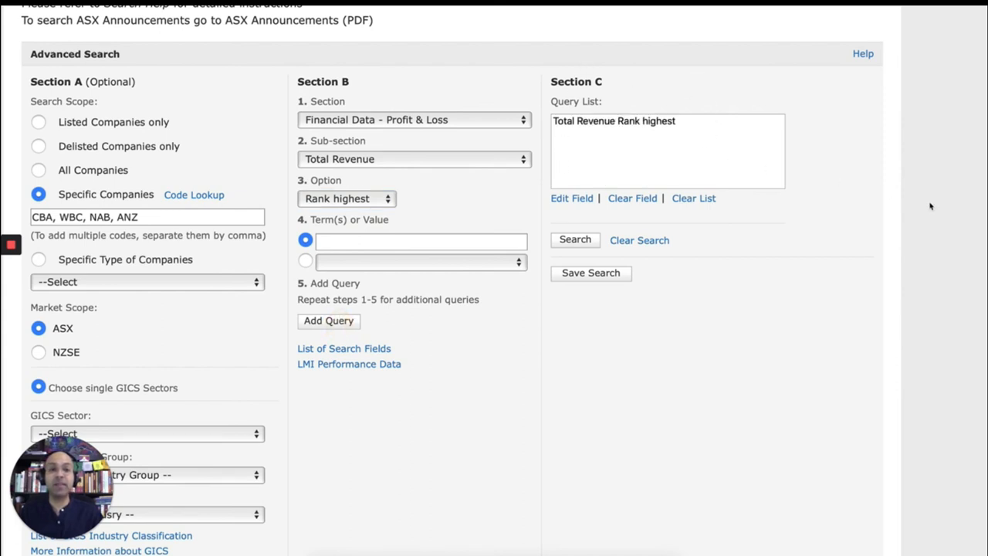
{"action": "scroll", "scroll_direction": "down", "scroll_amount": 3}
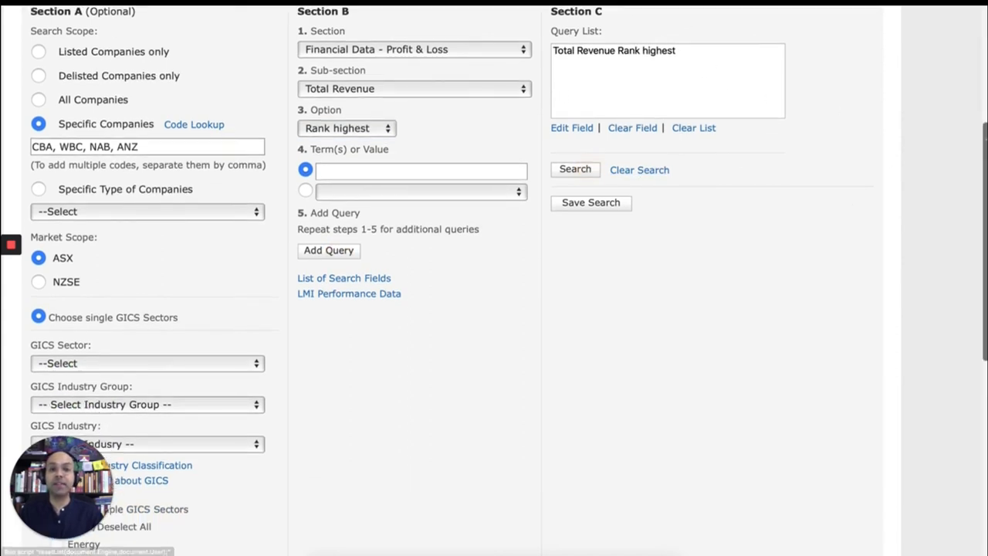
{"action": "left_click", "coordinate": [574, 168]}
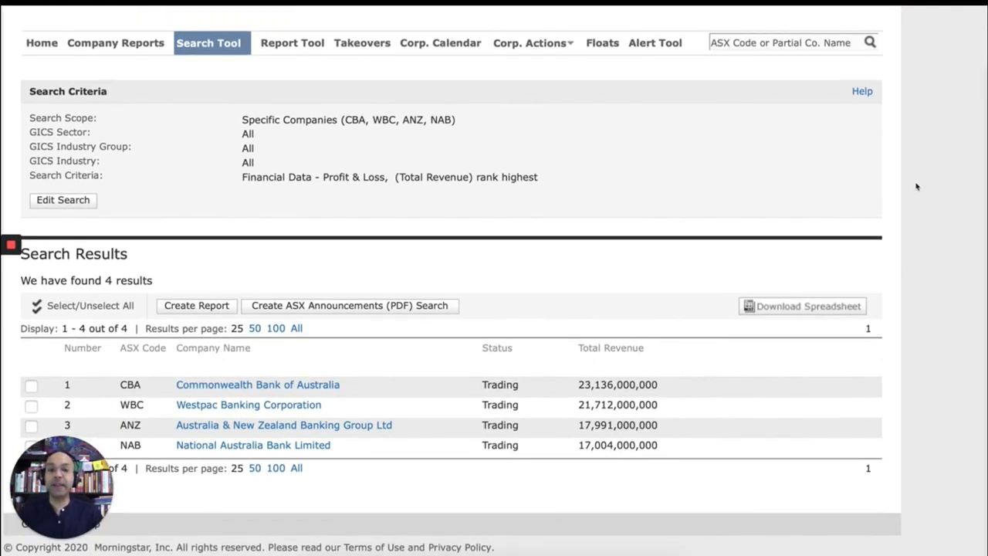
{"action": "mouse_move", "coordinate": [599, 198]}
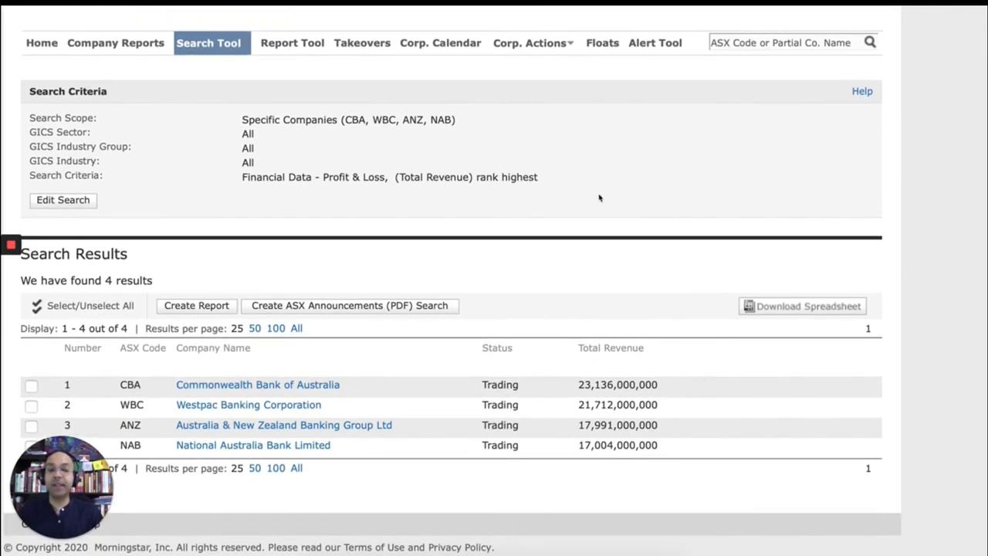
{"action": "mouse_move", "coordinate": [577, 386]}
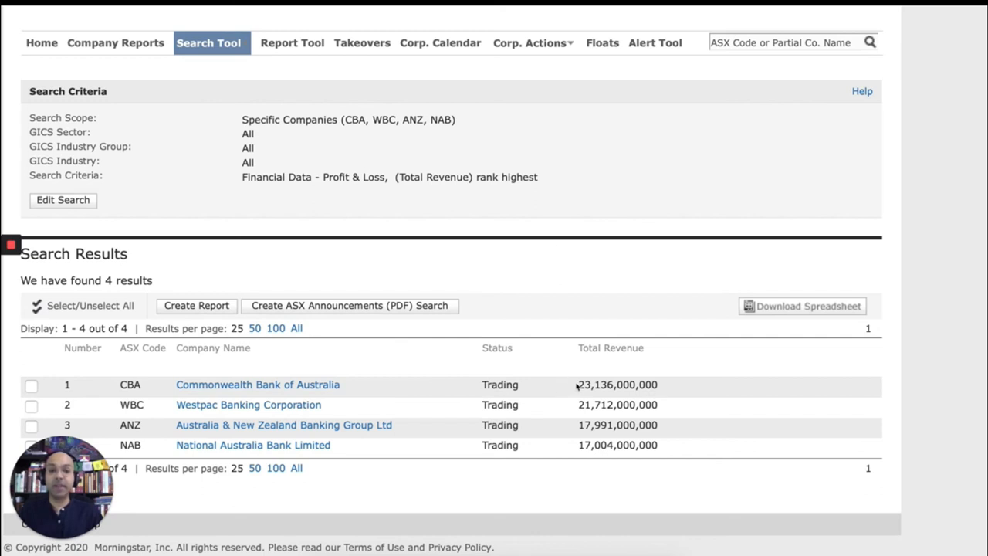
{"action": "mouse_move", "coordinate": [579, 386]}
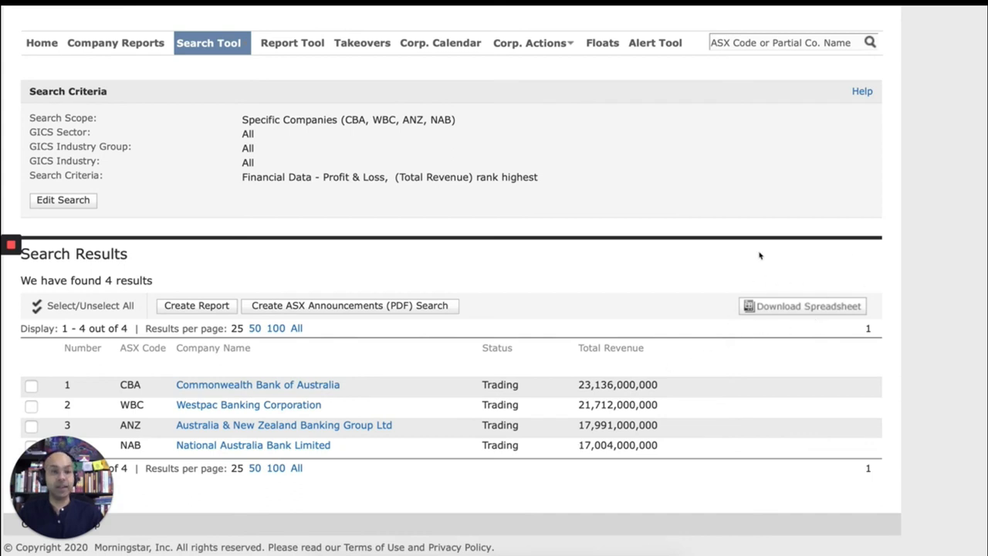
{"action": "mouse_move", "coordinate": [612, 308]}
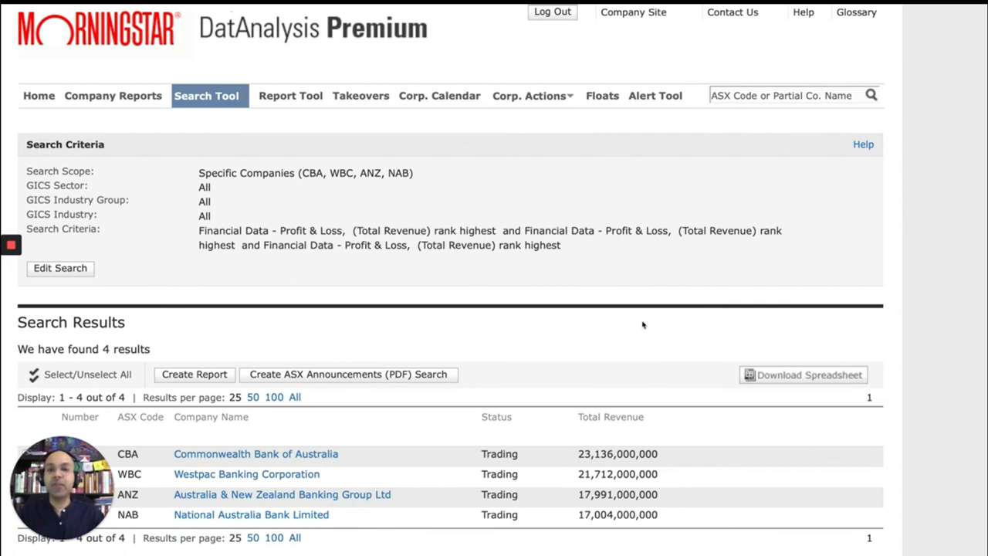
{"action": "mouse_move", "coordinate": [506, 235]}
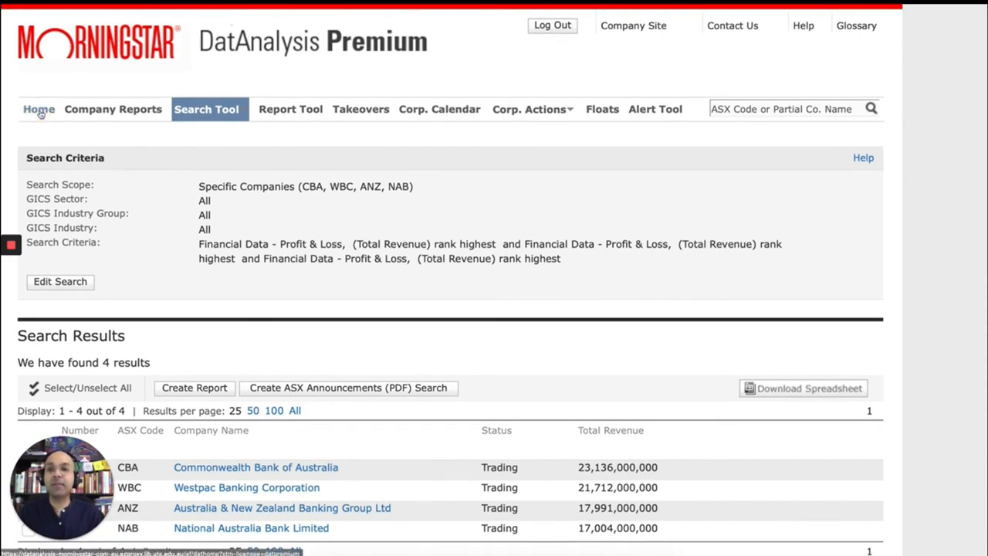
Return to the Home page and view the Search Tool menu options.
{"action": "left_click", "coordinate": [37, 108]}
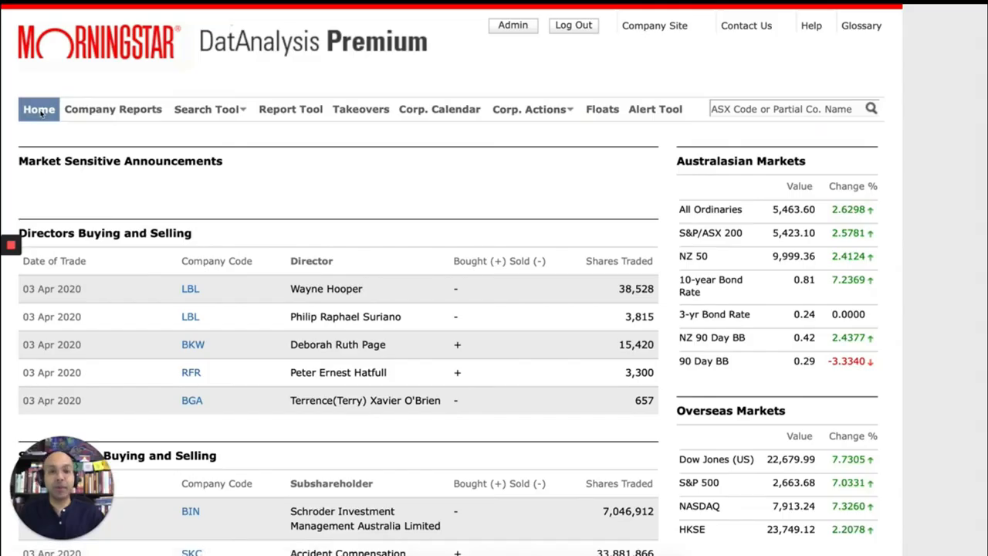
{"action": "left_click", "coordinate": [207, 109]}
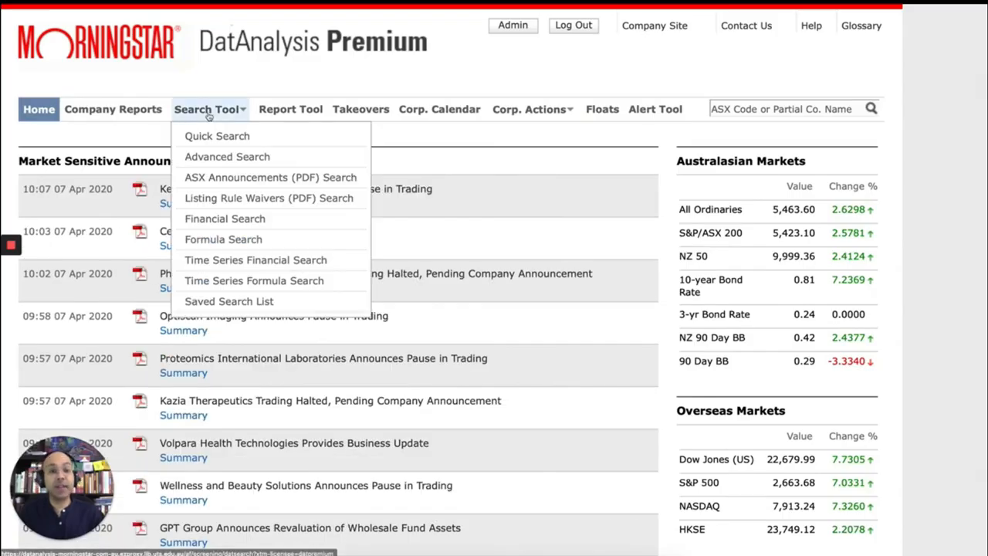
{"action": "mouse_move", "coordinate": [259, 301]}
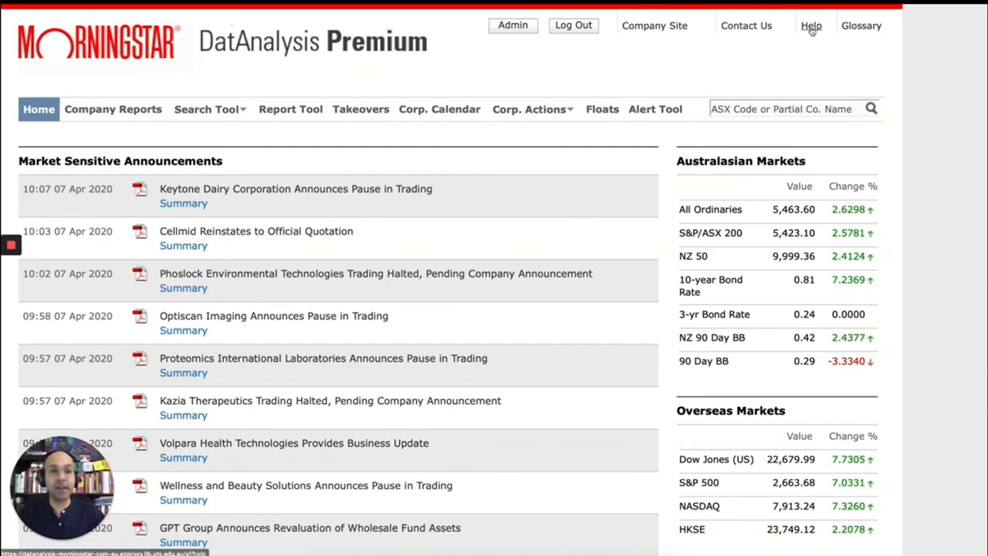
{"action": "left_click", "coordinate": [812, 25]}
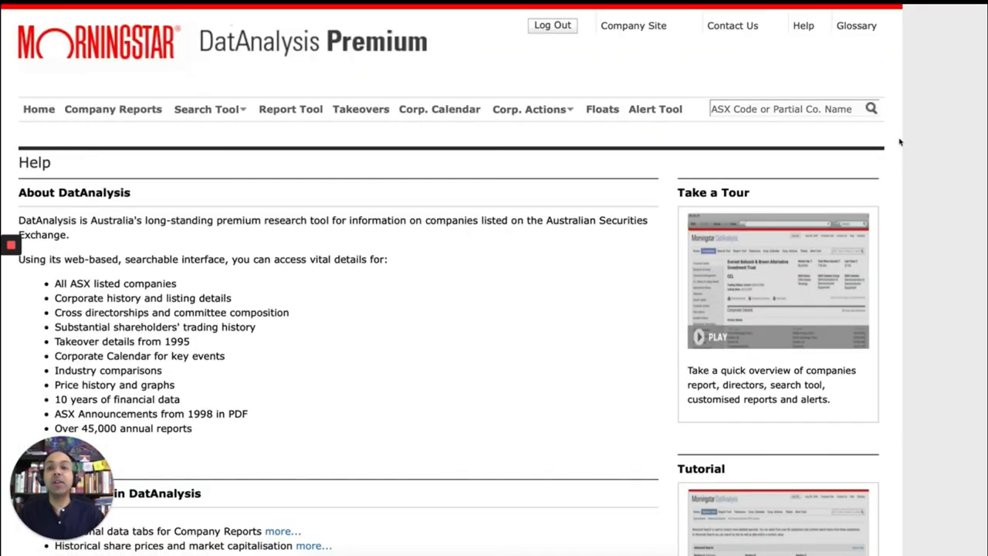
{"action": "mouse_move", "coordinate": [883, 169]}
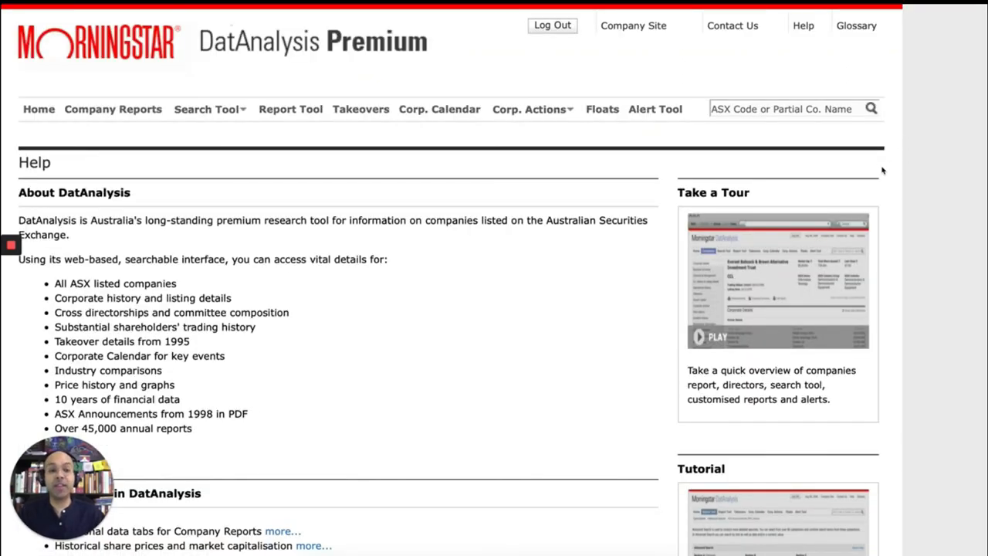
{"action": "scroll", "scroll_direction": "down", "scroll_amount": 3}
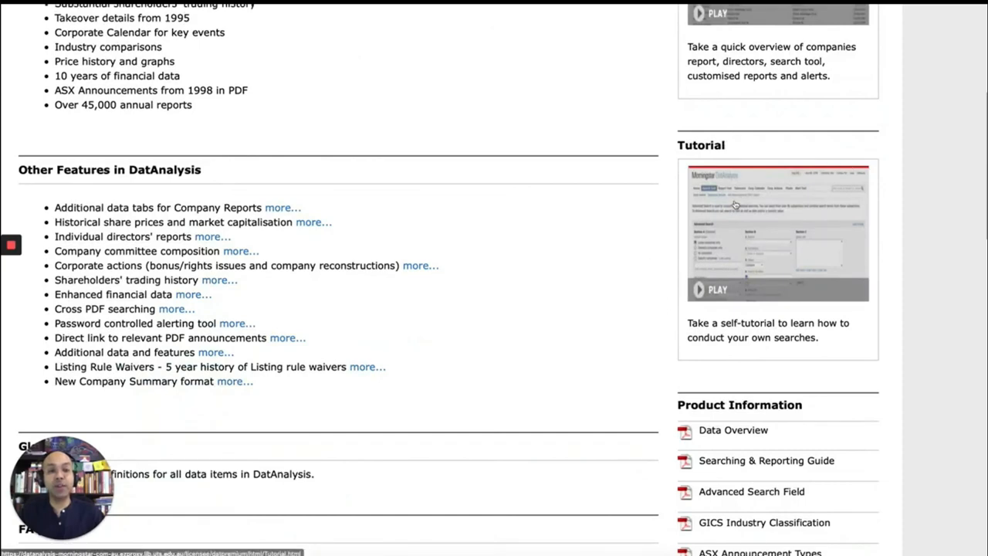
{"action": "scroll", "scroll_direction": "down", "scroll_amount": 3}
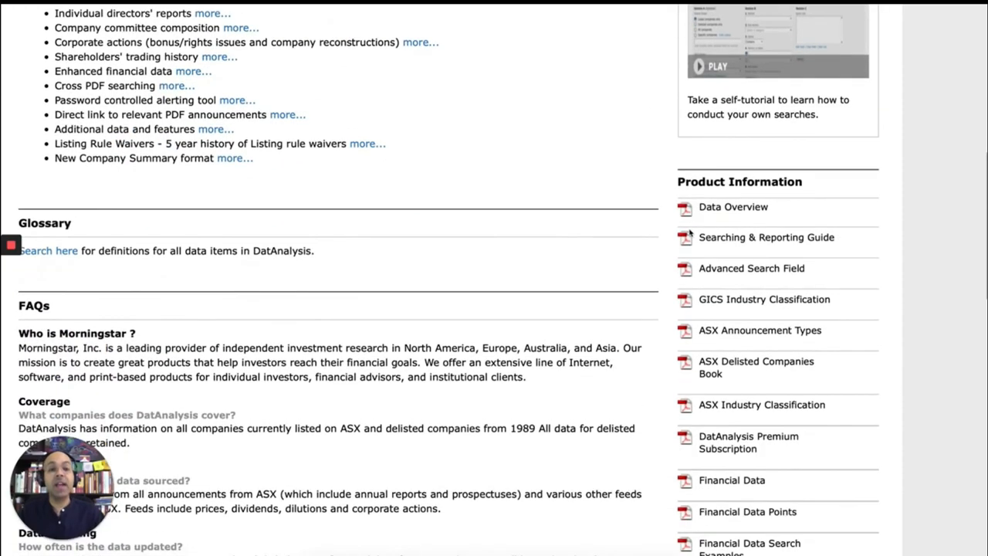
{"action": "scroll", "scroll_direction": "down", "scroll_amount": 3}
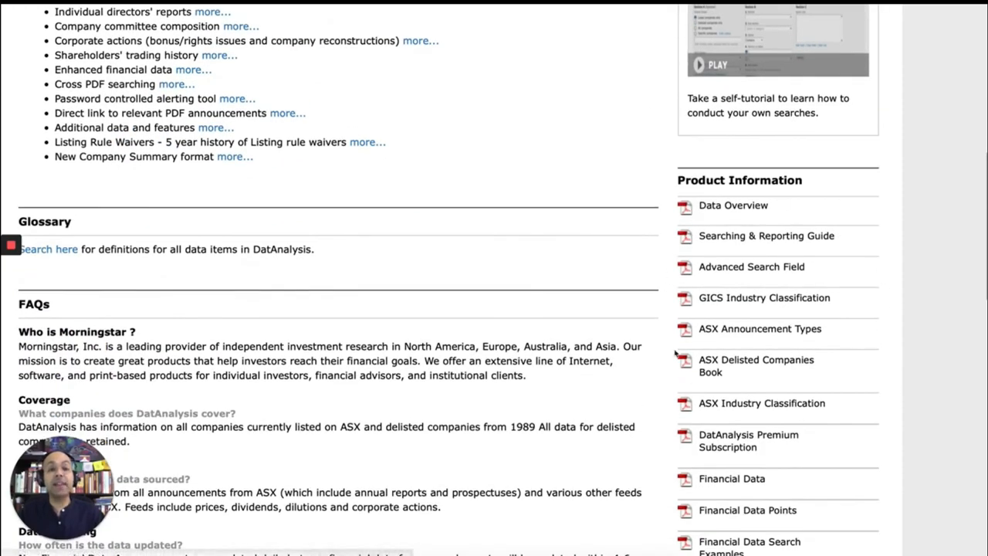
{"action": "mouse_move", "coordinate": [835, 219]}
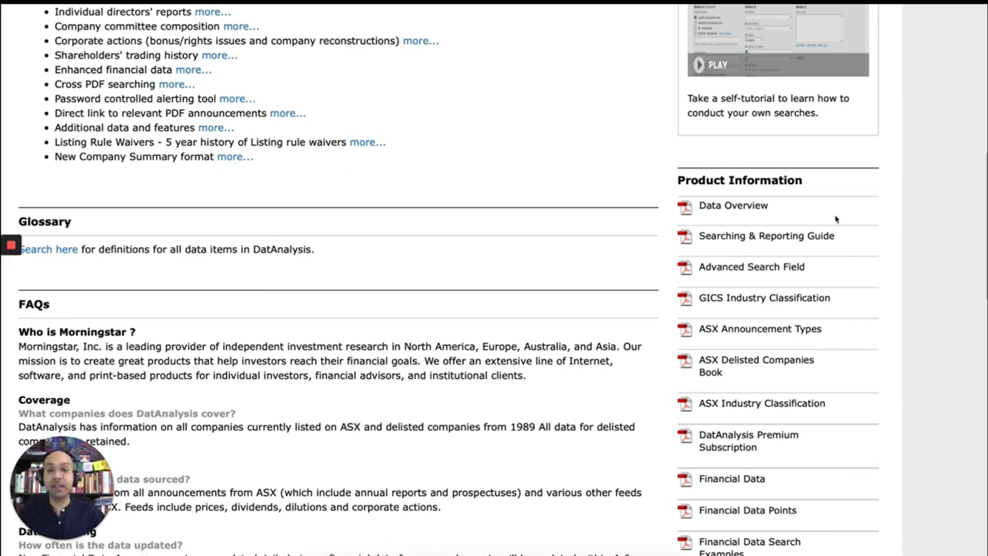
{"action": "mouse_move", "coordinate": [482, 204]}
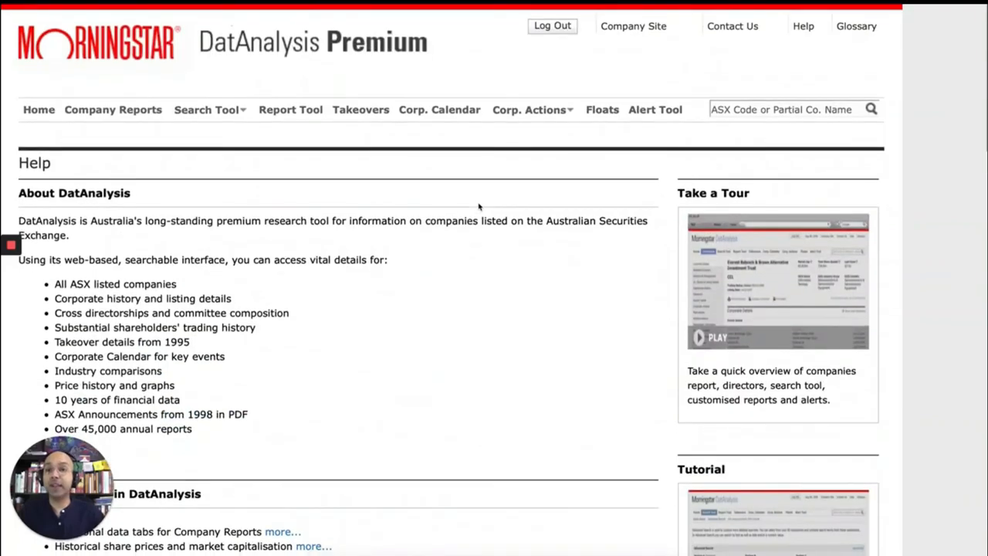
{"action": "mouse_move", "coordinate": [39, 108]}
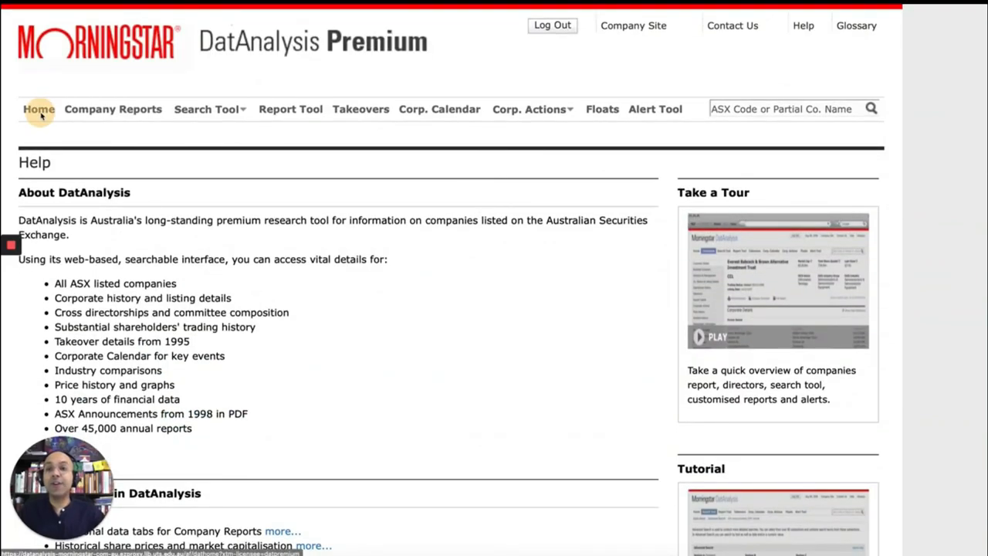
{"action": "left_click", "coordinate": [39, 108]}
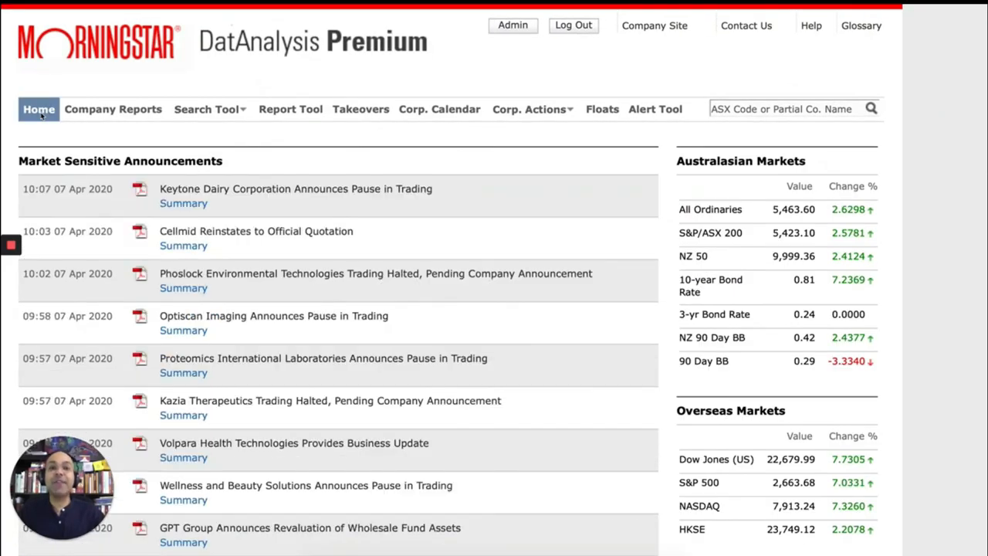
{"action": "mouse_move", "coordinate": [749, 76]}
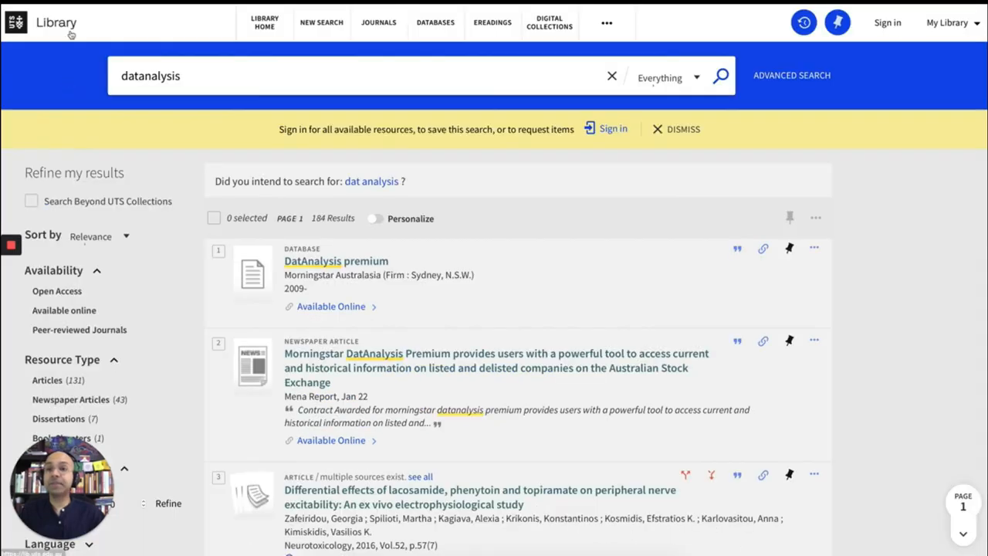
{"action": "mouse_move", "coordinate": [852, 129]}
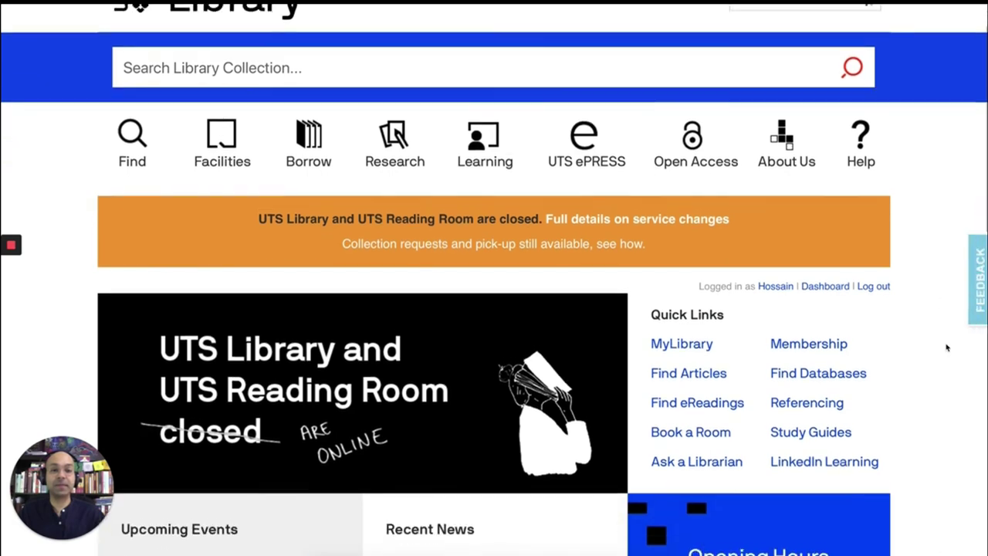
Open Ask a Librarian under Quick Links and scroll its support options.
{"action": "scroll", "scroll_direction": "down", "scroll_amount": 3}
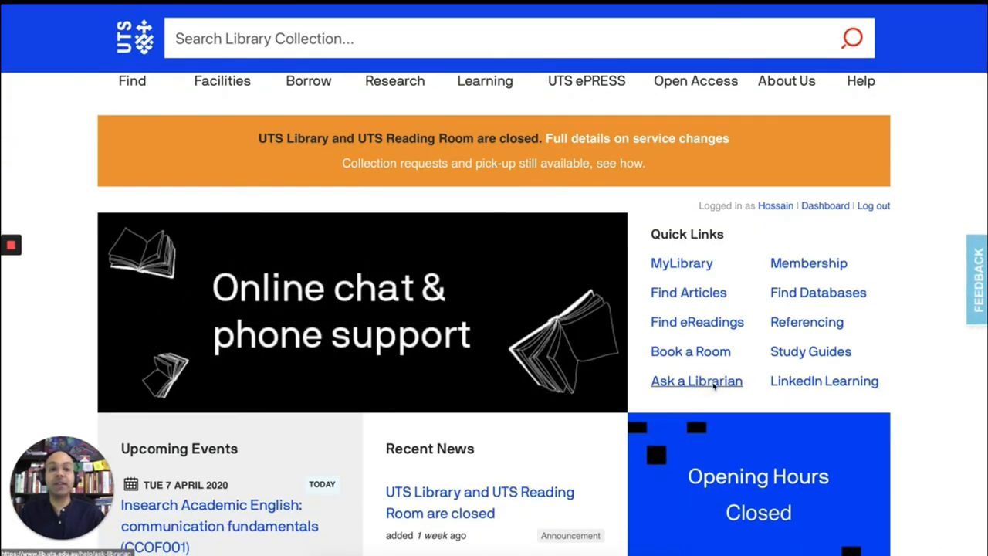
{"action": "left_click", "coordinate": [696, 380]}
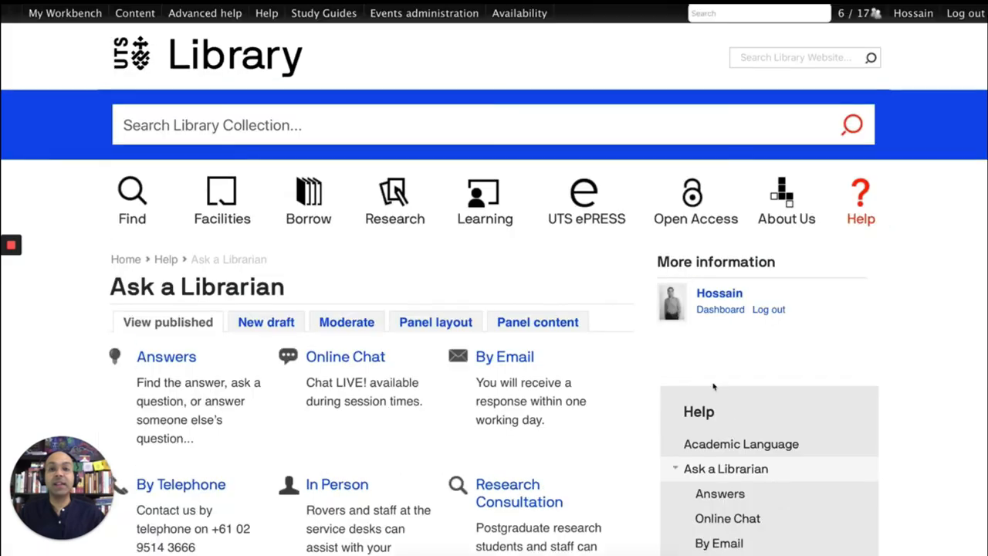
{"action": "scroll", "scroll_direction": "down", "scroll_amount": 3}
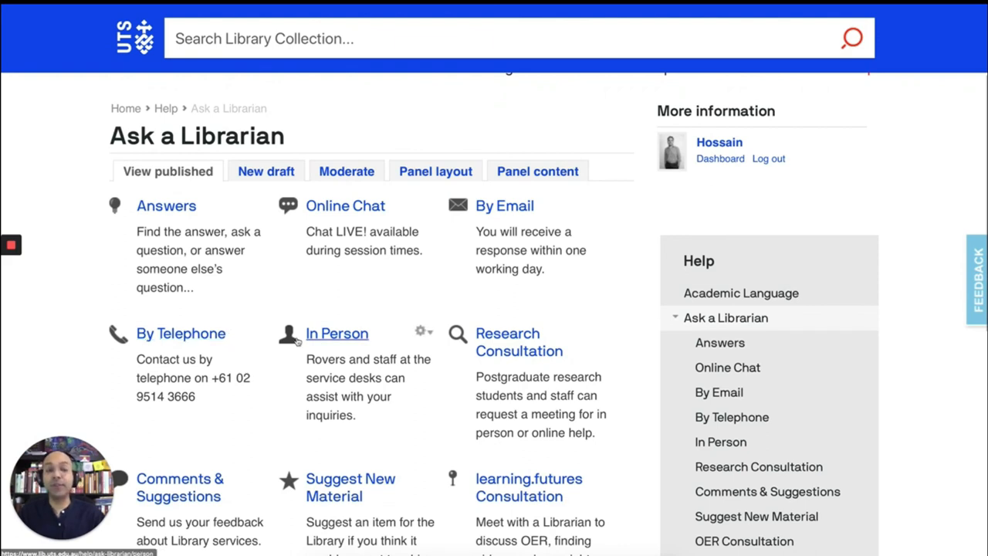
{"action": "mouse_move", "coordinate": [299, 345]}
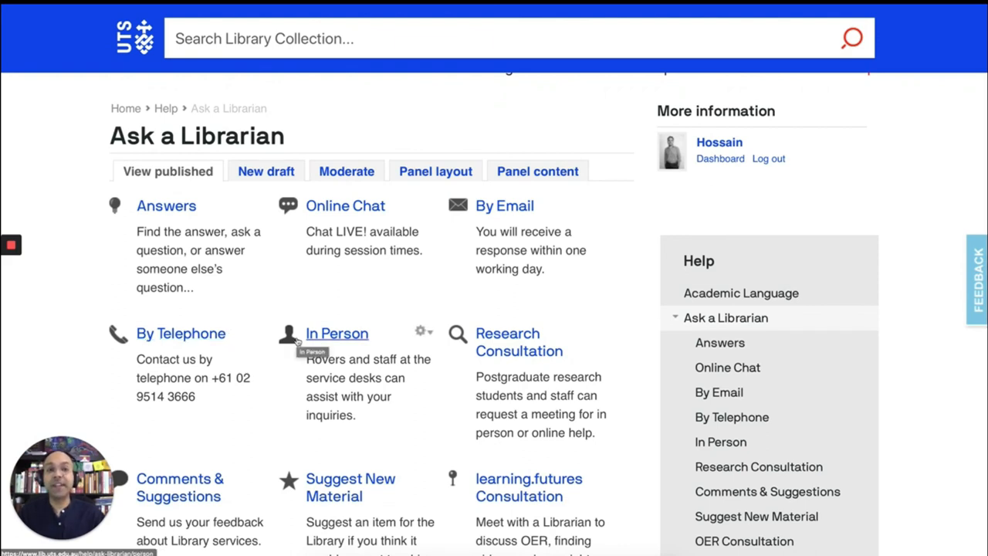